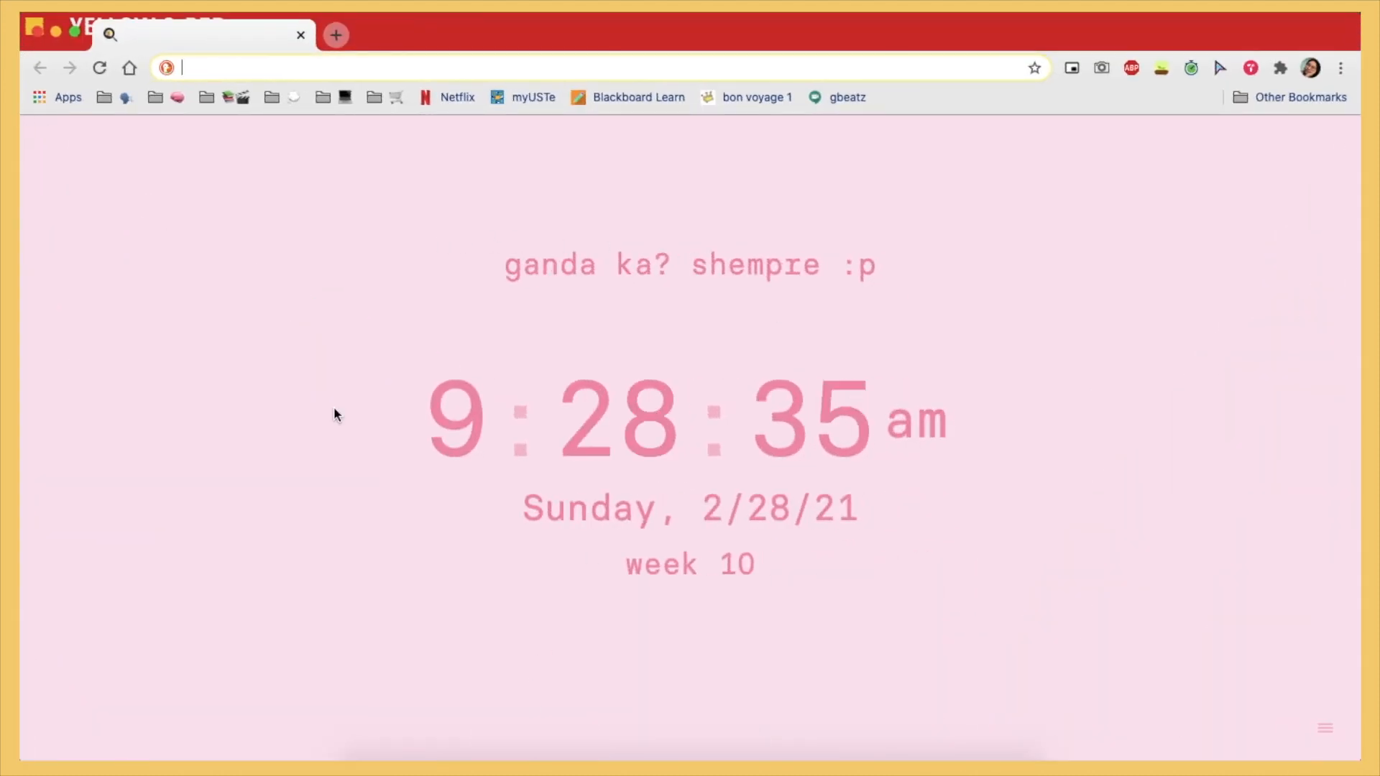
mouse_move(1129, 481)
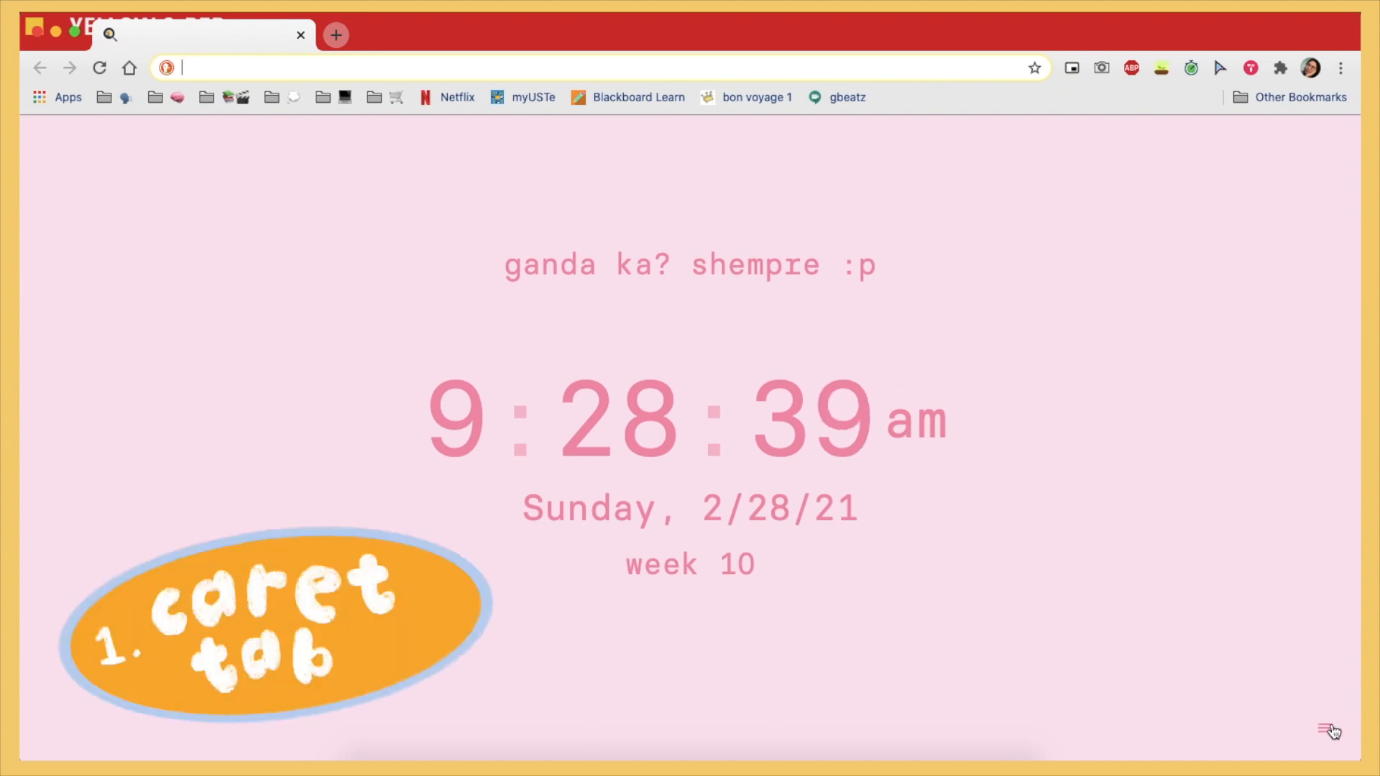
Open CaretTab's settings sidebar on the Info tab, showing its section list and what's-new notes.
click(1329, 732)
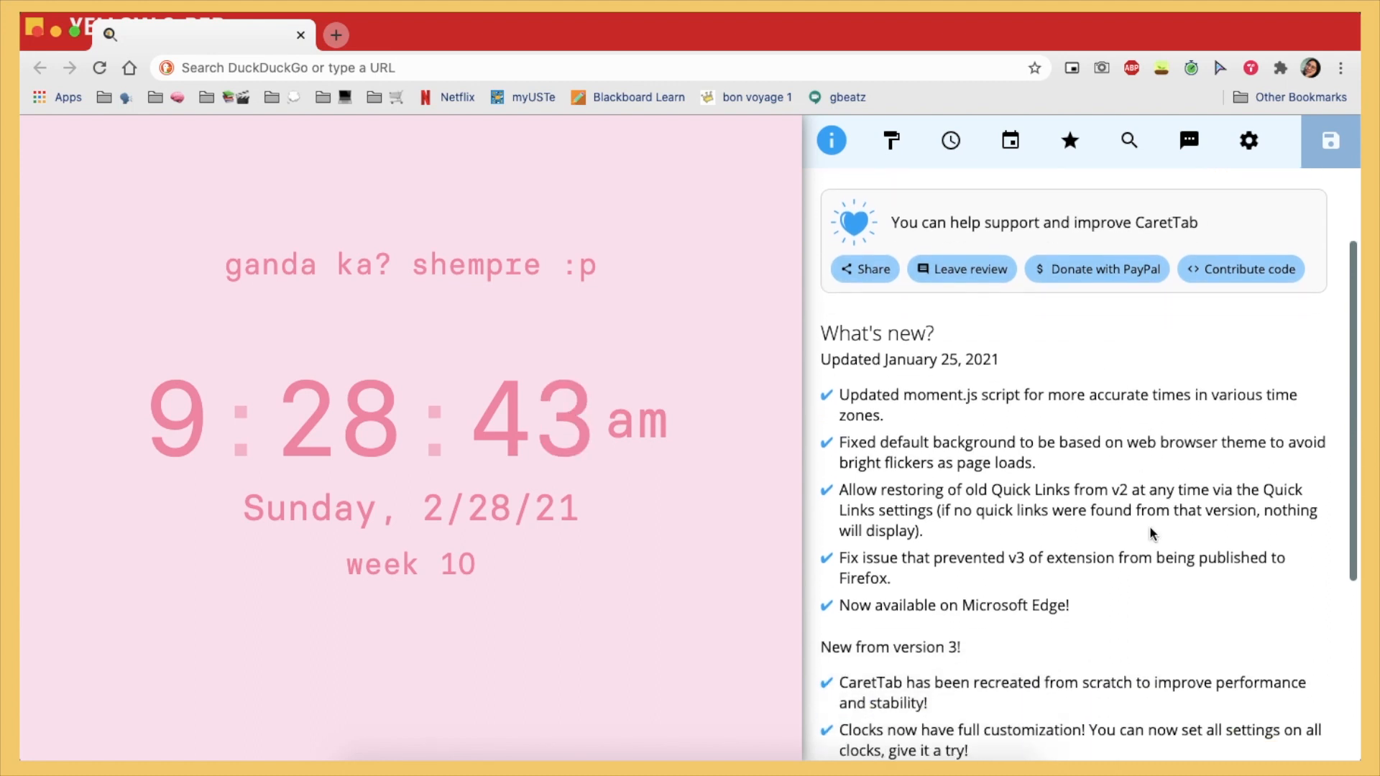
click(949, 140)
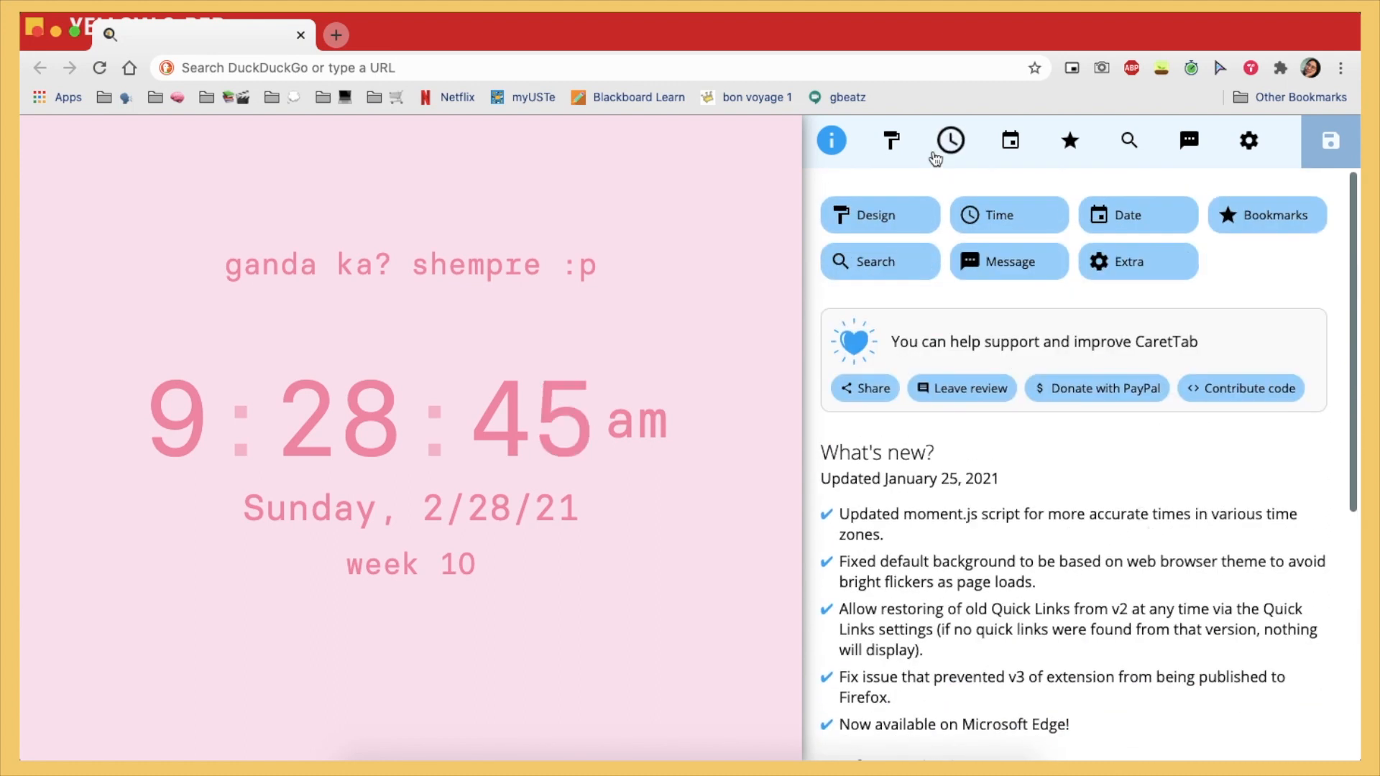
Browse CaretTab's Design tab: the Font dropdown, colour themes and wallpaper patterns, changing nothing.
click(891, 140)
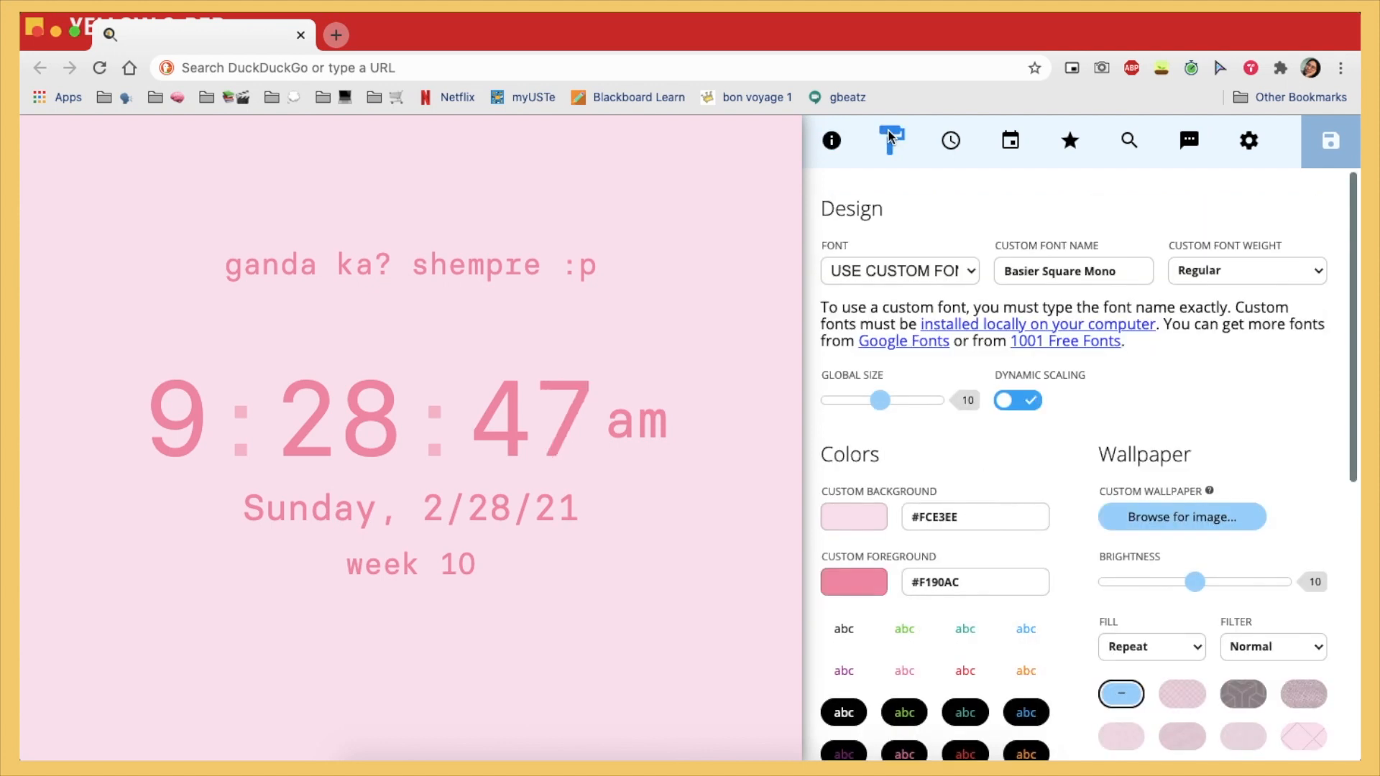
click(897, 270)
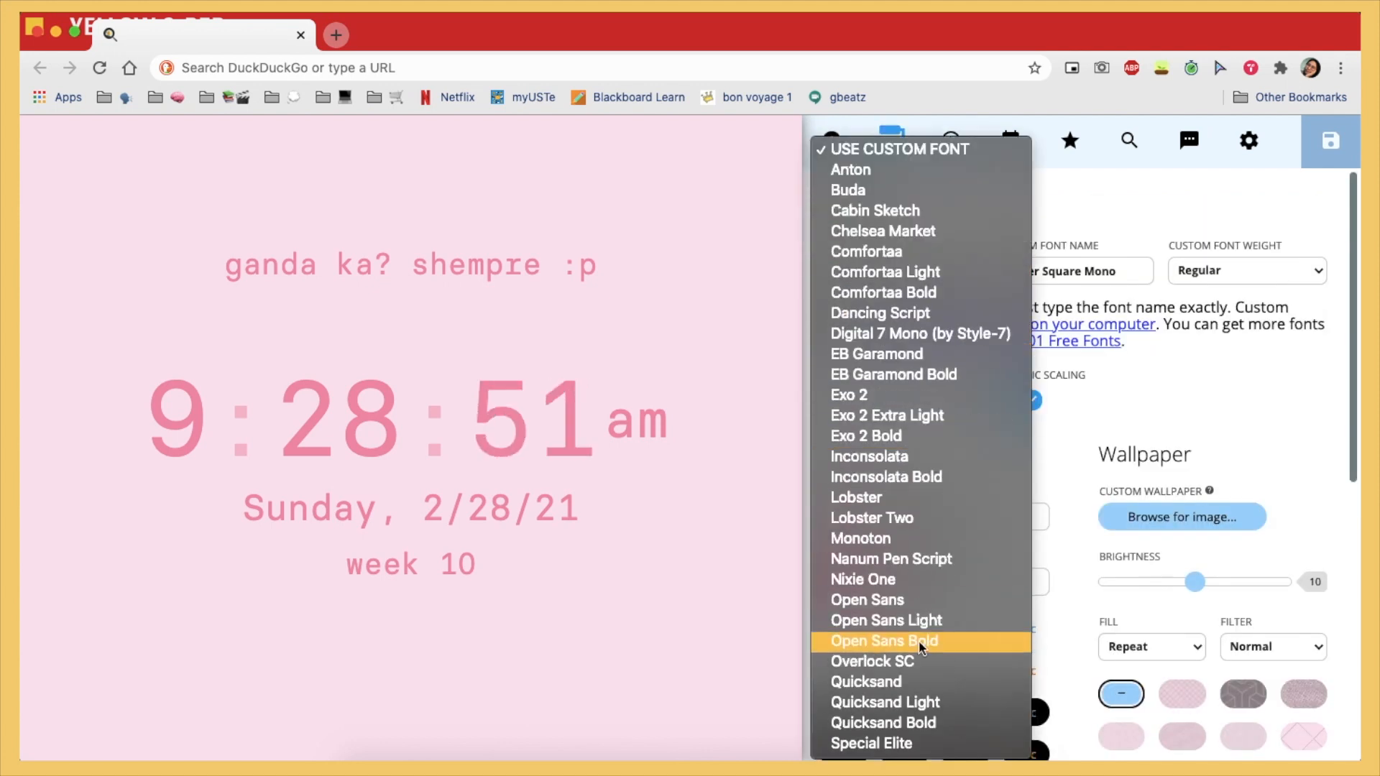
mouse_move(882, 232)
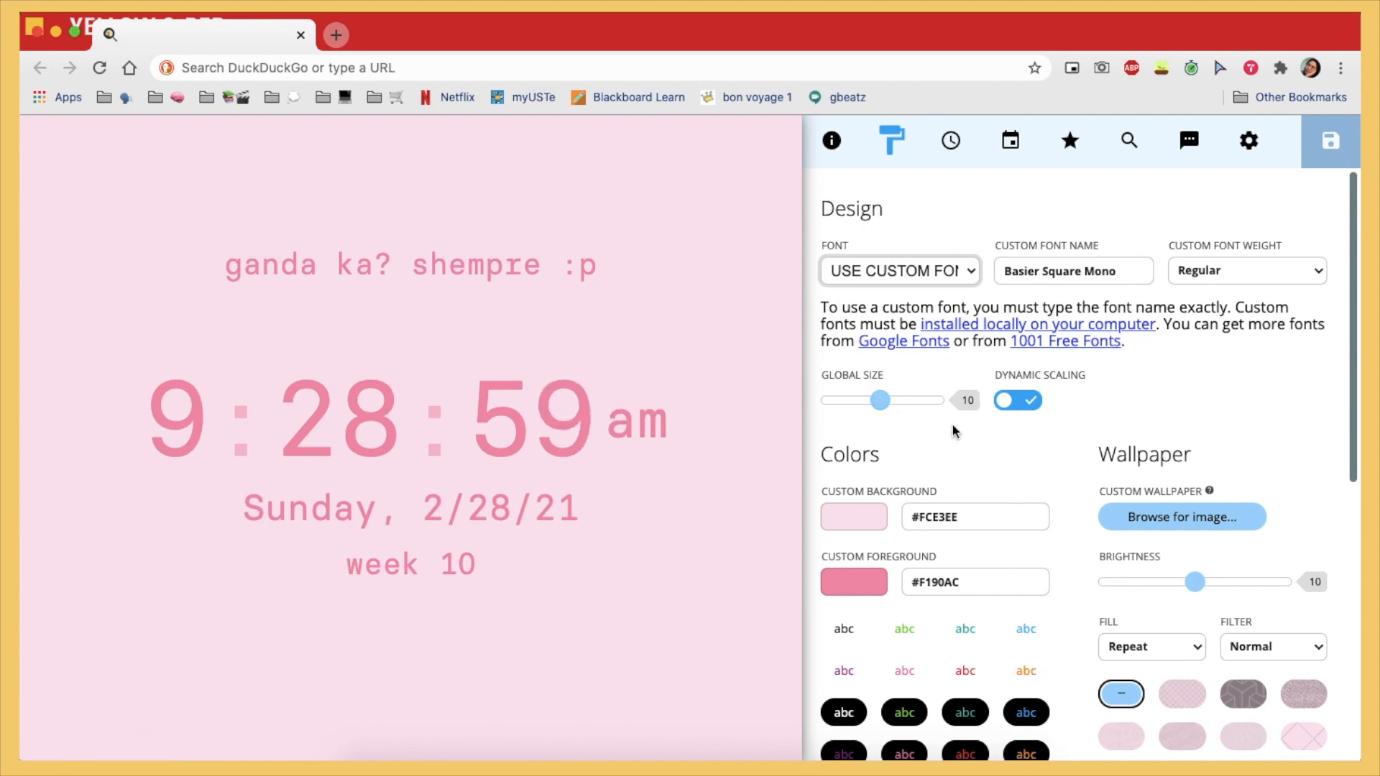
scroll(down, 3)
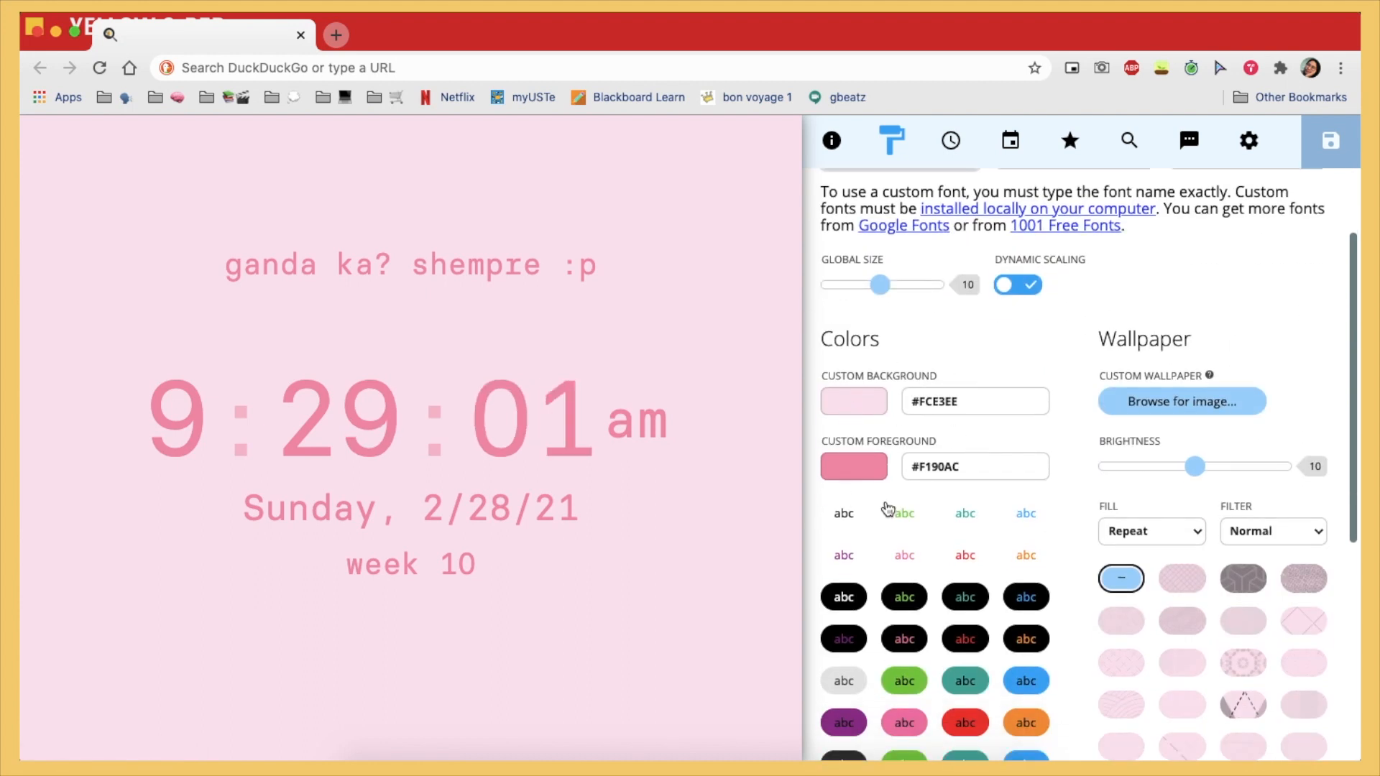
scroll(down, 3)
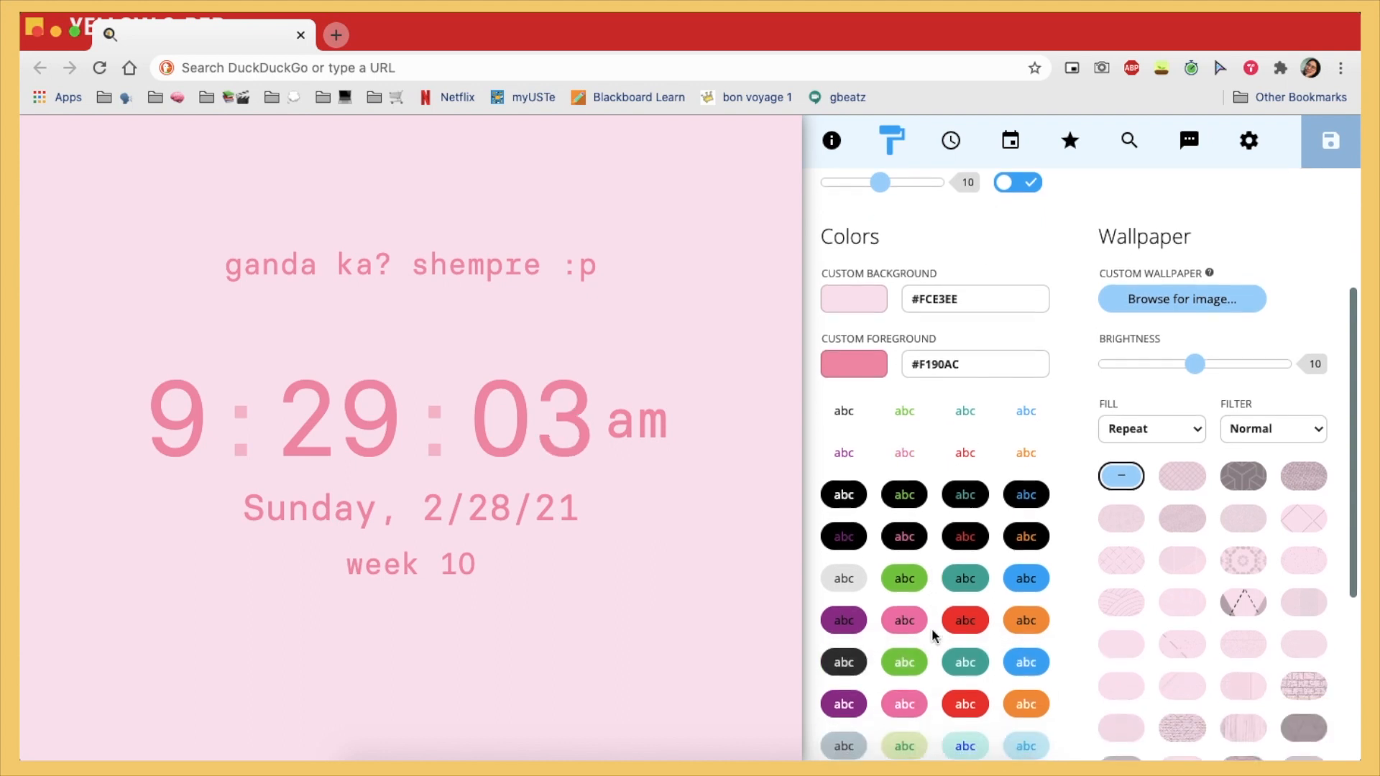
mouse_move(1046, 532)
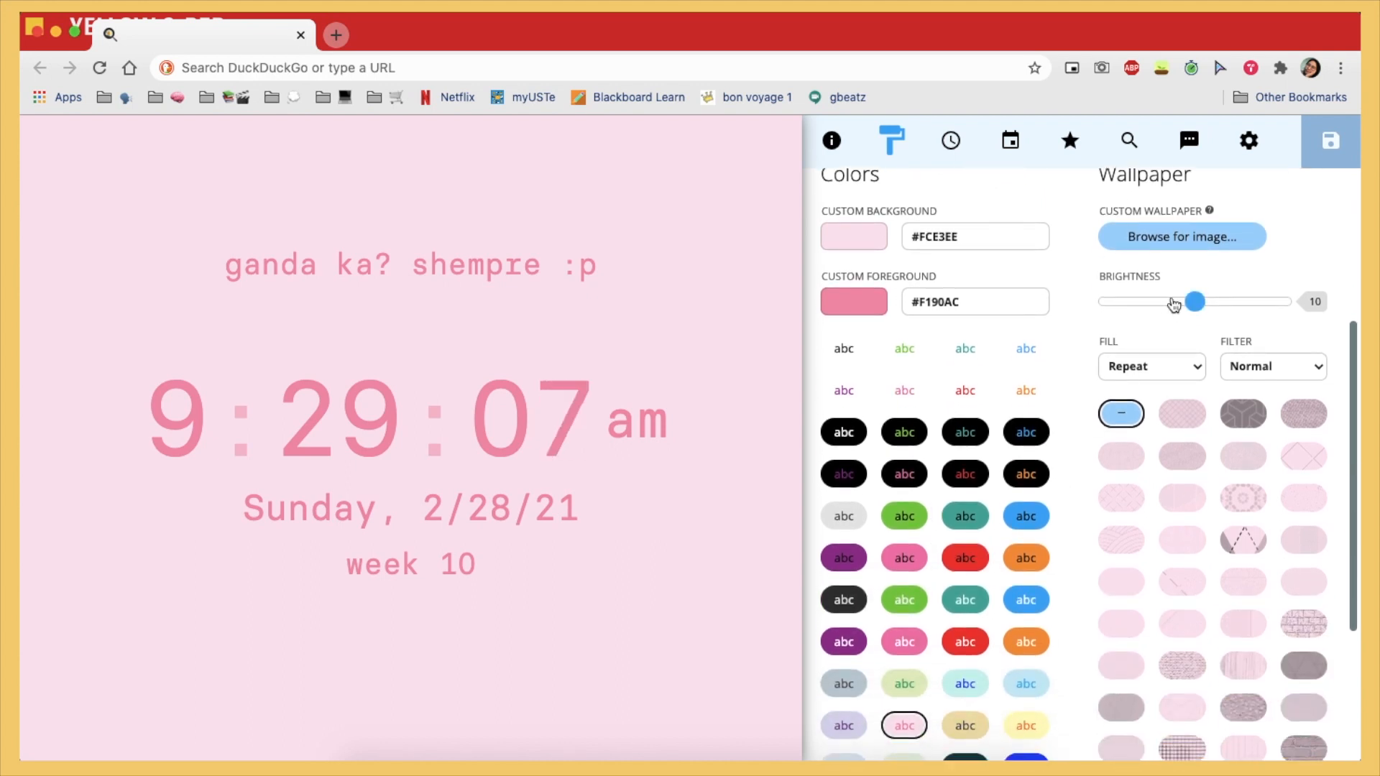
scroll(down, 3)
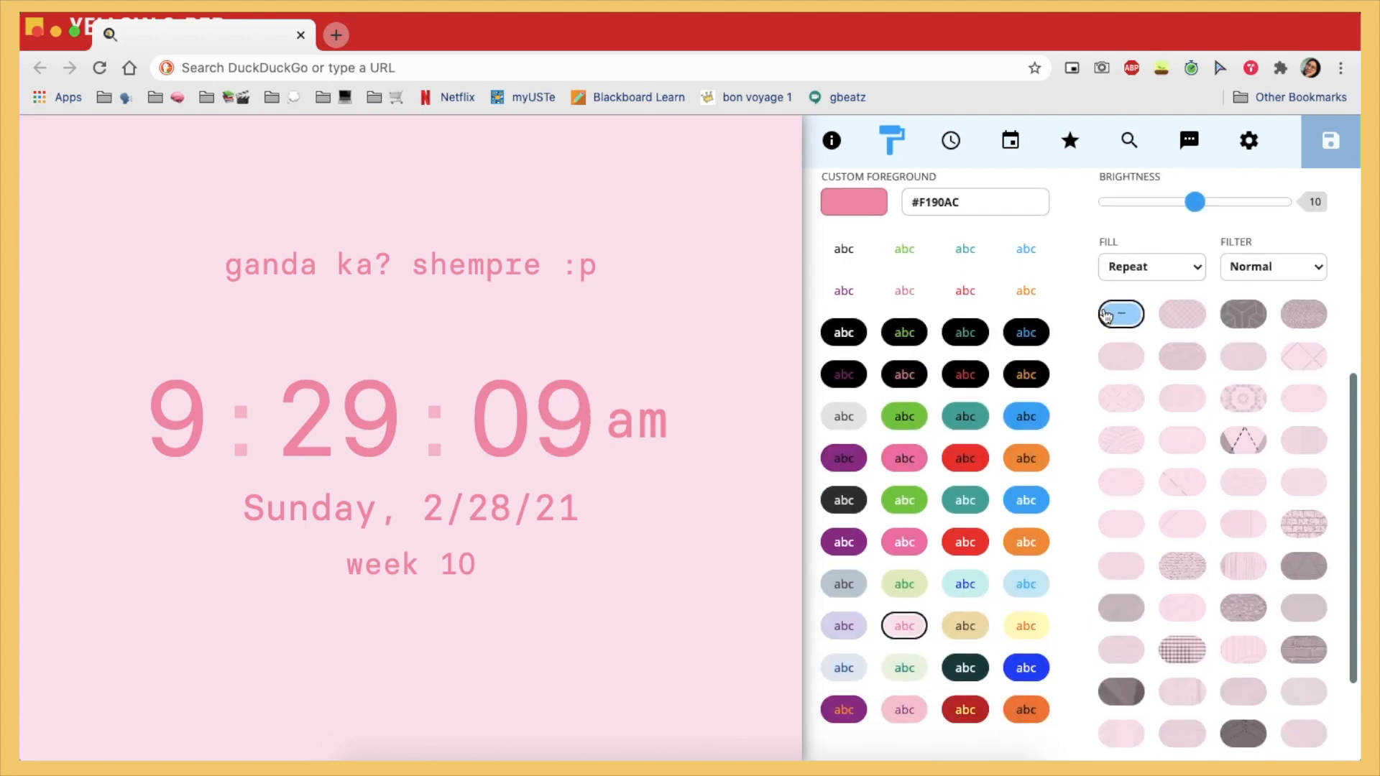
scroll(down, 3)
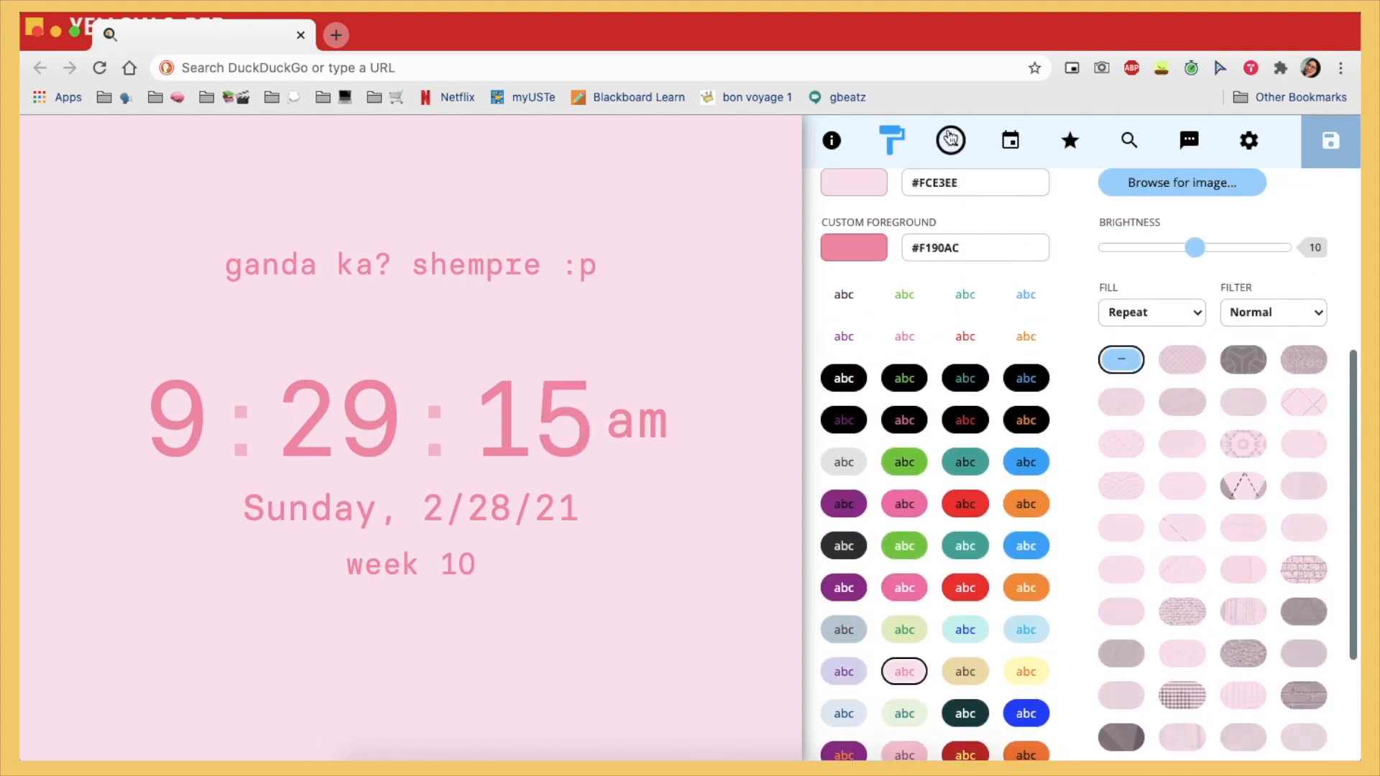
Turn on 24 HOUR clock time, collapse the clock options, and open the Date tab.
click(949, 141)
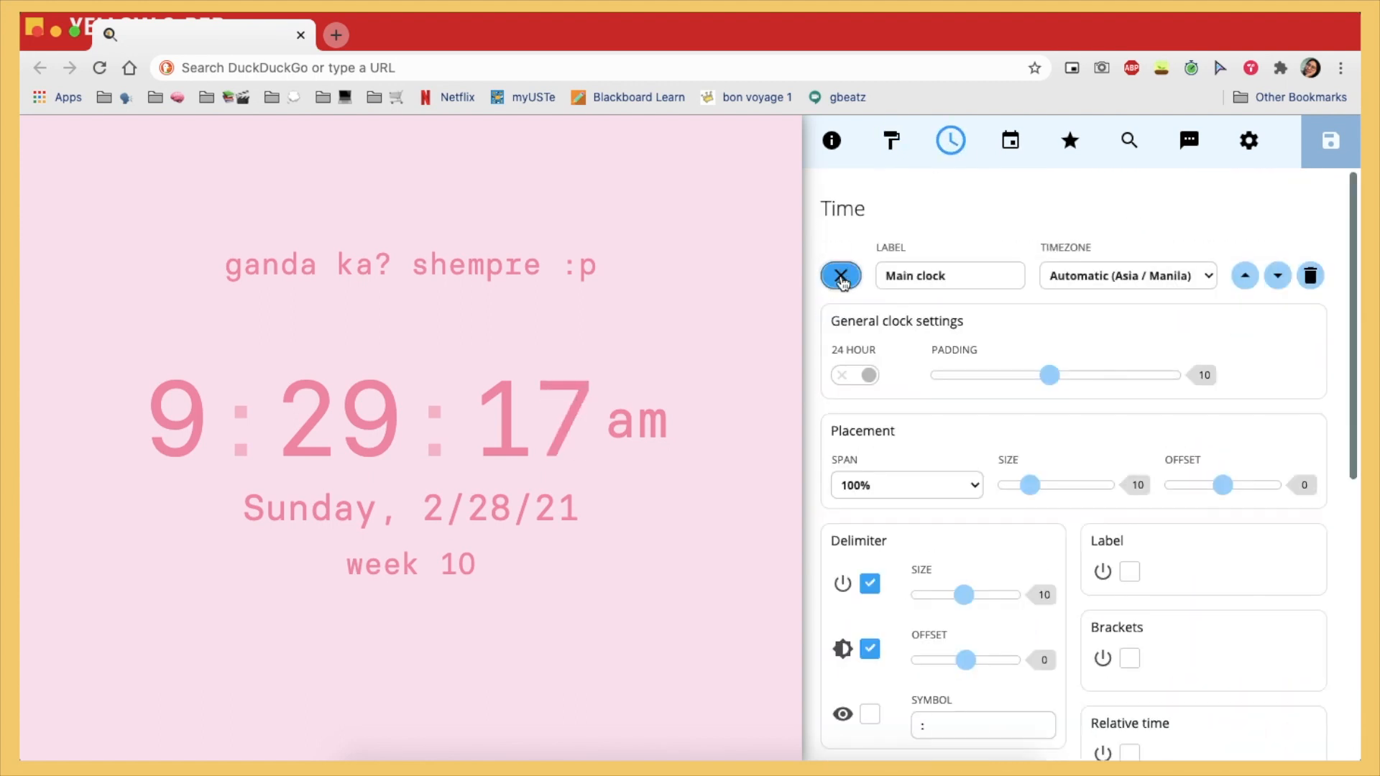
scroll(down, 3)
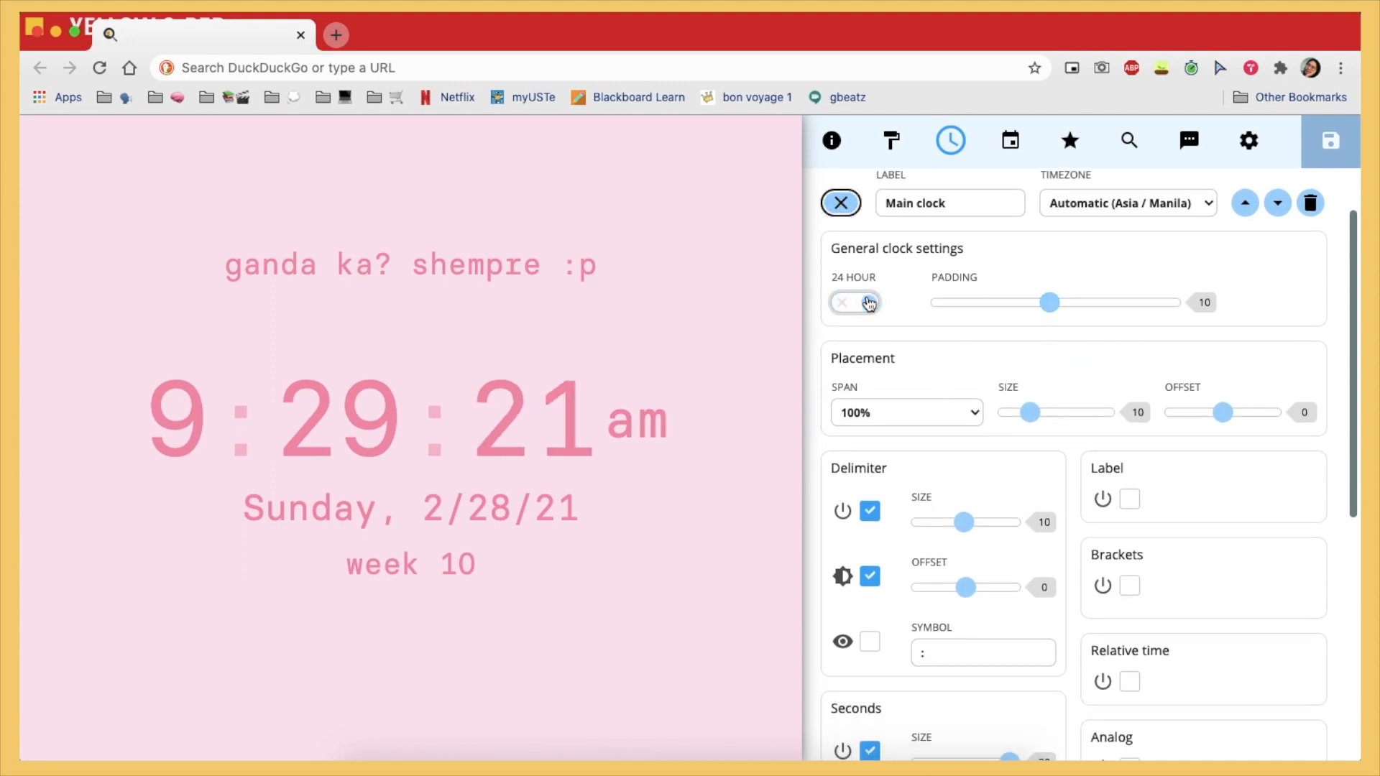
click(854, 302)
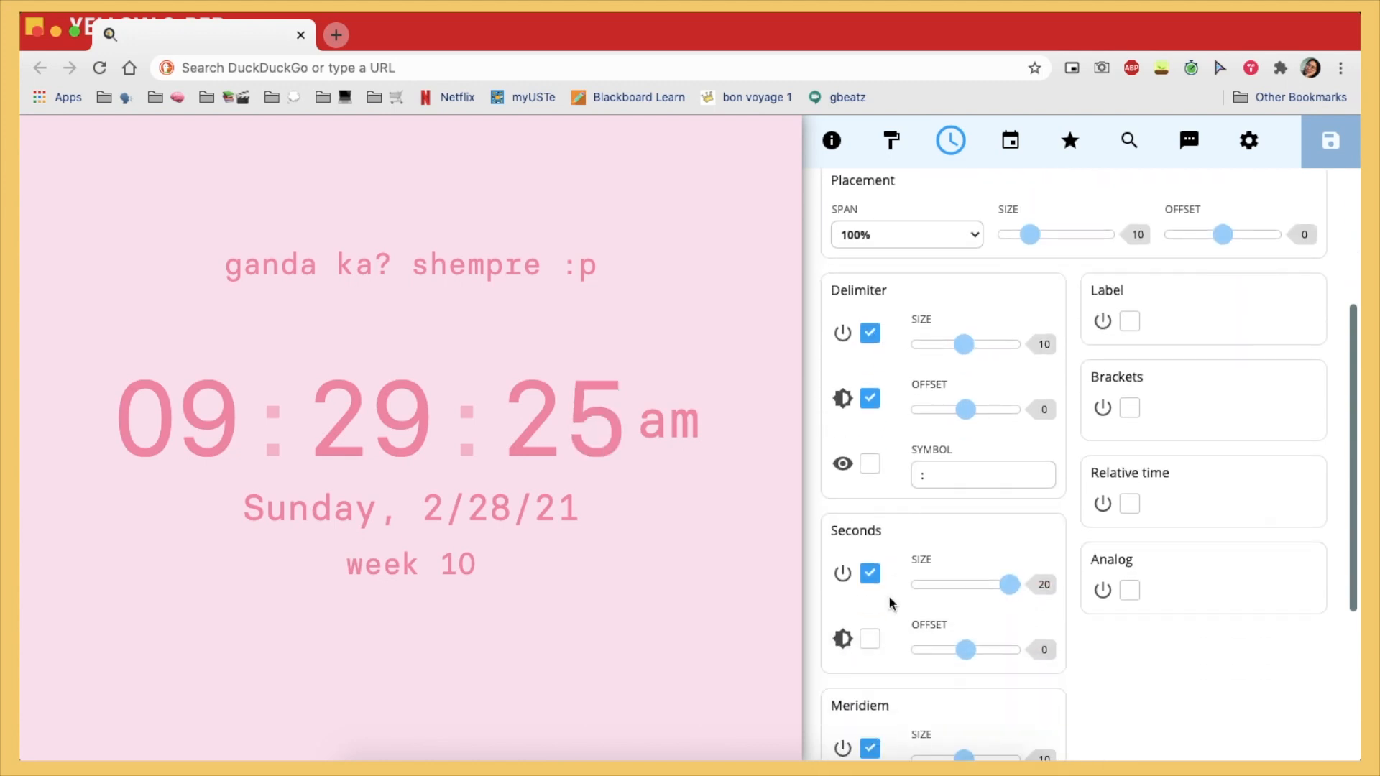
scroll(down, 3)
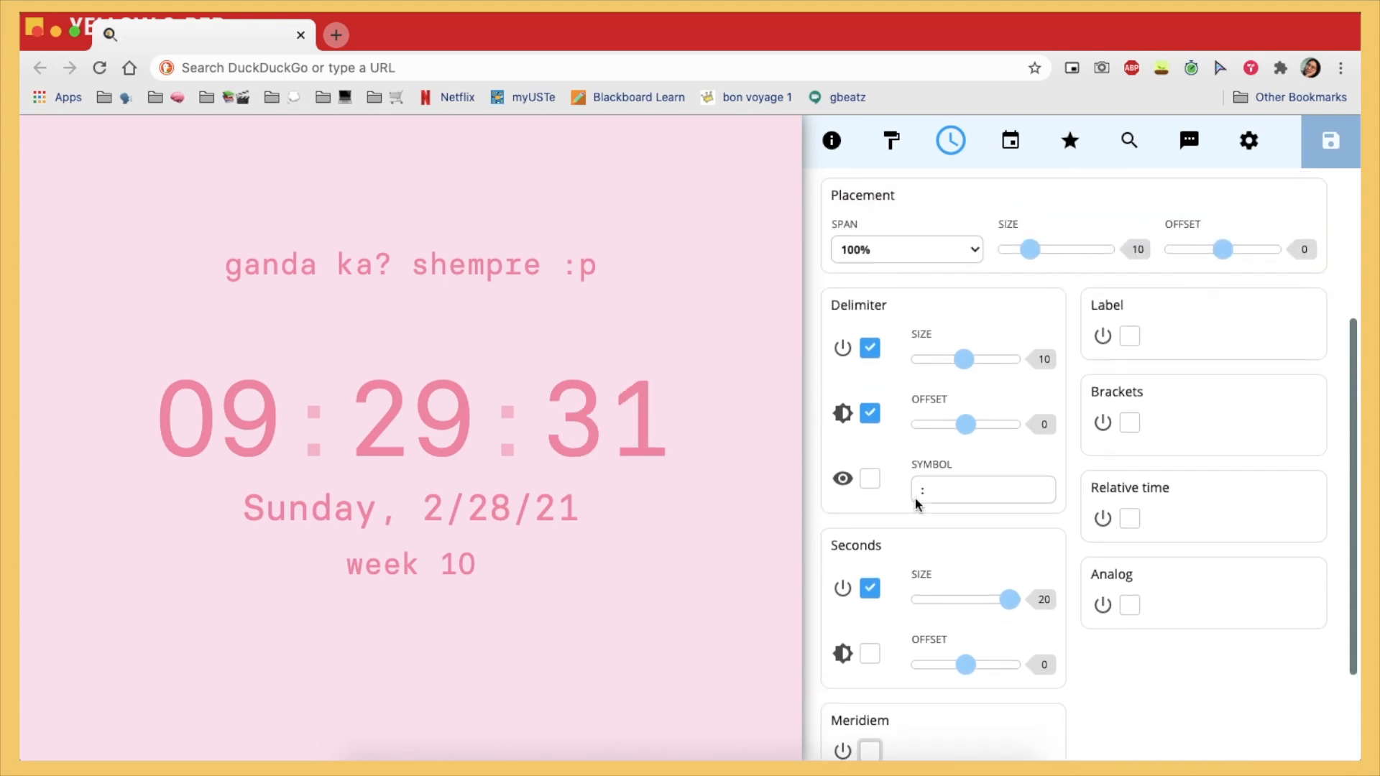
scroll(down, 3)
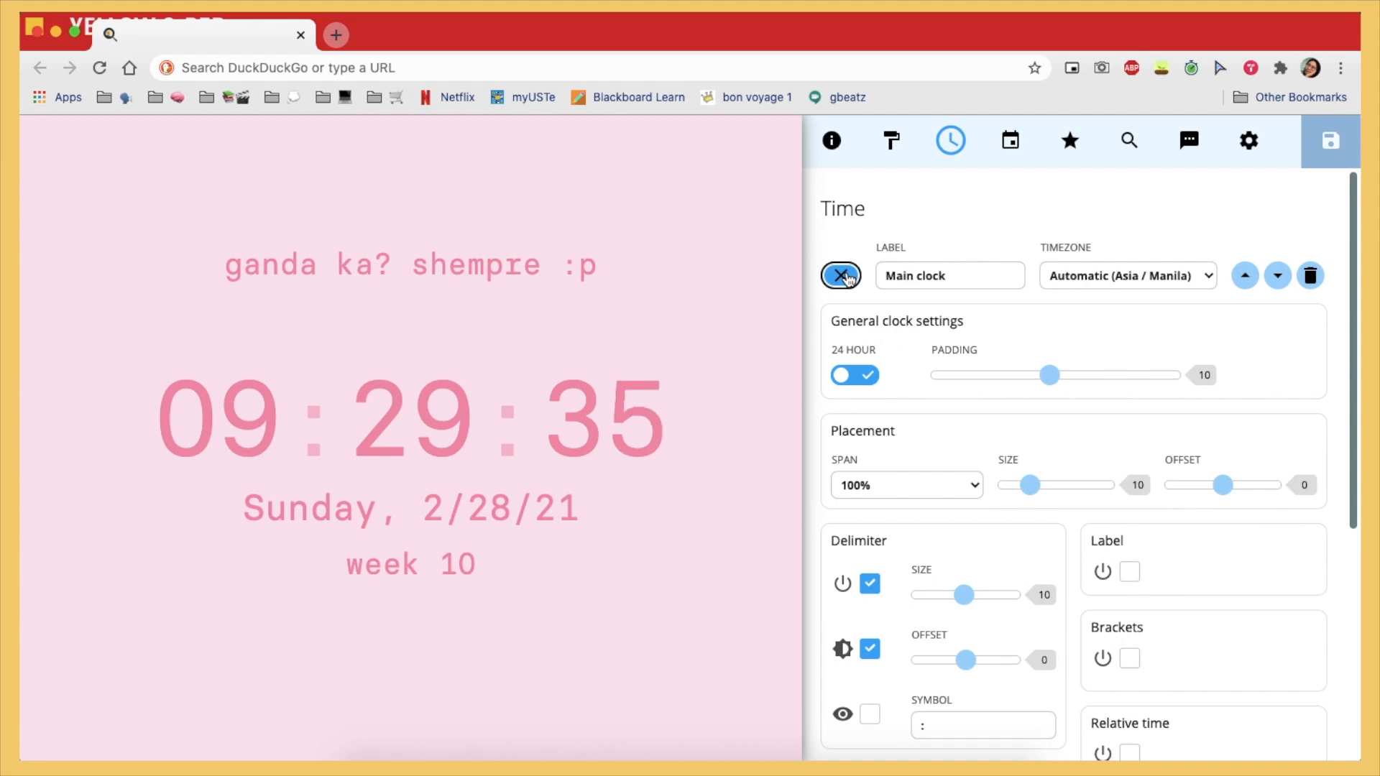
click(840, 274)
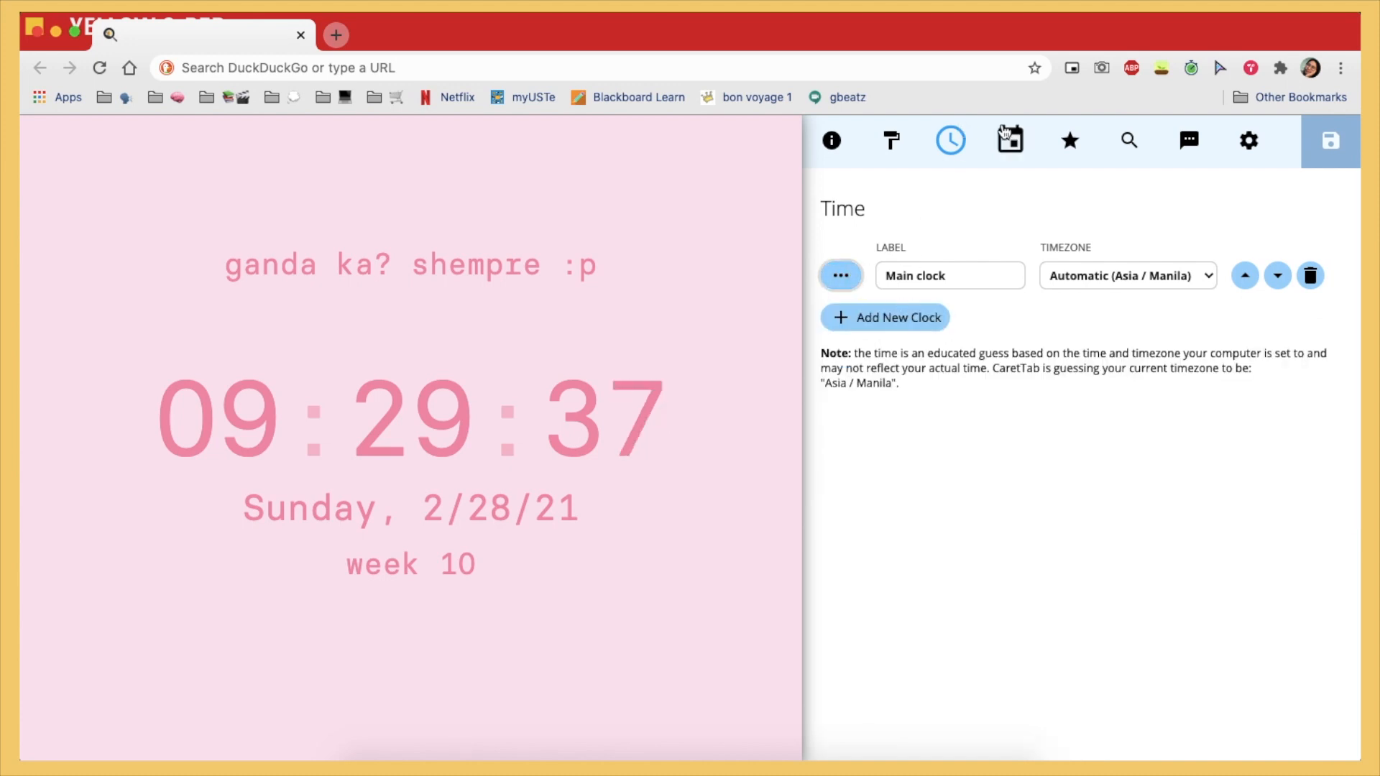
click(1009, 140)
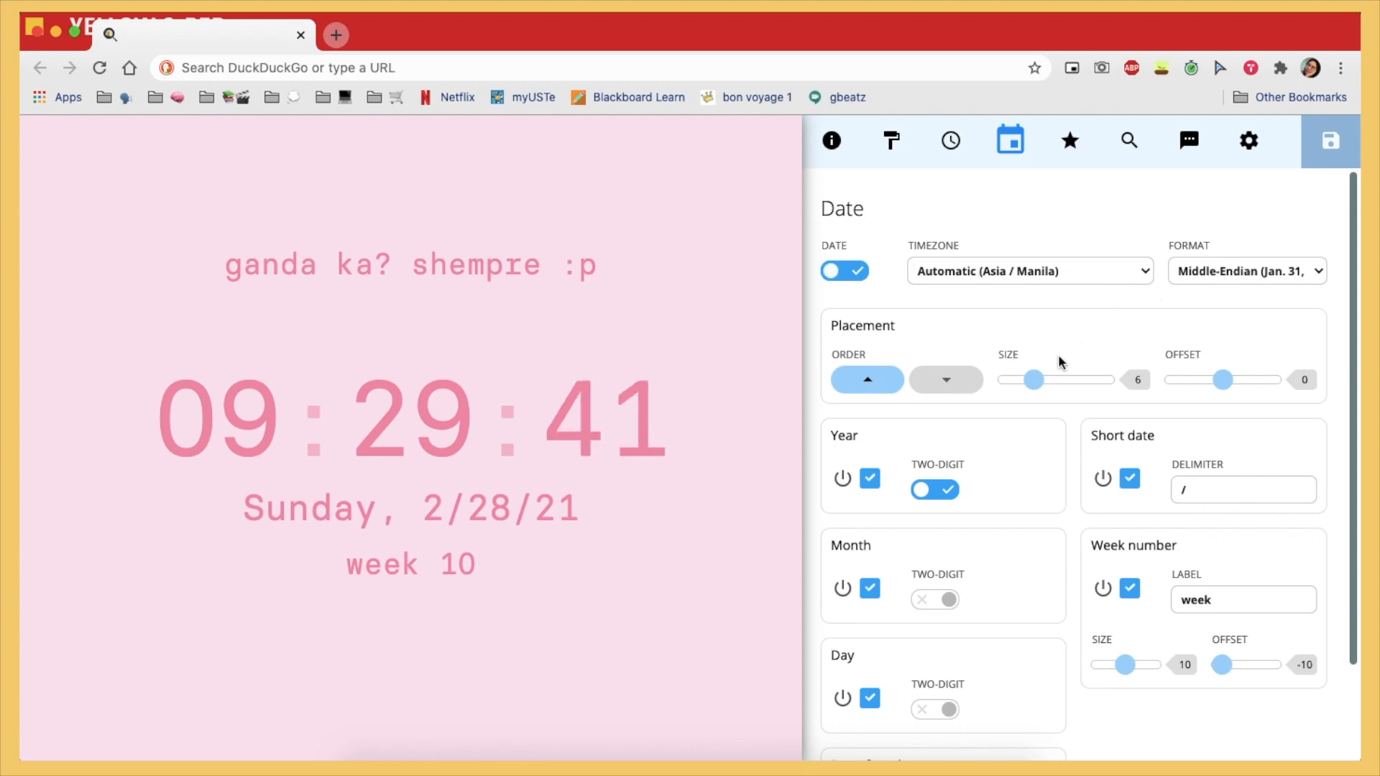
Keep the date below the clock, set week number size to 11, then open Bookmarks.
scroll(down, 3)
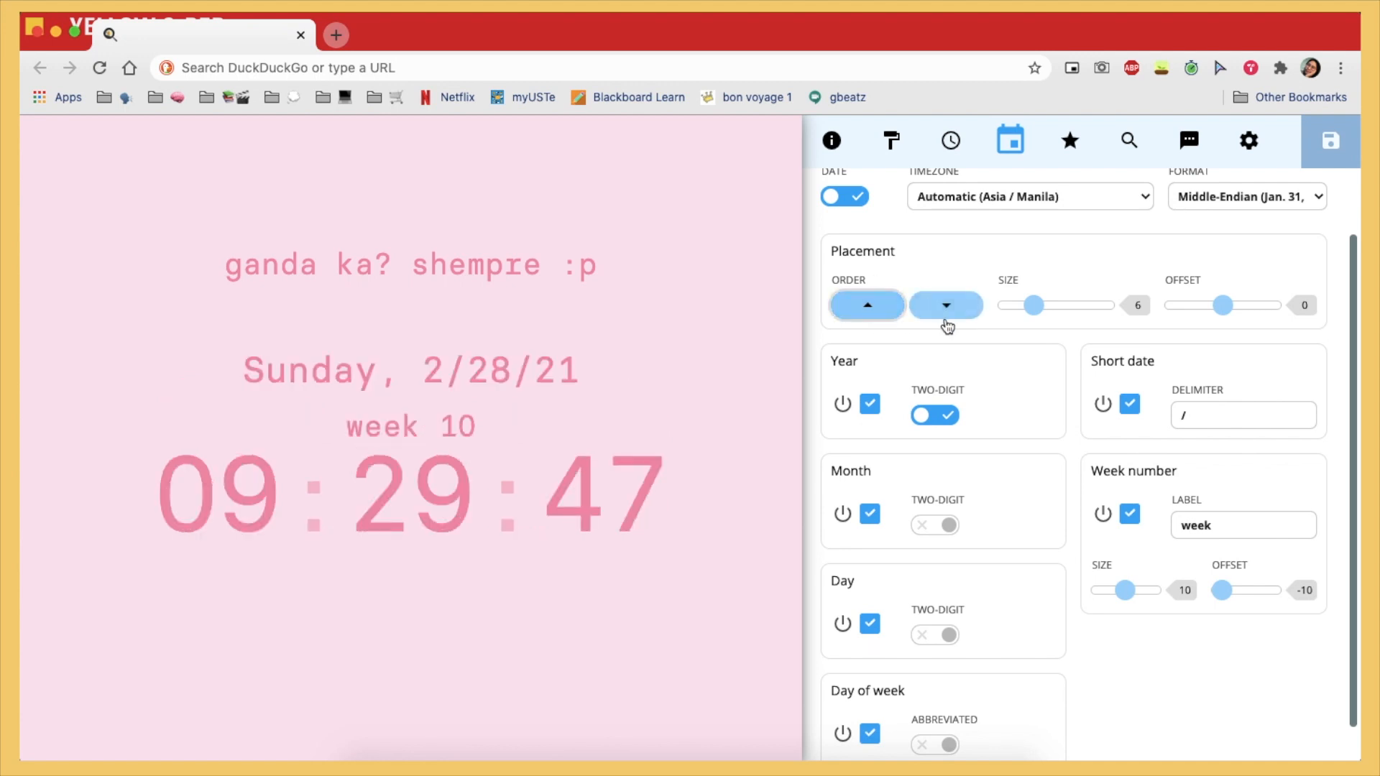
click(946, 305)
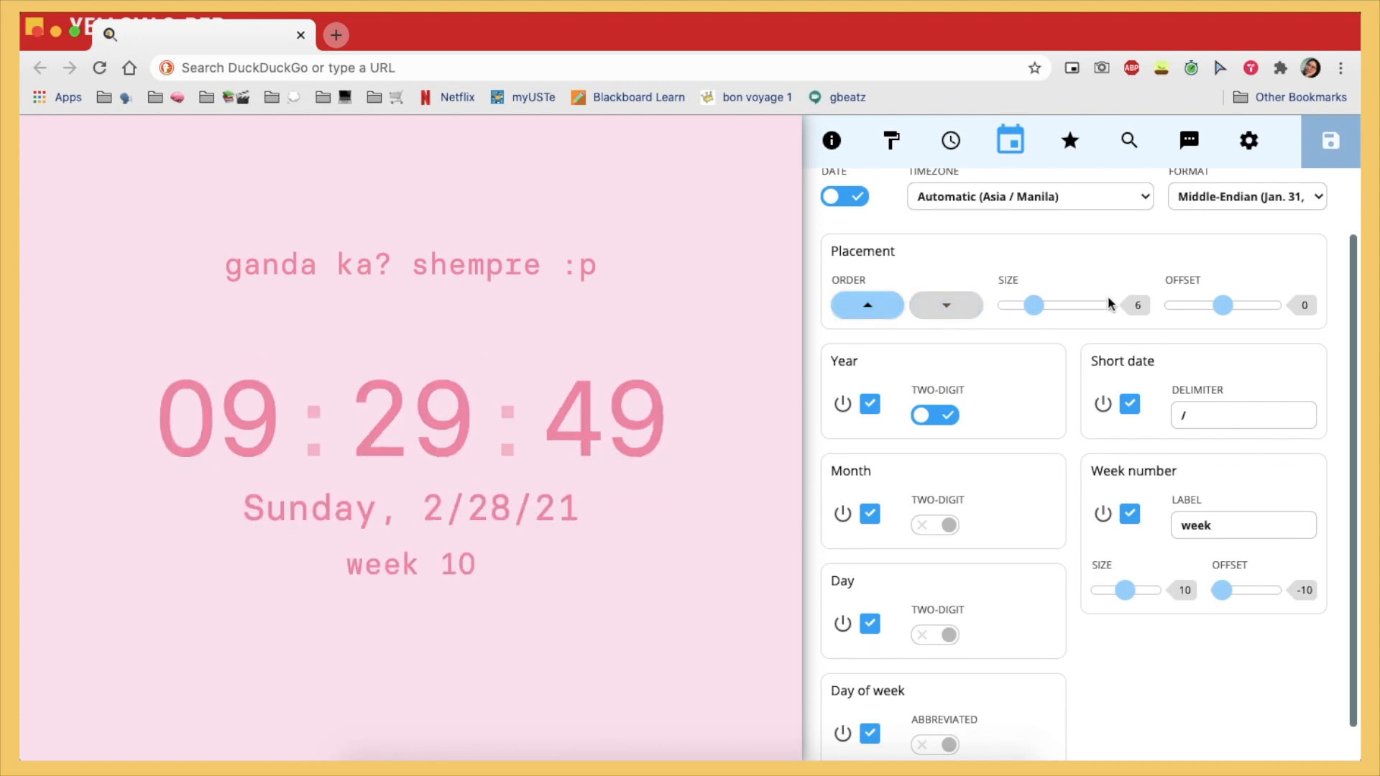
scroll(down, 3)
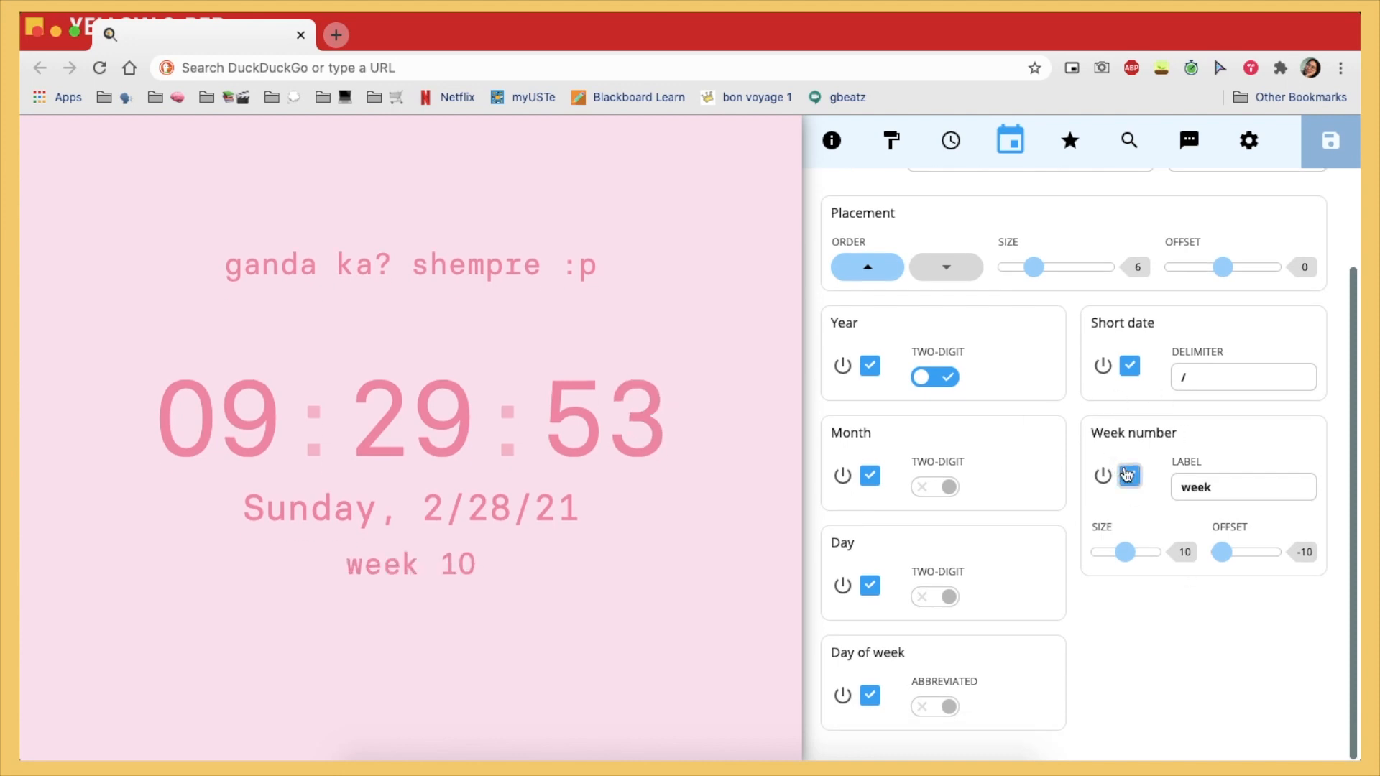
drag(1148, 552, 1118, 552)
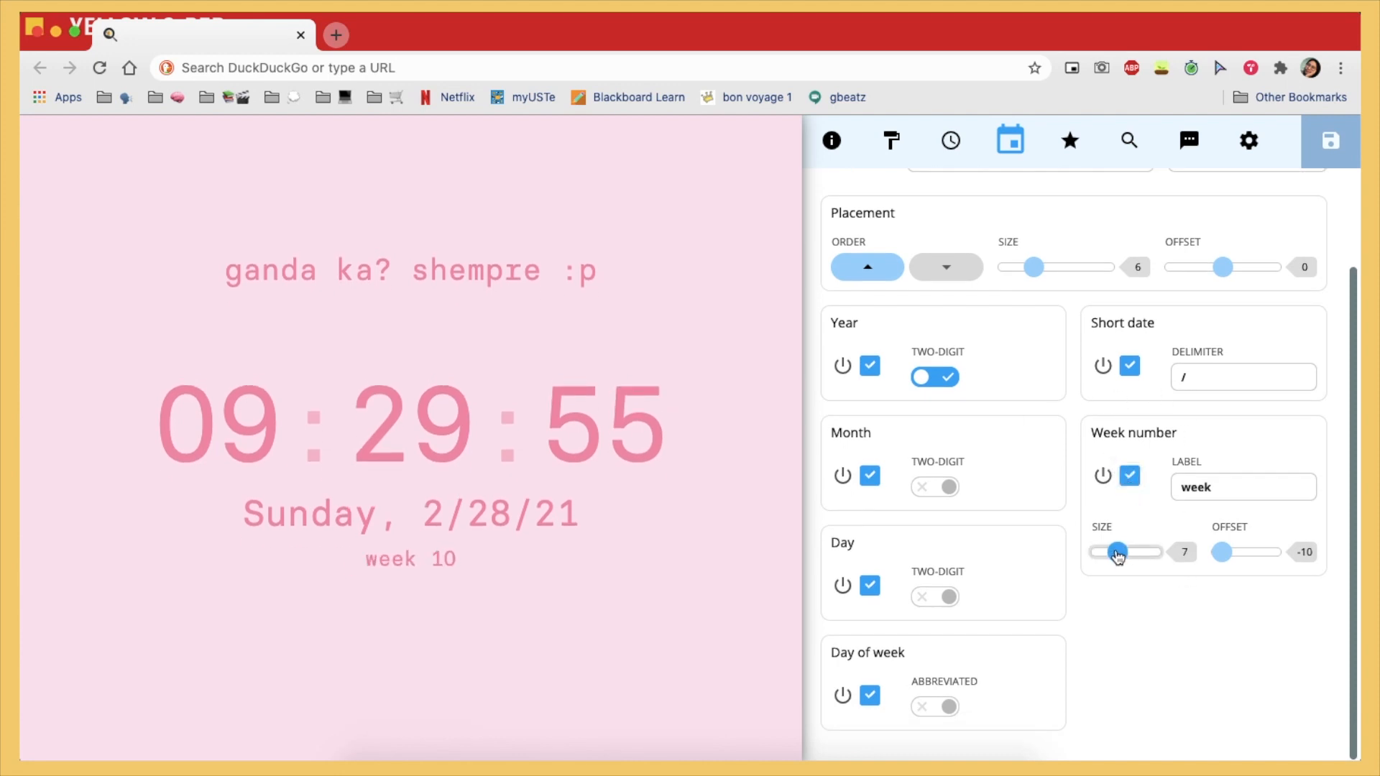
drag(1117, 552, 1123, 552)
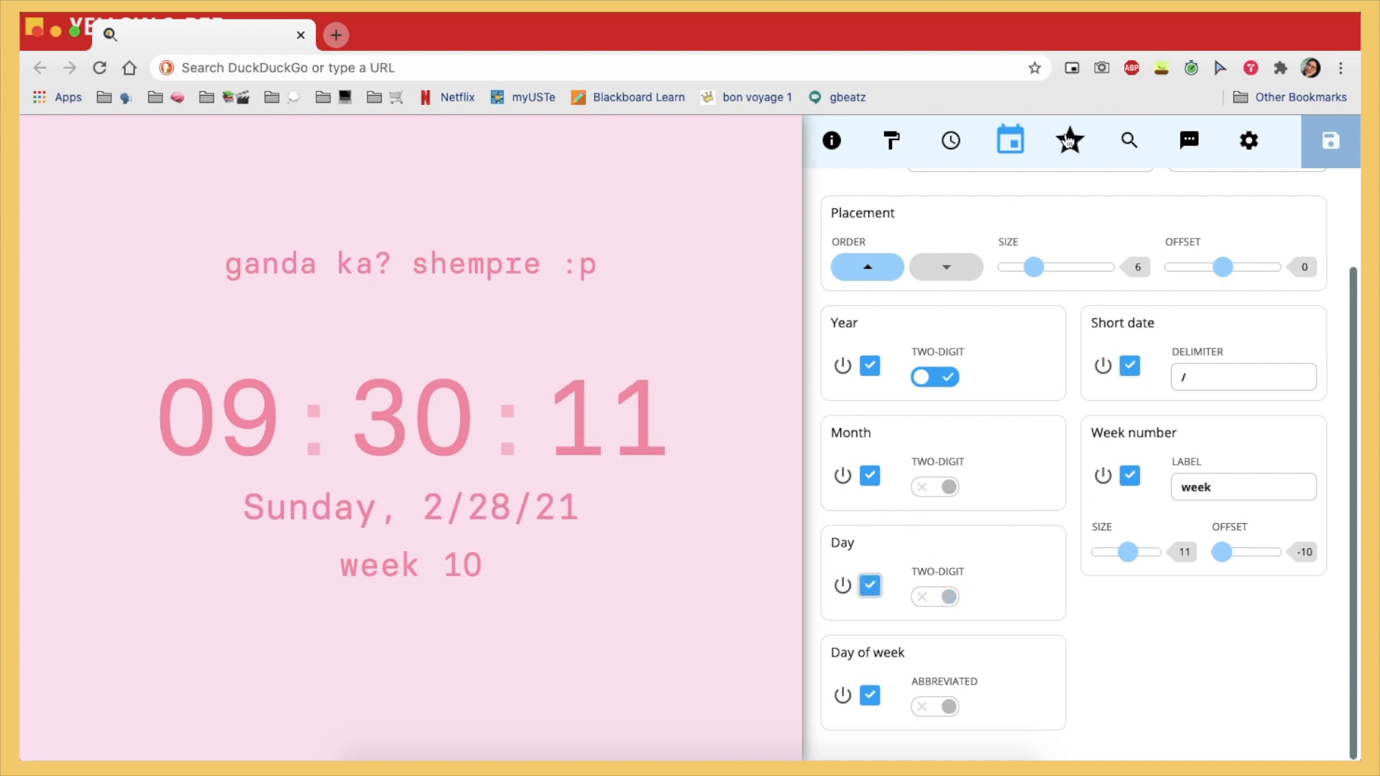
click(1070, 140)
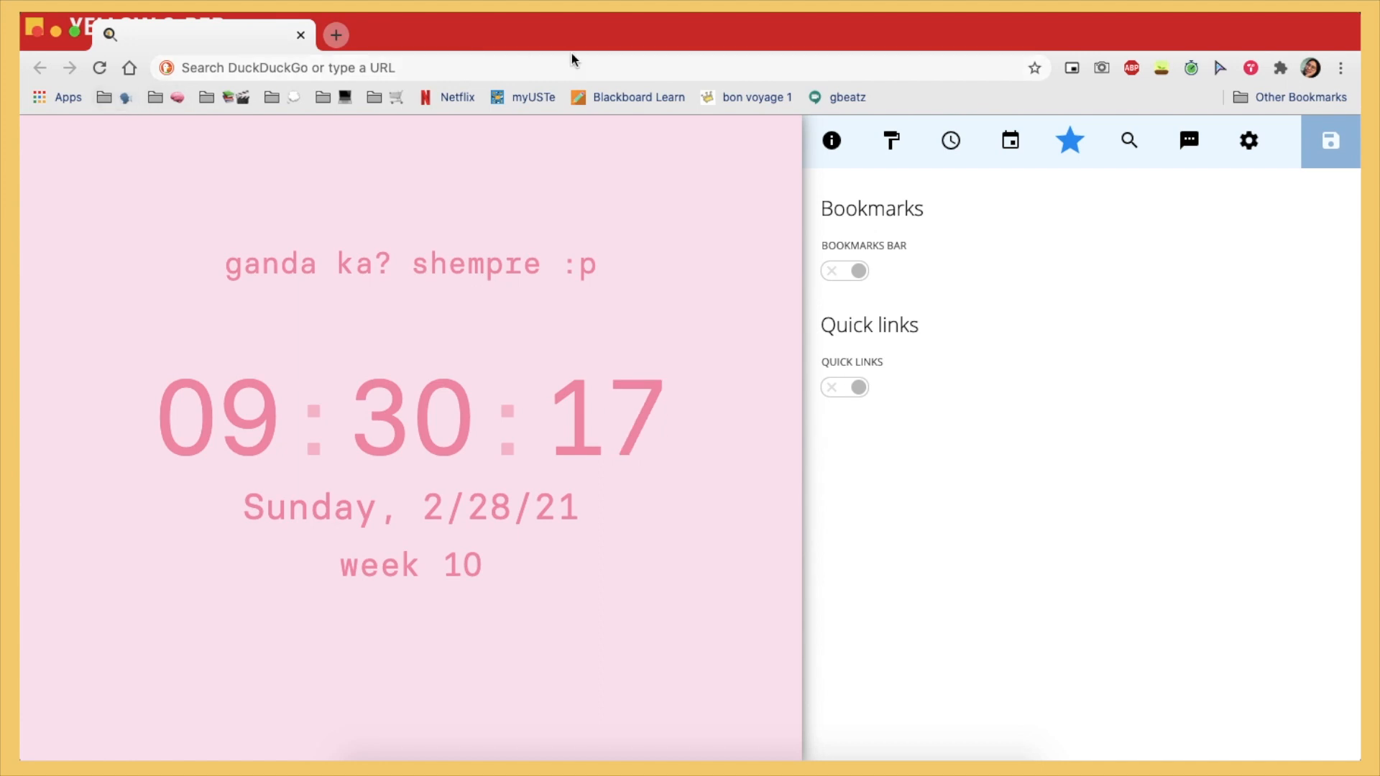
View Search settings, then re-enter the greeting's last character, keeping 'ganda ka? shempre :p'.
click(1129, 141)
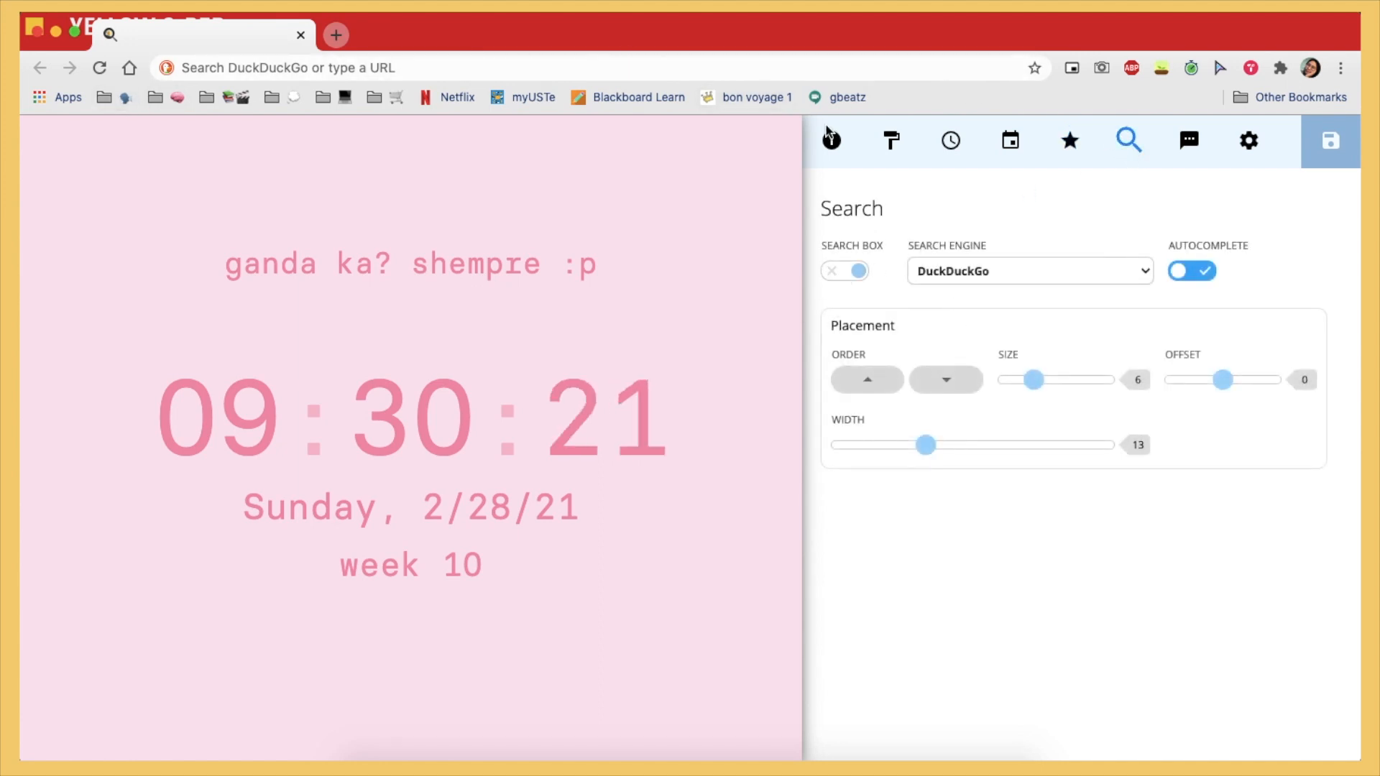
click(572, 68)
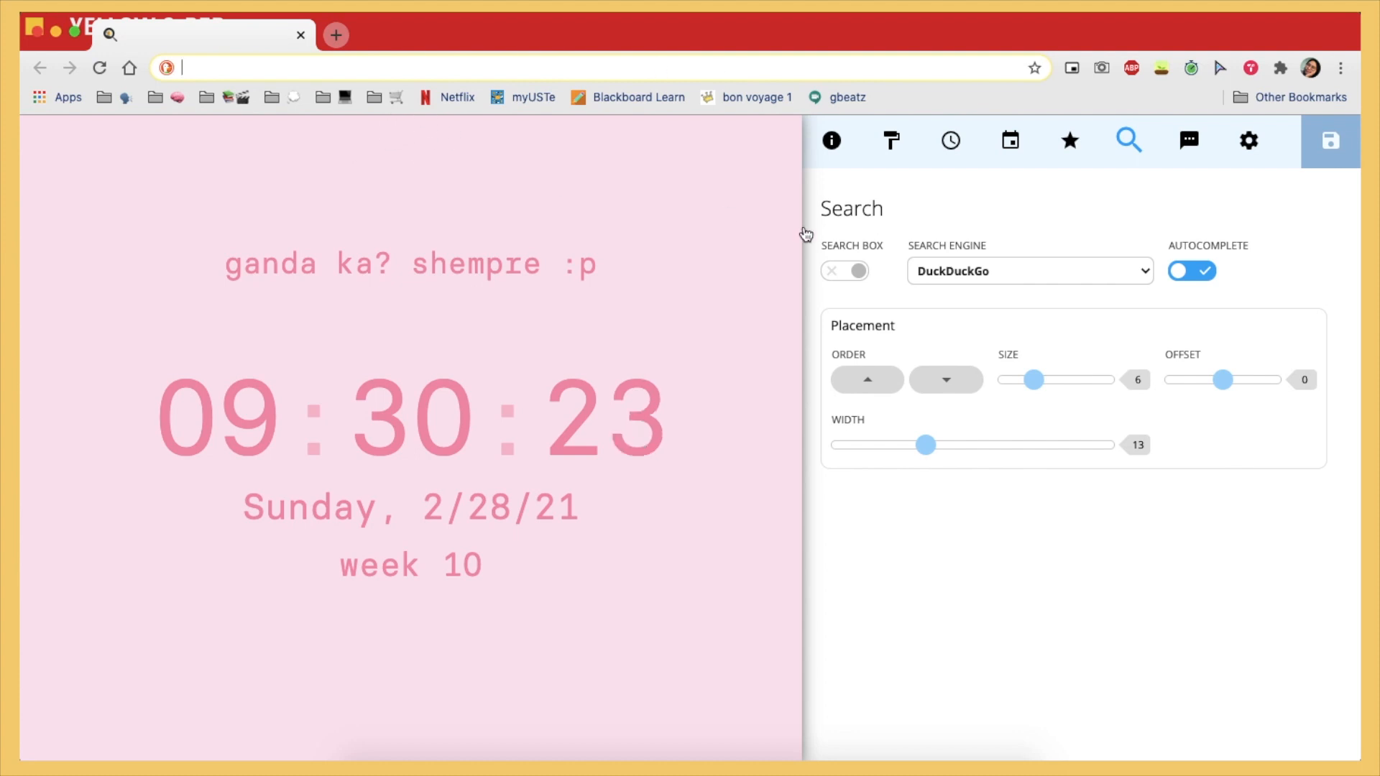
click(1189, 141)
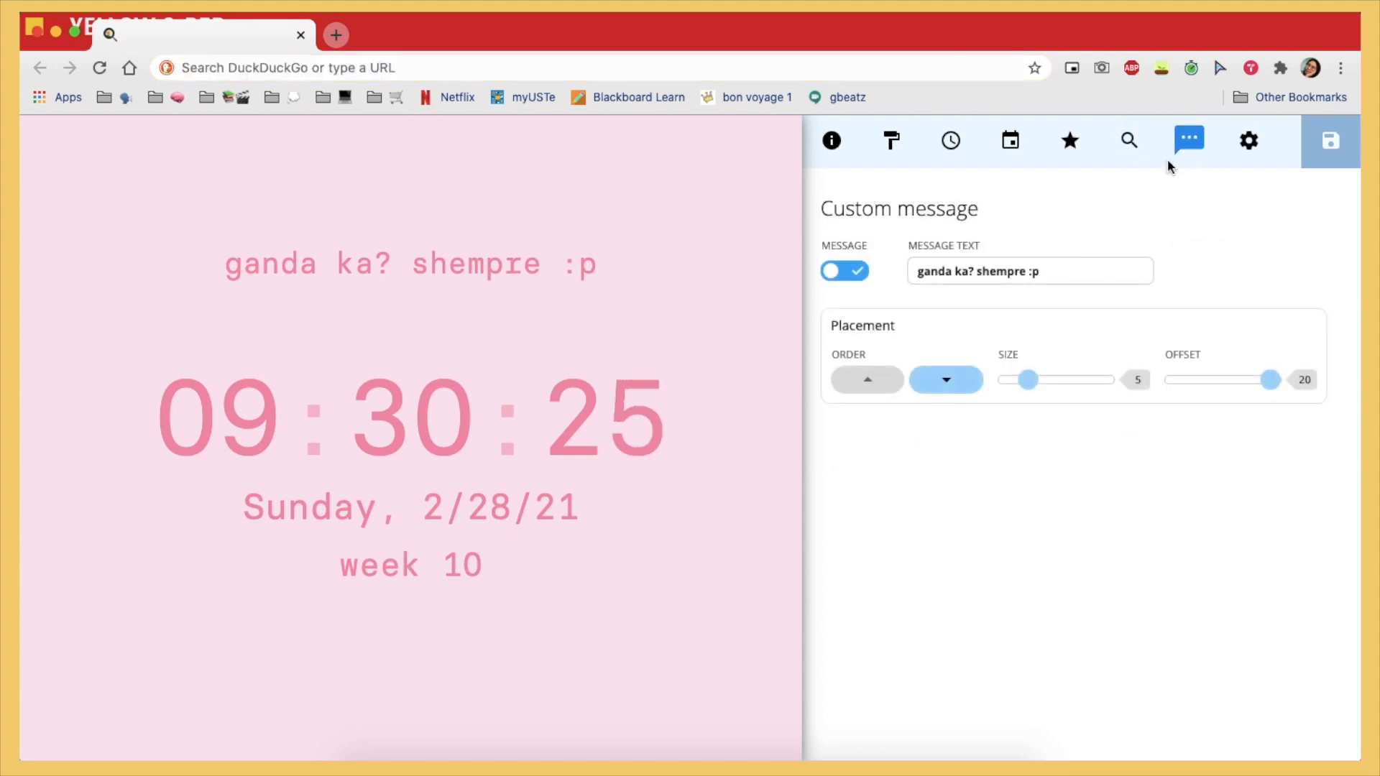
click(1030, 271)
text(;)
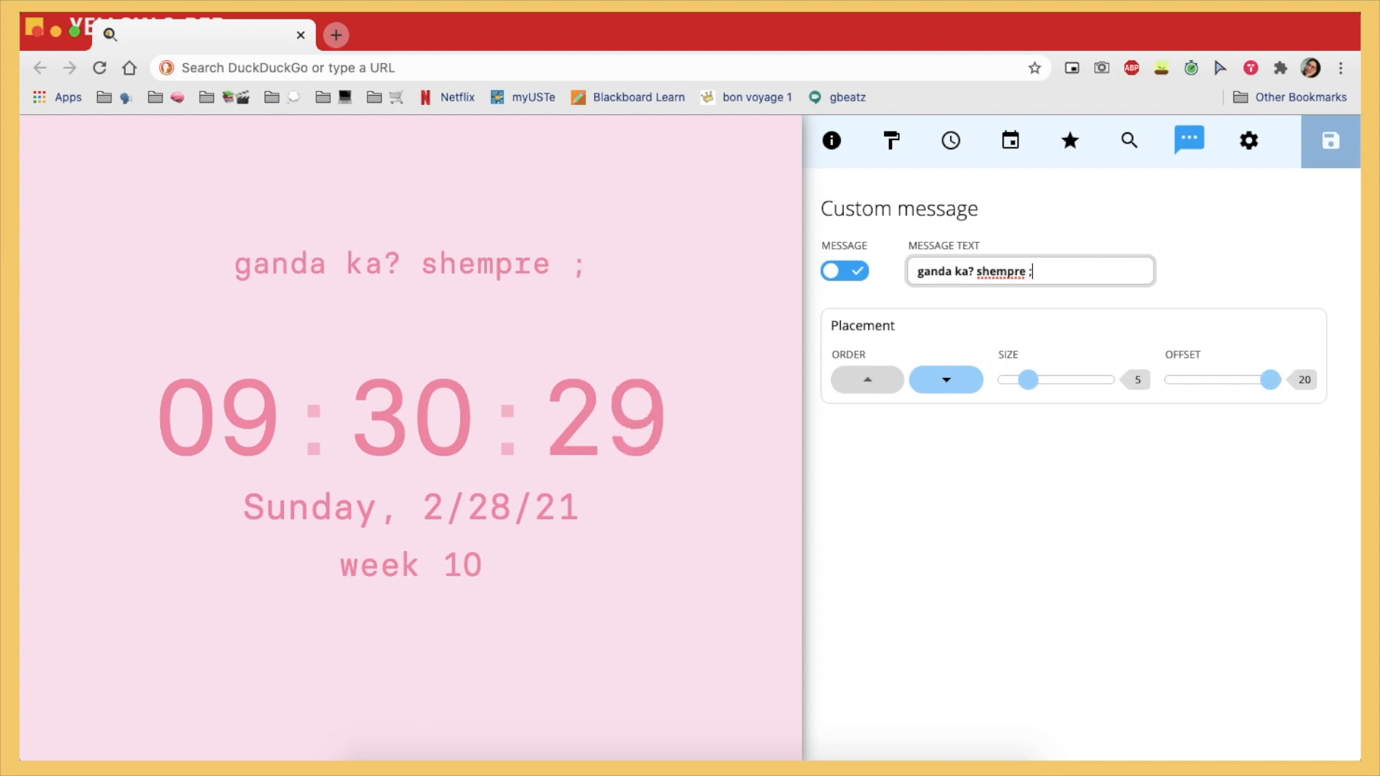
text(p)
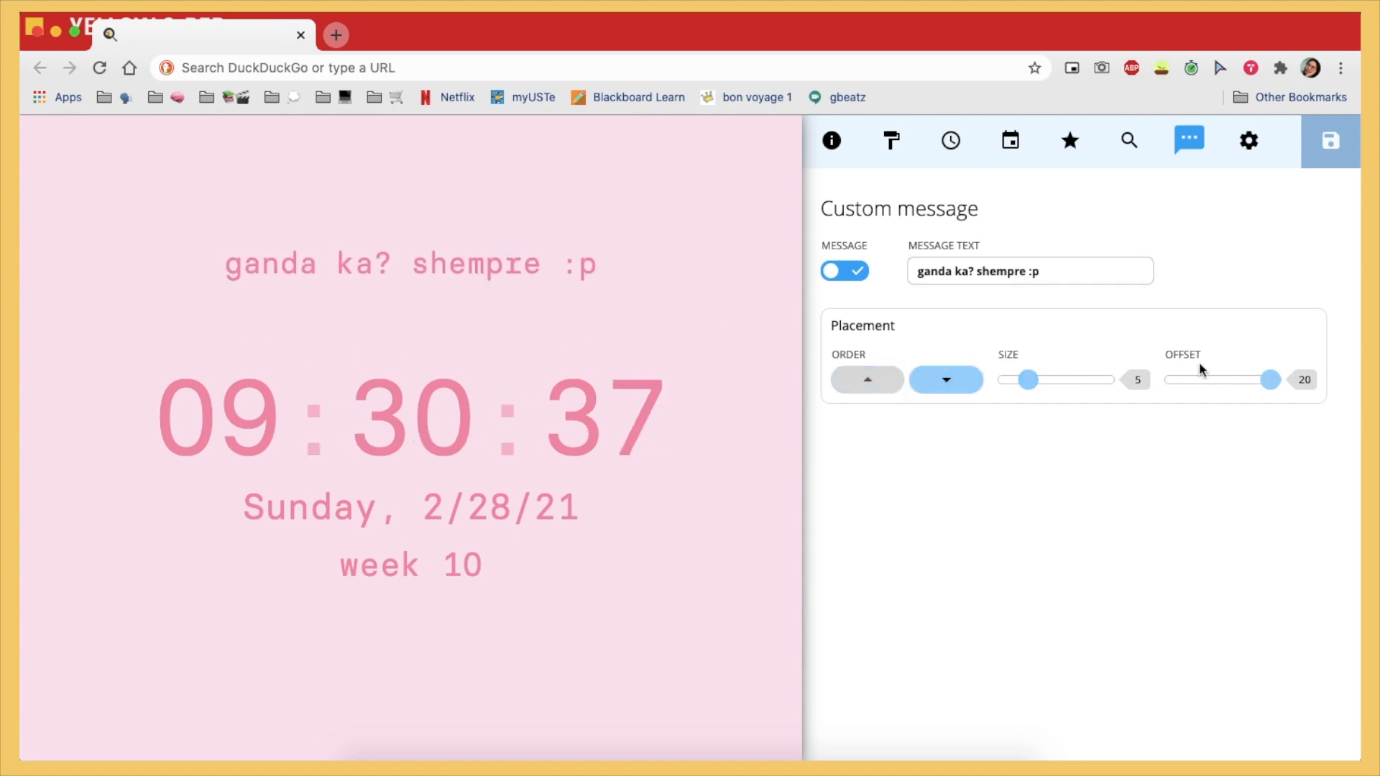
View the language and tab-title settings, then save and close the CaretTab panel.
click(1247, 141)
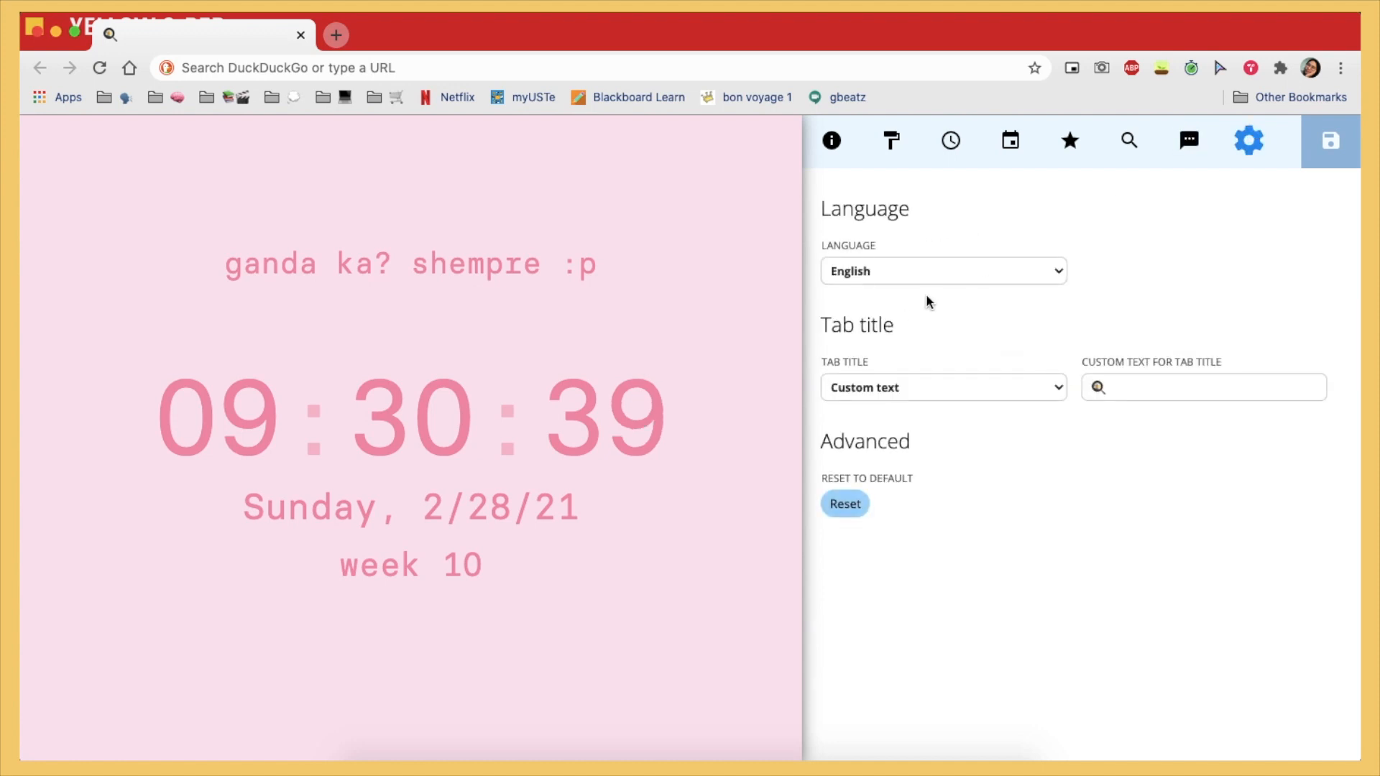
mouse_move(1186, 374)
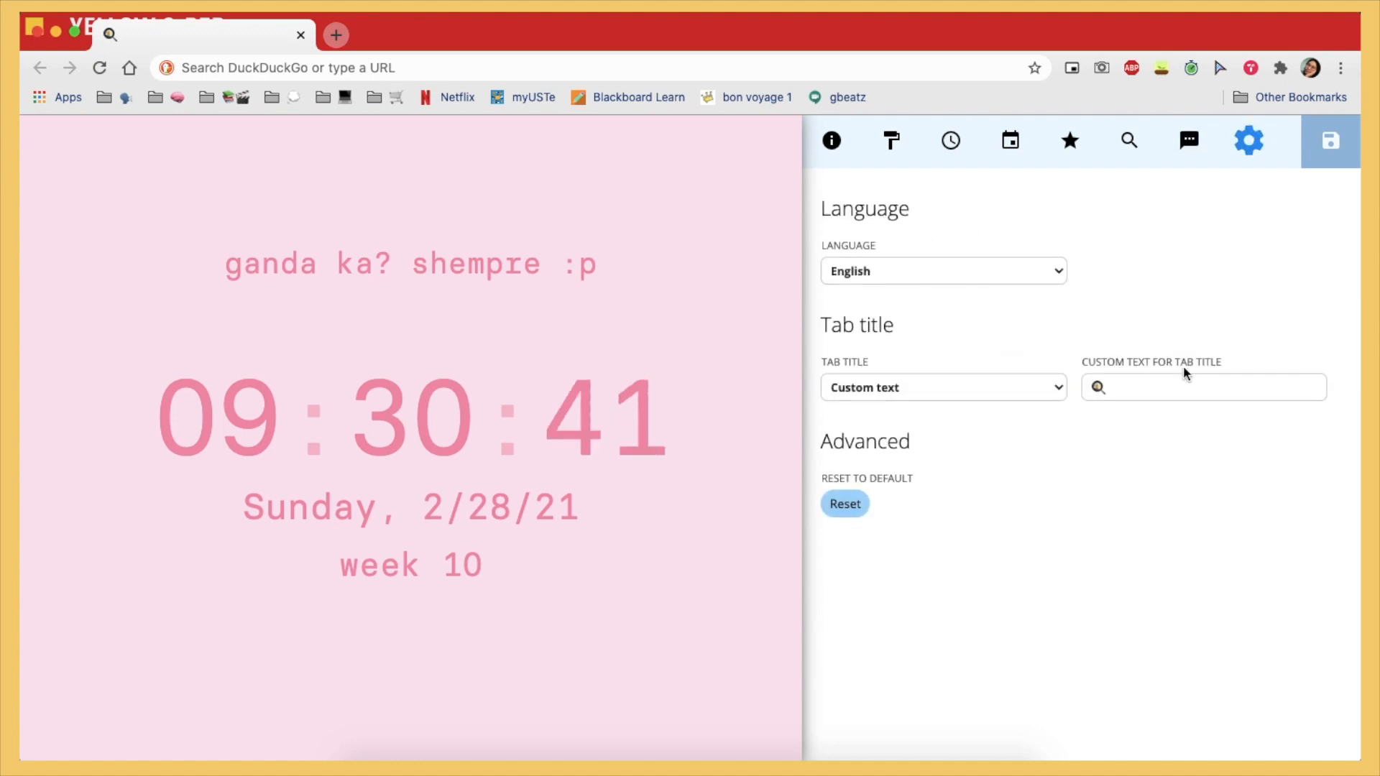
mouse_move(87, 34)
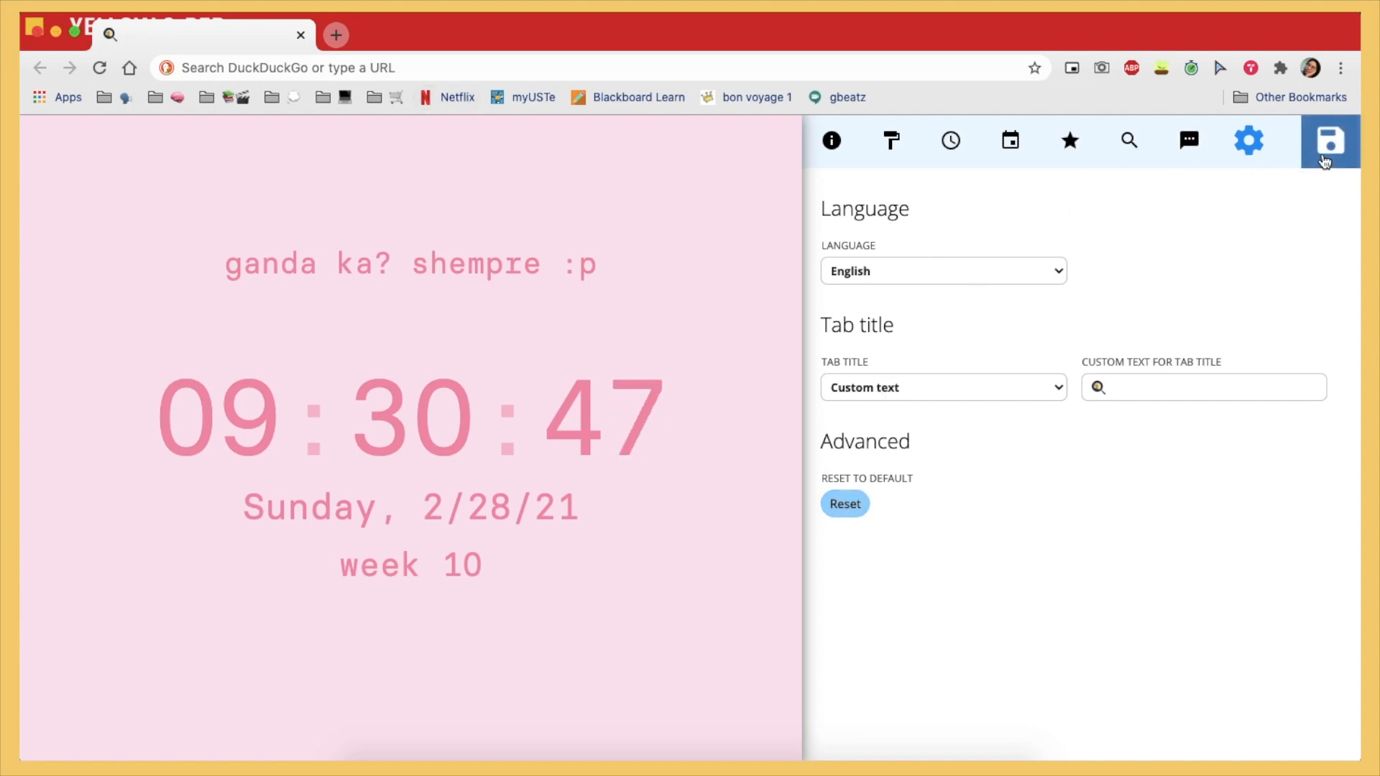
click(1329, 141)
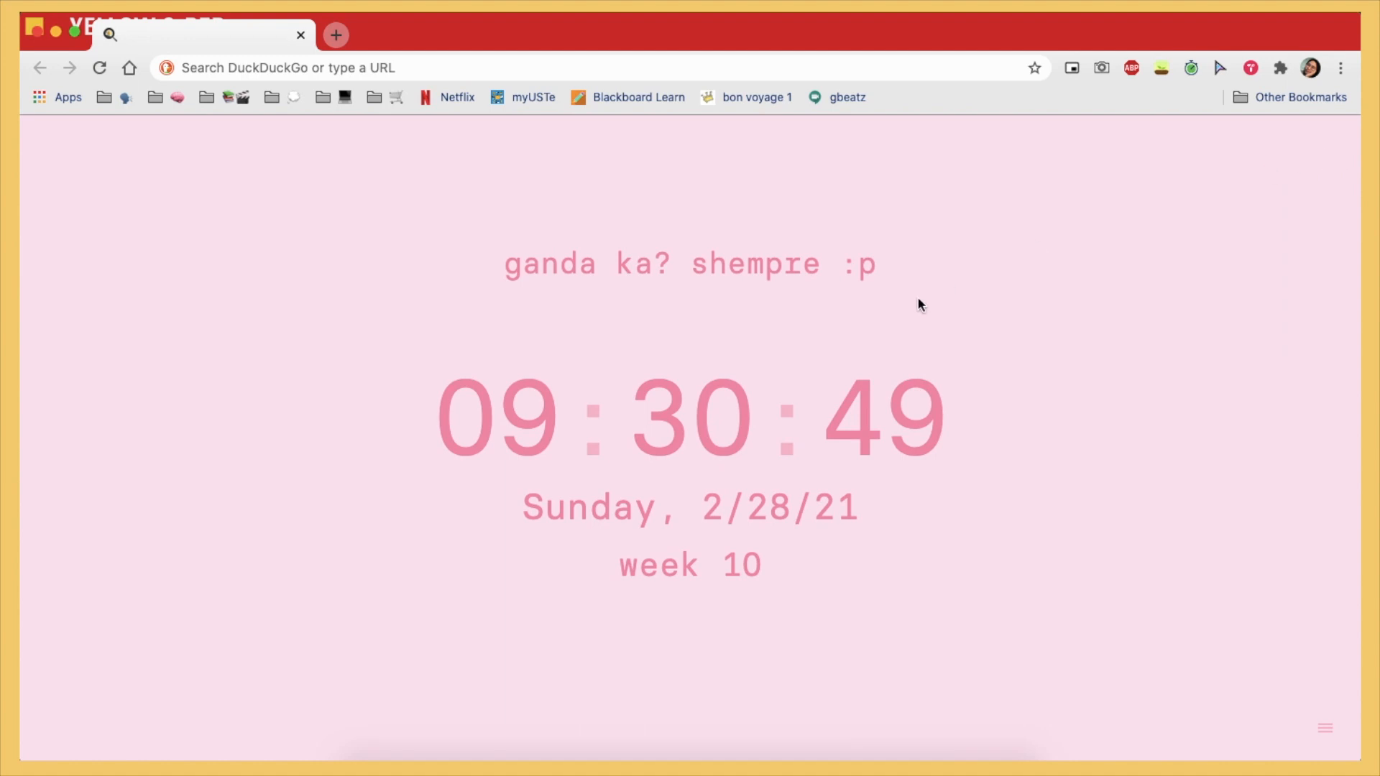
mouse_move(1081, 195)
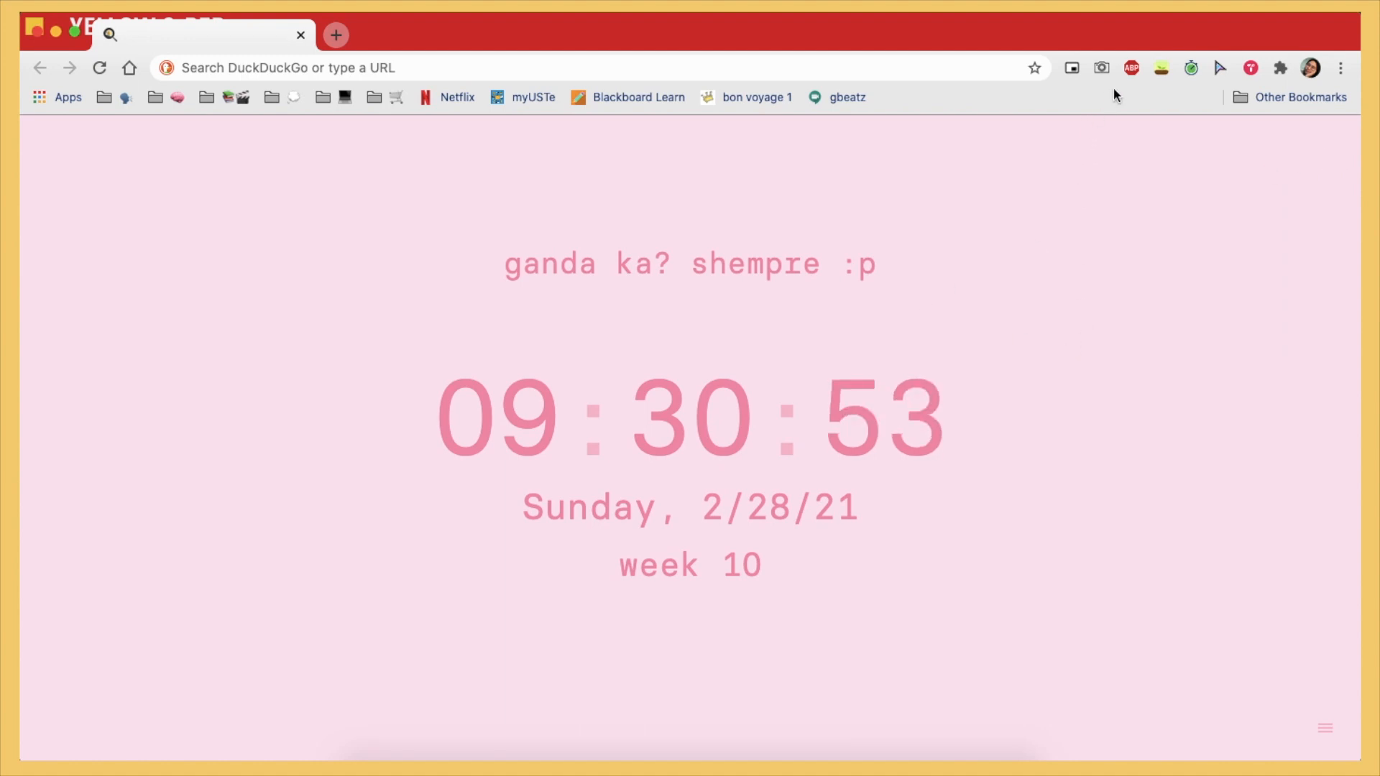
Check Adblock Plus's blocked count, open its General options tab, then start a new tab.
click(1132, 68)
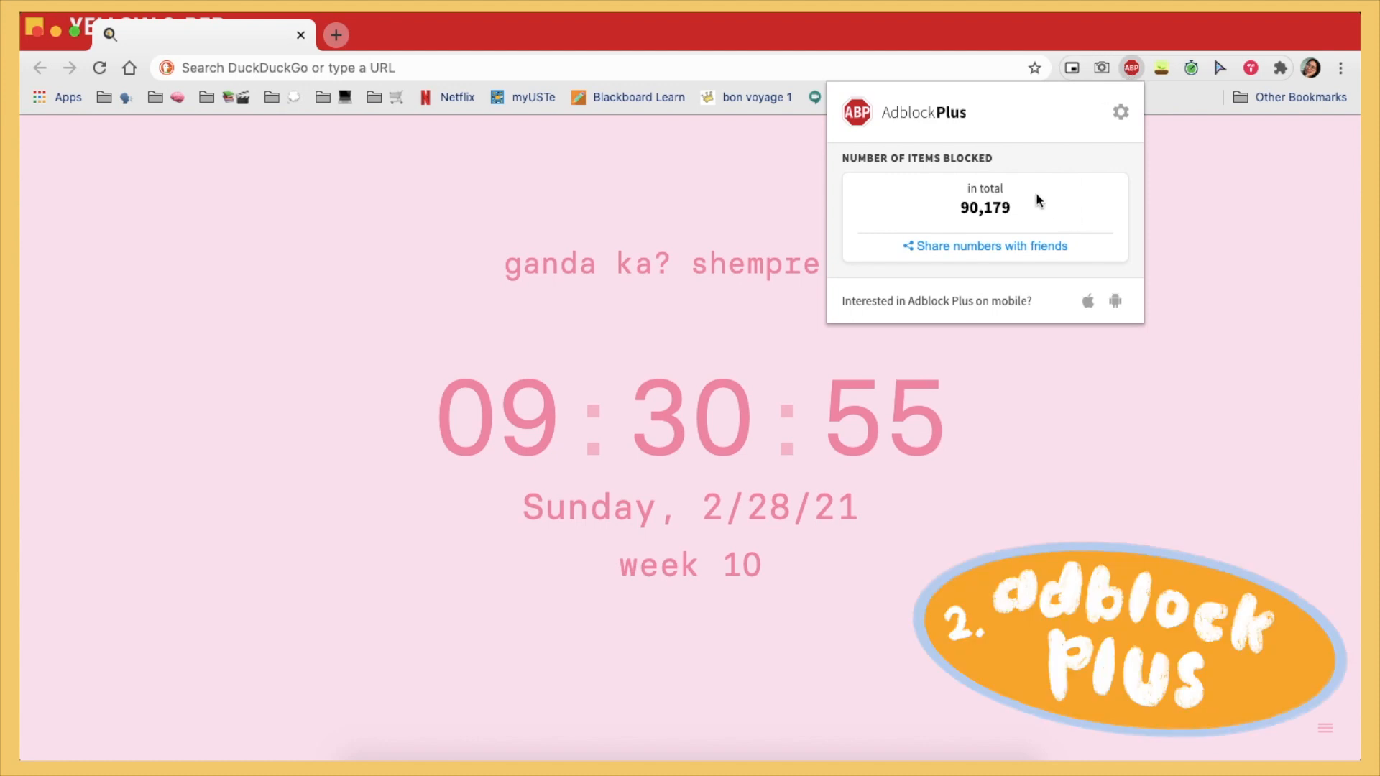
mouse_move(949, 154)
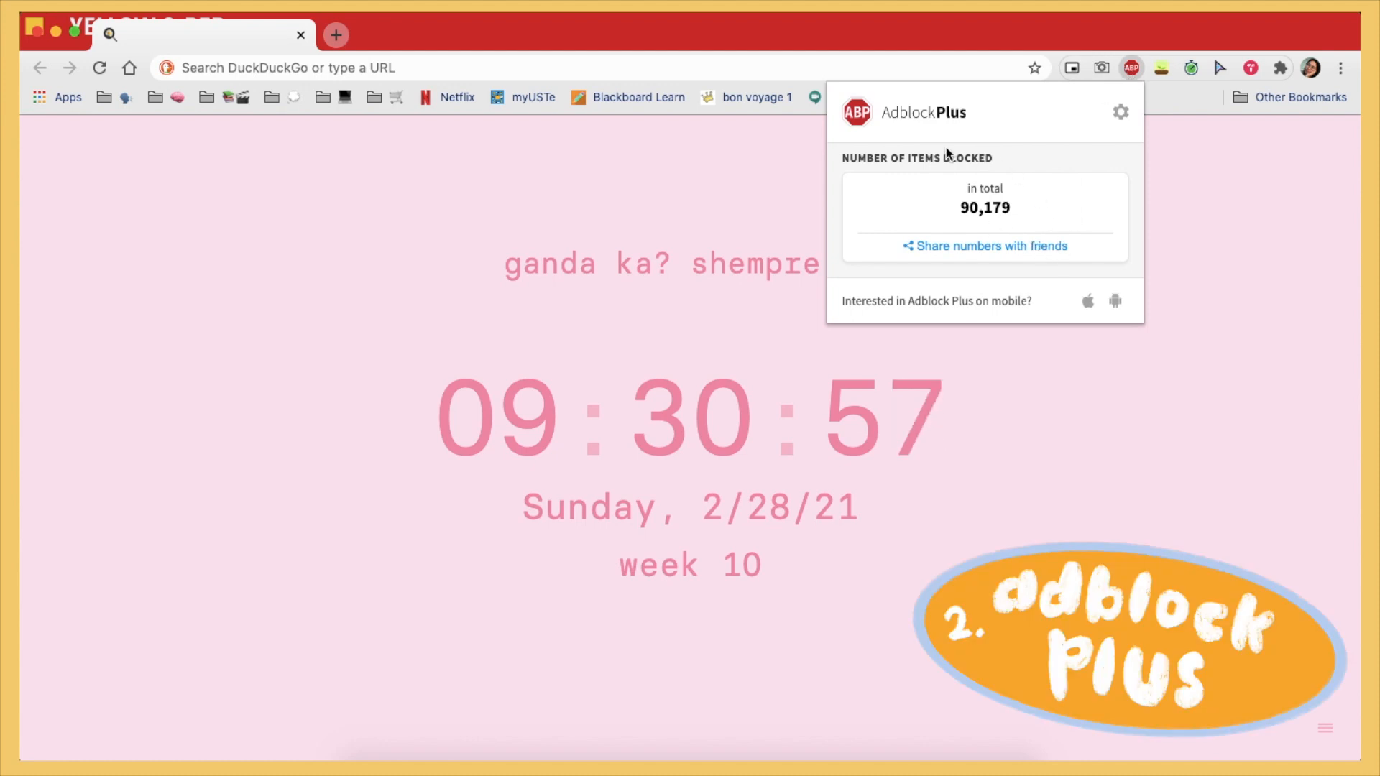
click(1120, 113)
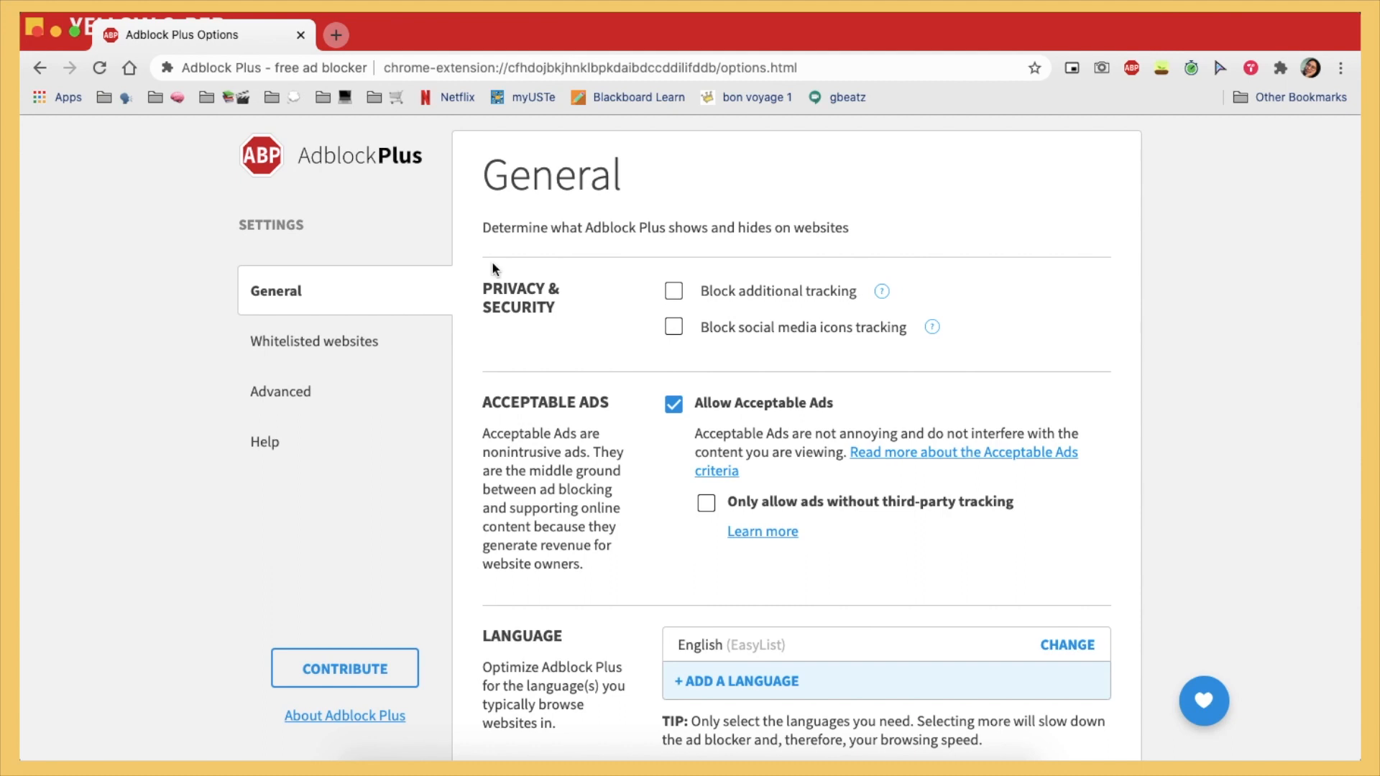
click(335, 35)
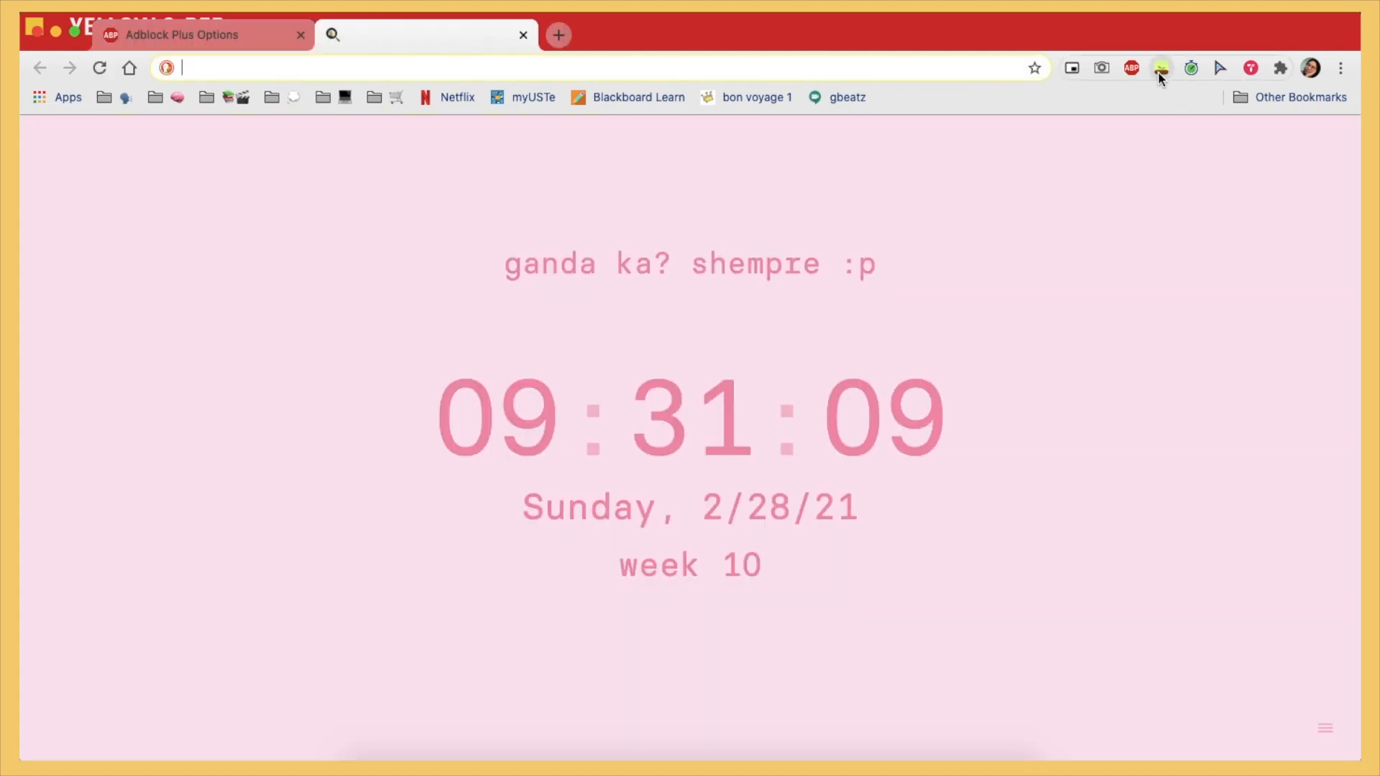
In Forest's popup, try 10 then 25 minutes, Allowlist then Blocklist, and open its settings.
click(1162, 68)
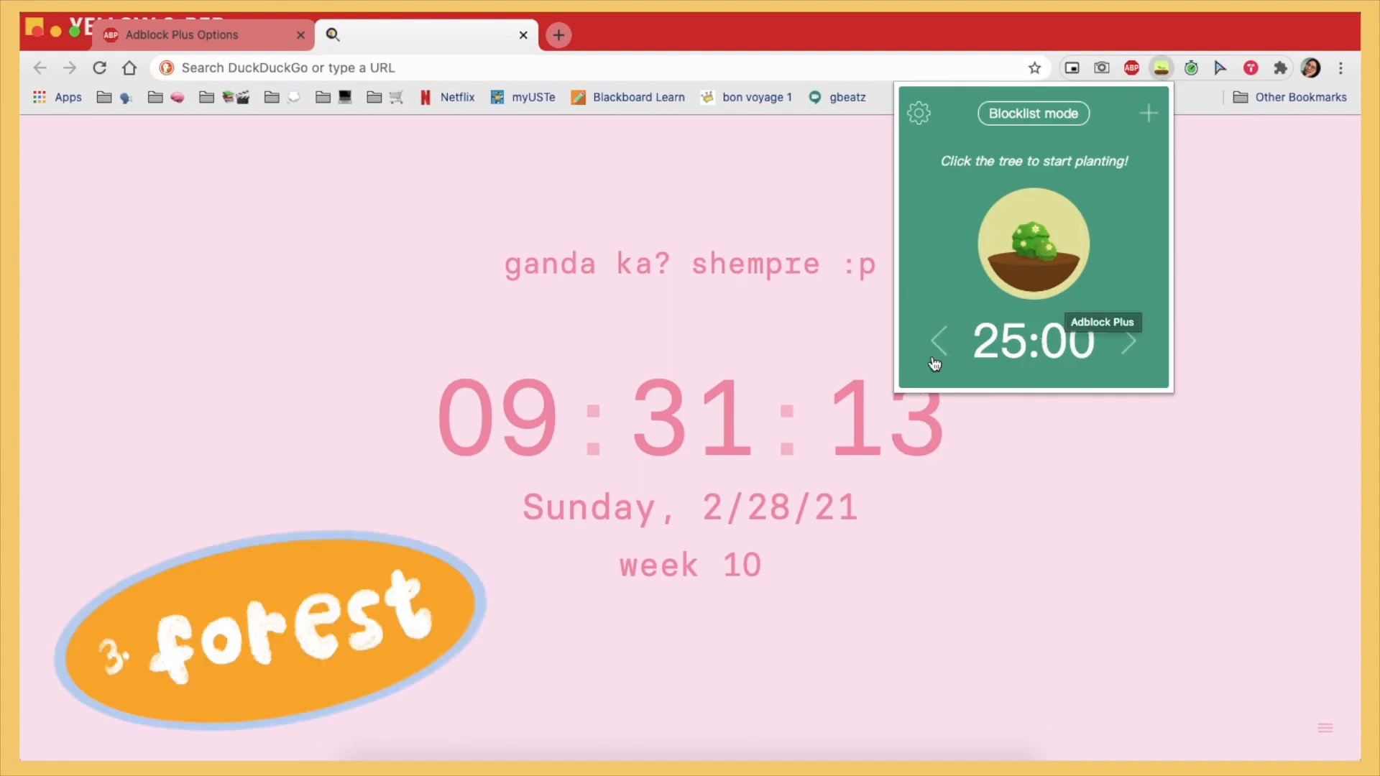
click(1131, 342)
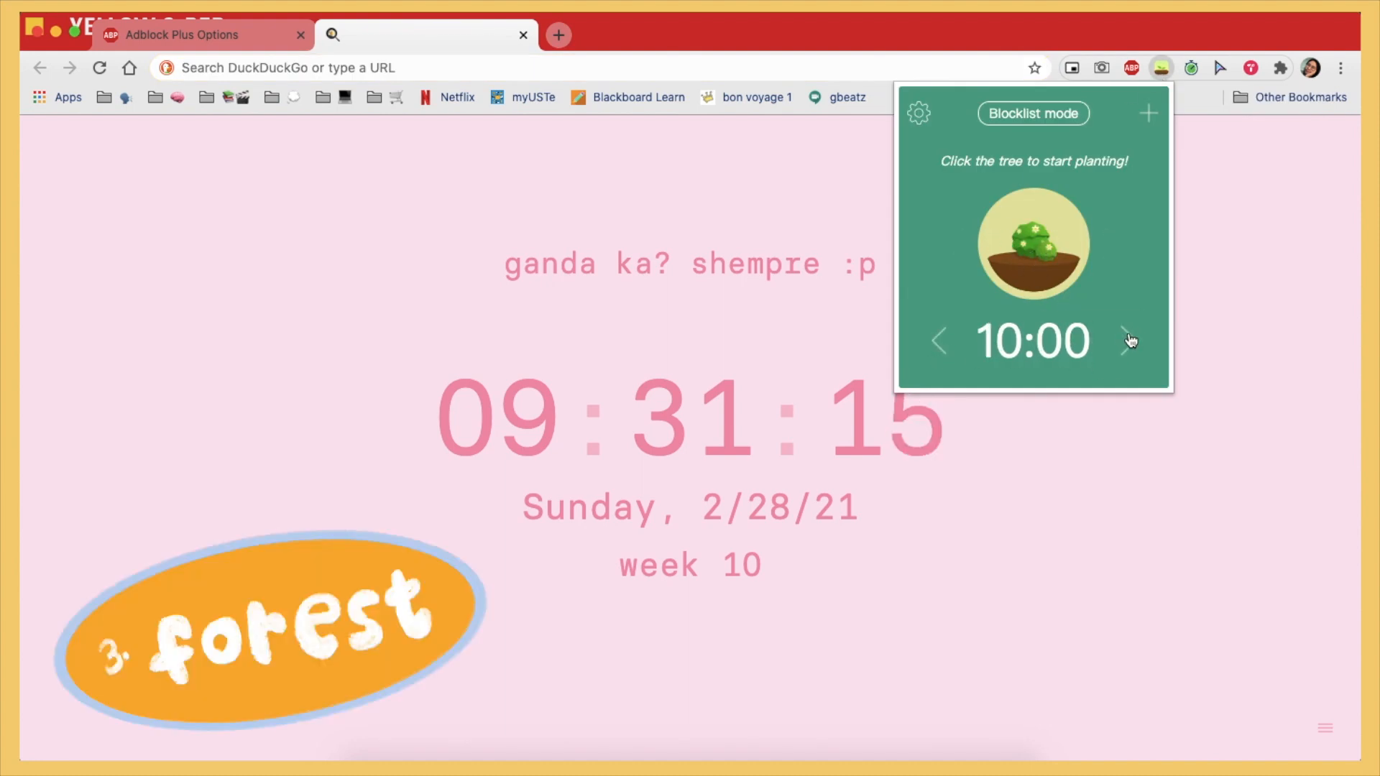
click(1129, 342)
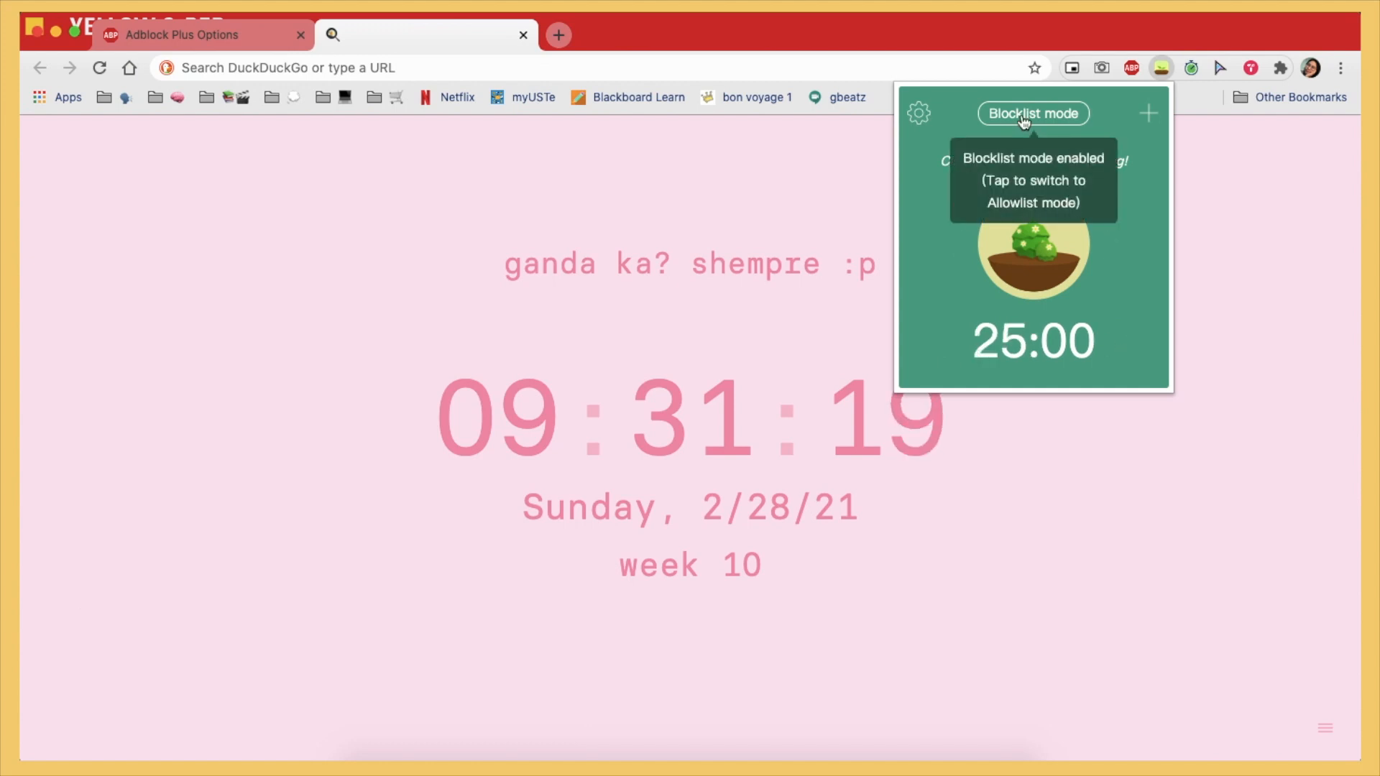
click(1032, 113)
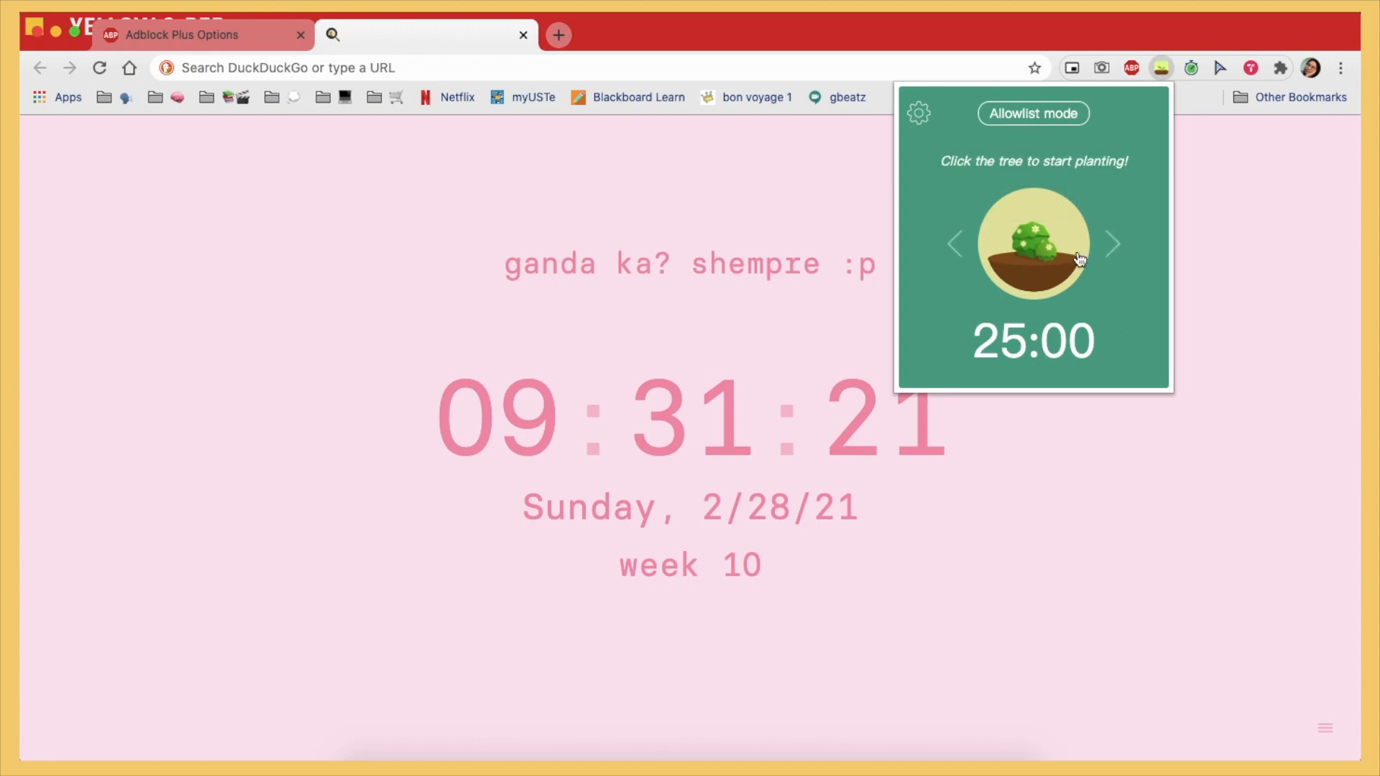
click(1032, 113)
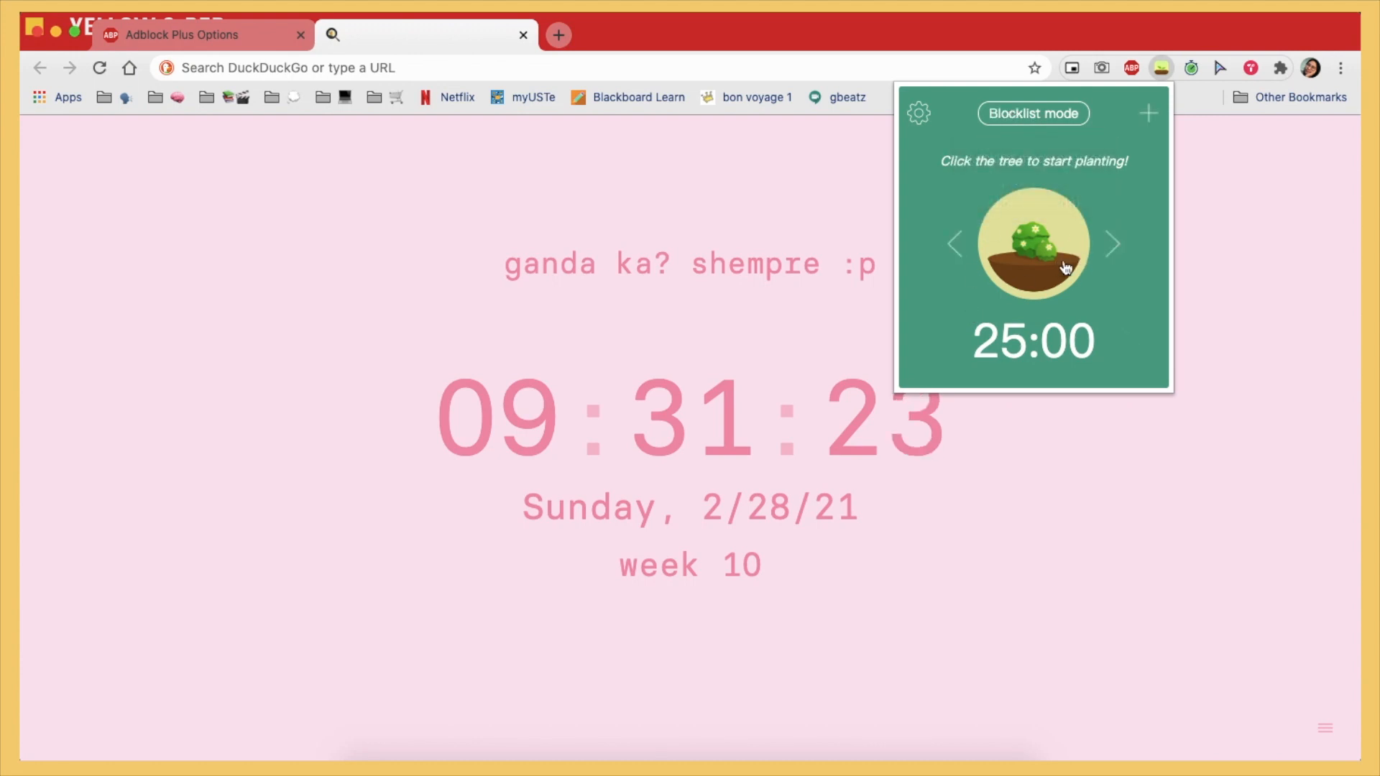
click(1111, 245)
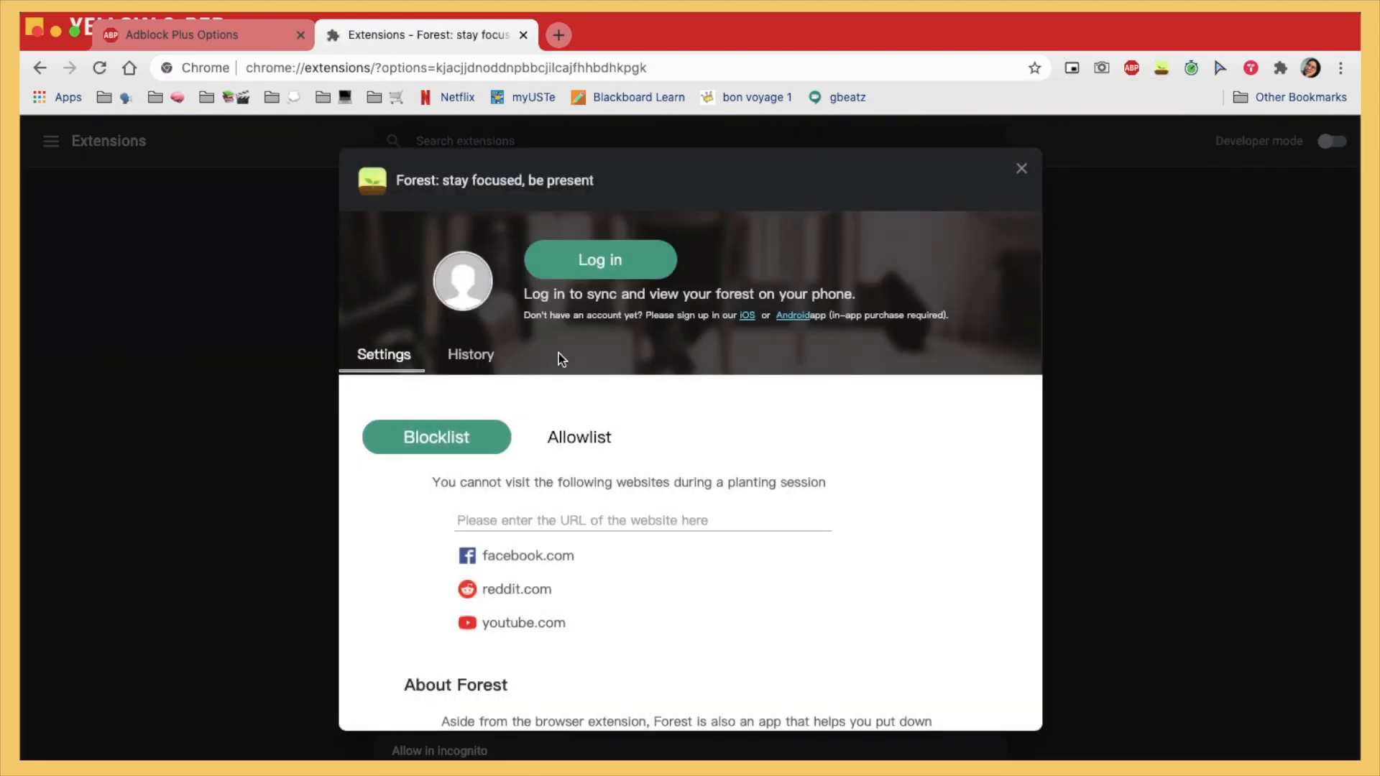
mouse_move(711, 334)
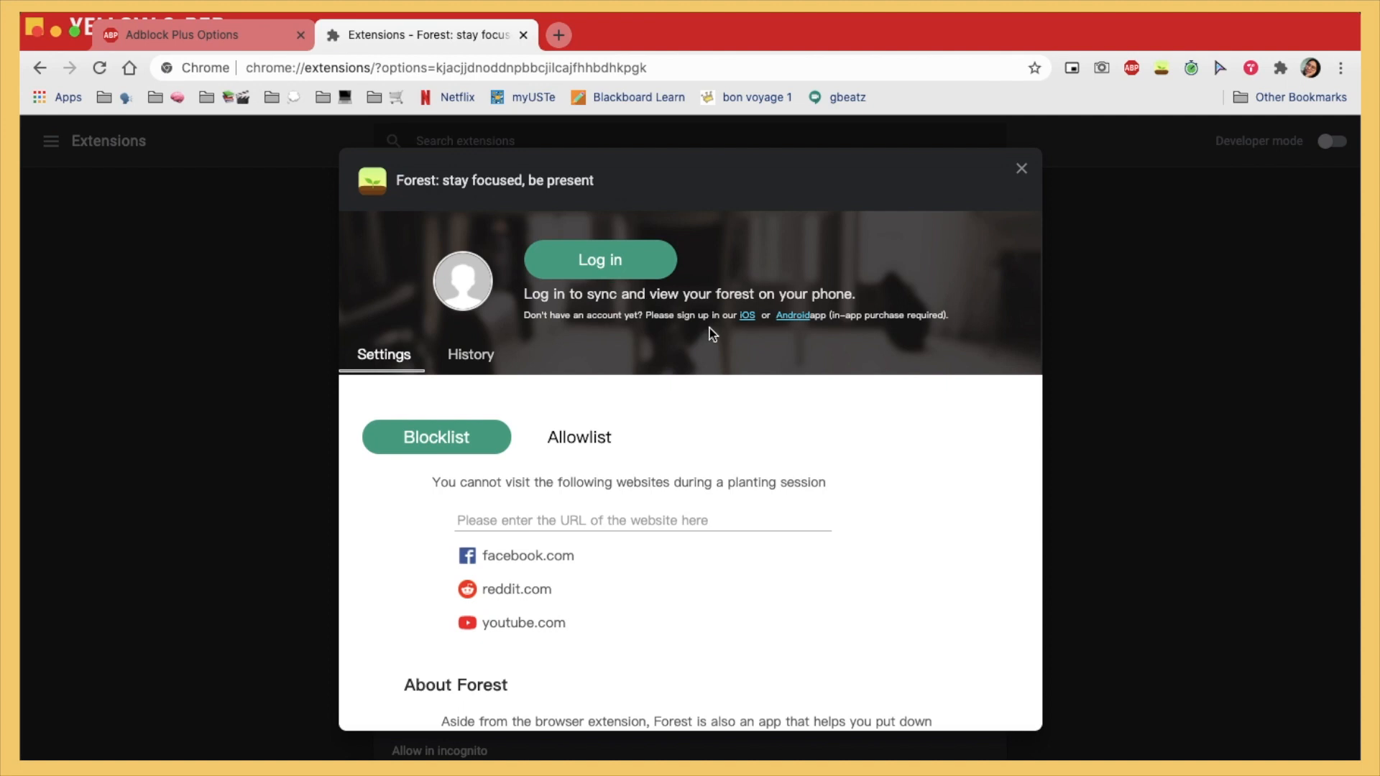
mouse_move(761, 360)
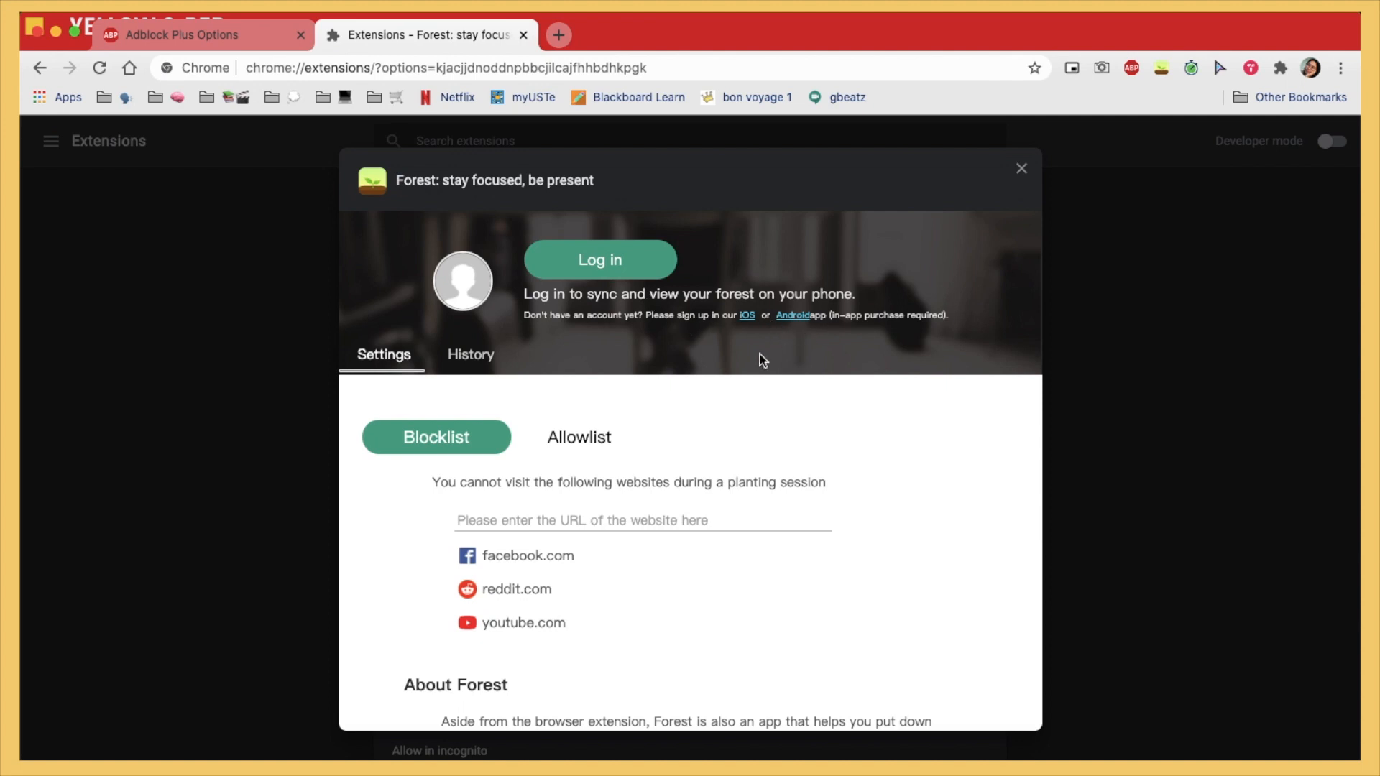
scroll(down, 3)
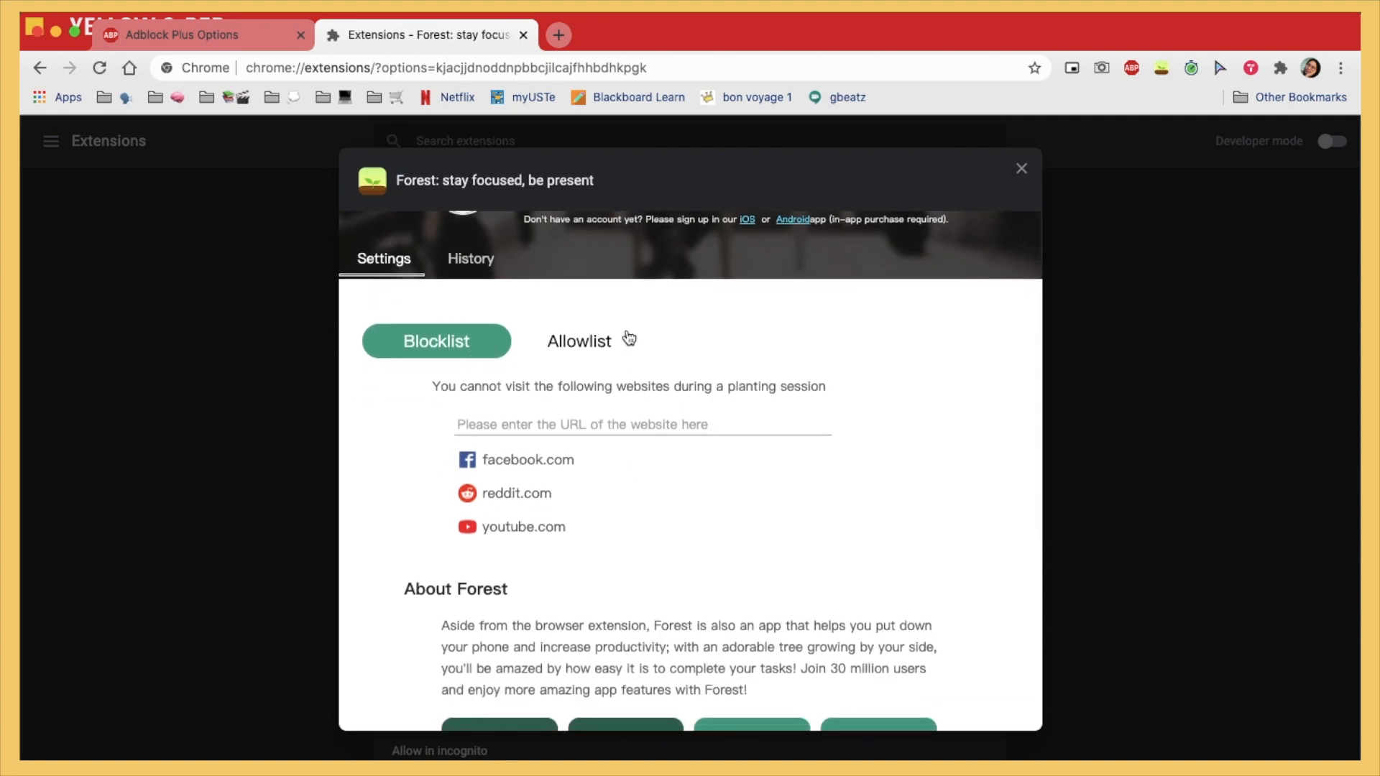
scroll(down, 3)
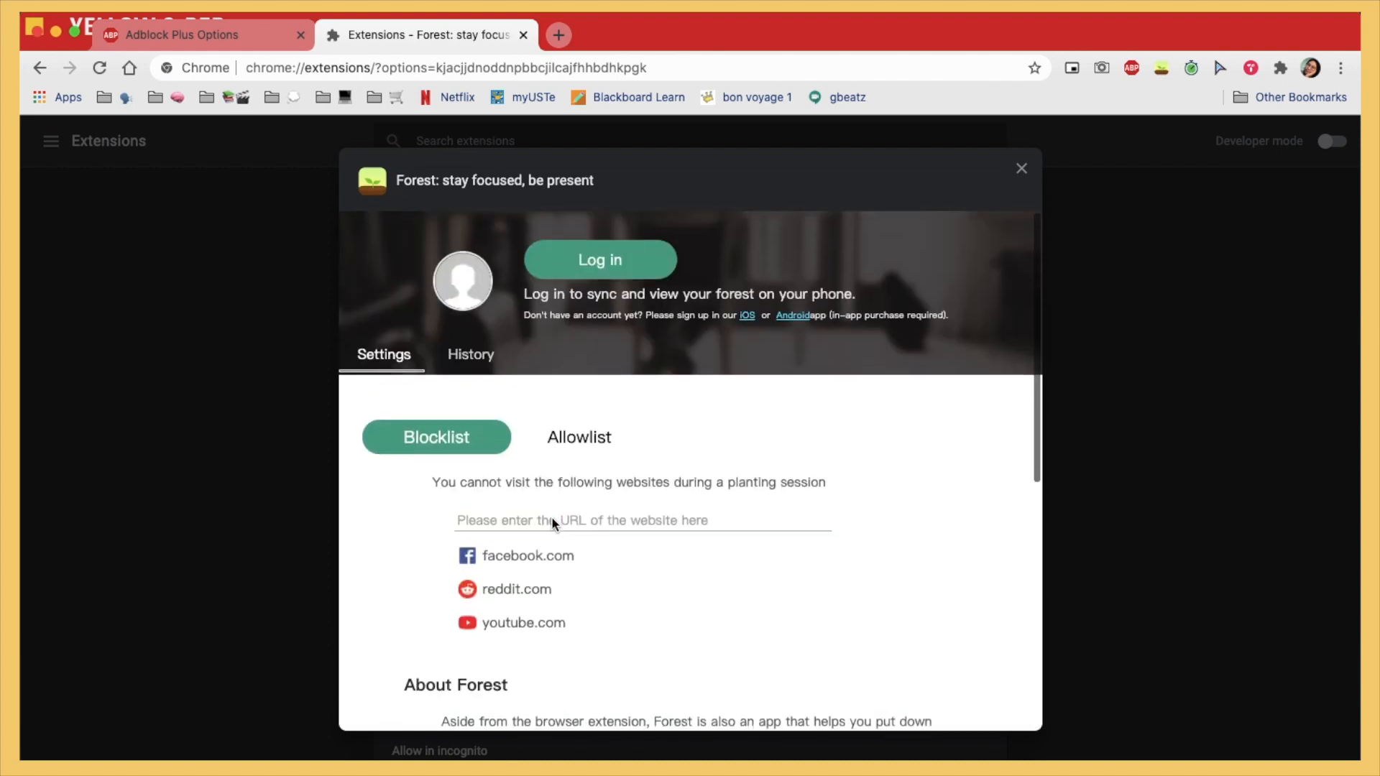
click(470, 354)
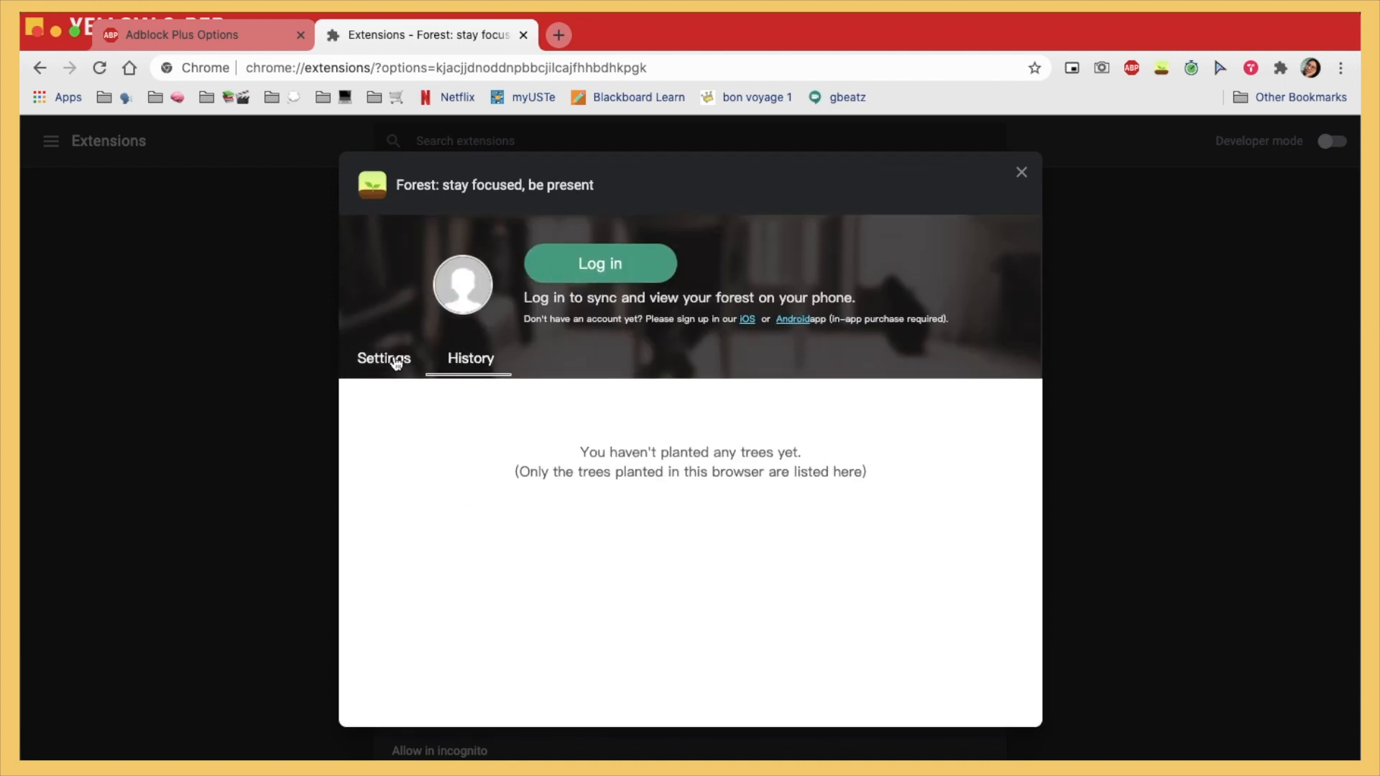
click(383, 357)
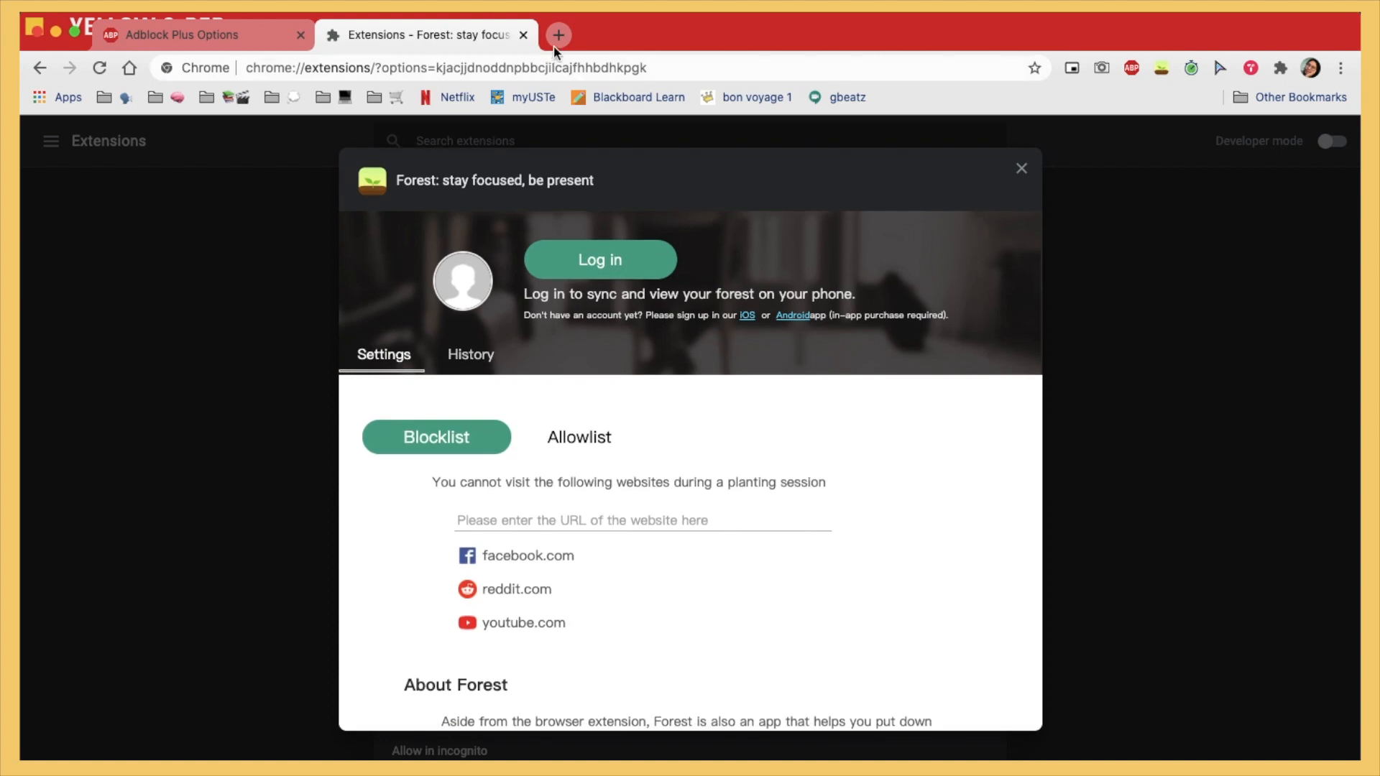
In a new tab, open Custom Cursor's My Collection and scroll to Sport and Steven Universe.
click(557, 35)
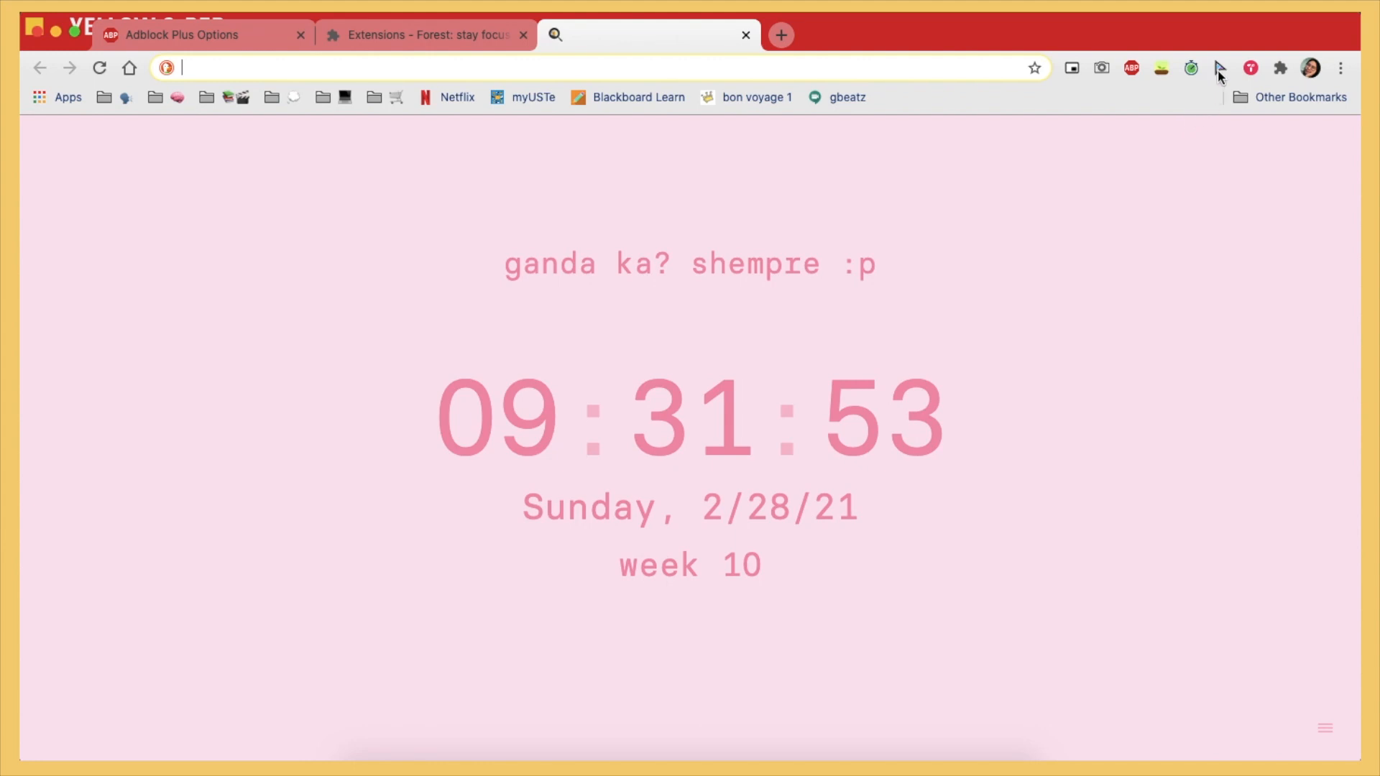
mouse_move(1219, 67)
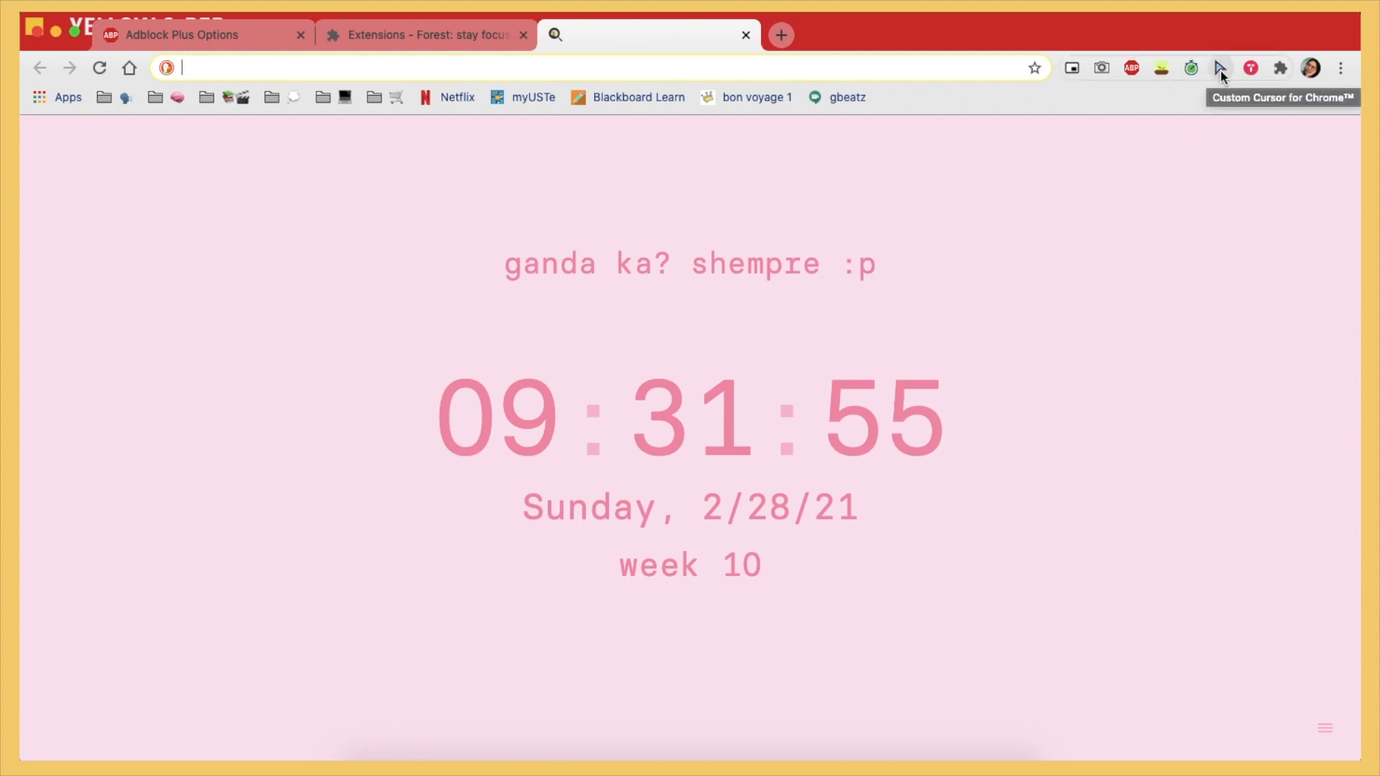
click(1250, 67)
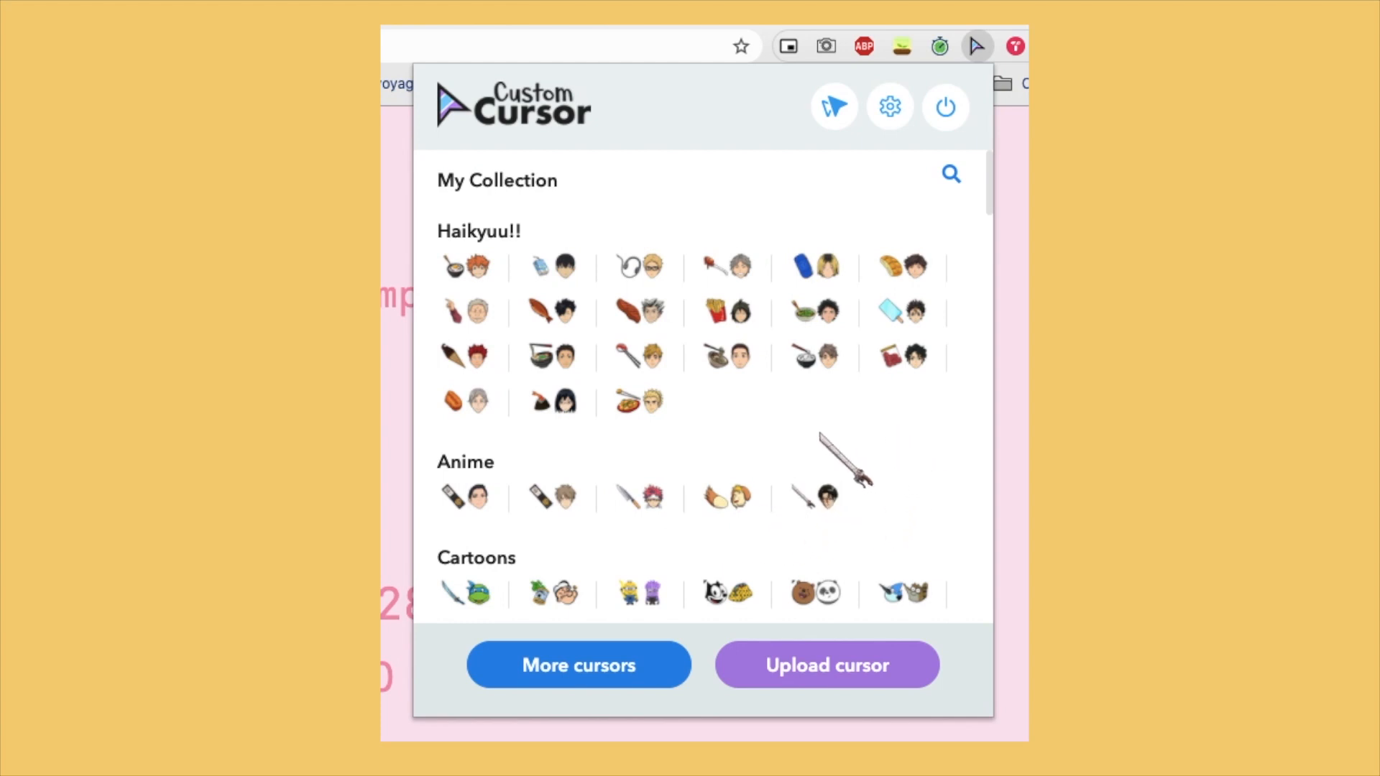
scroll(down, 3)
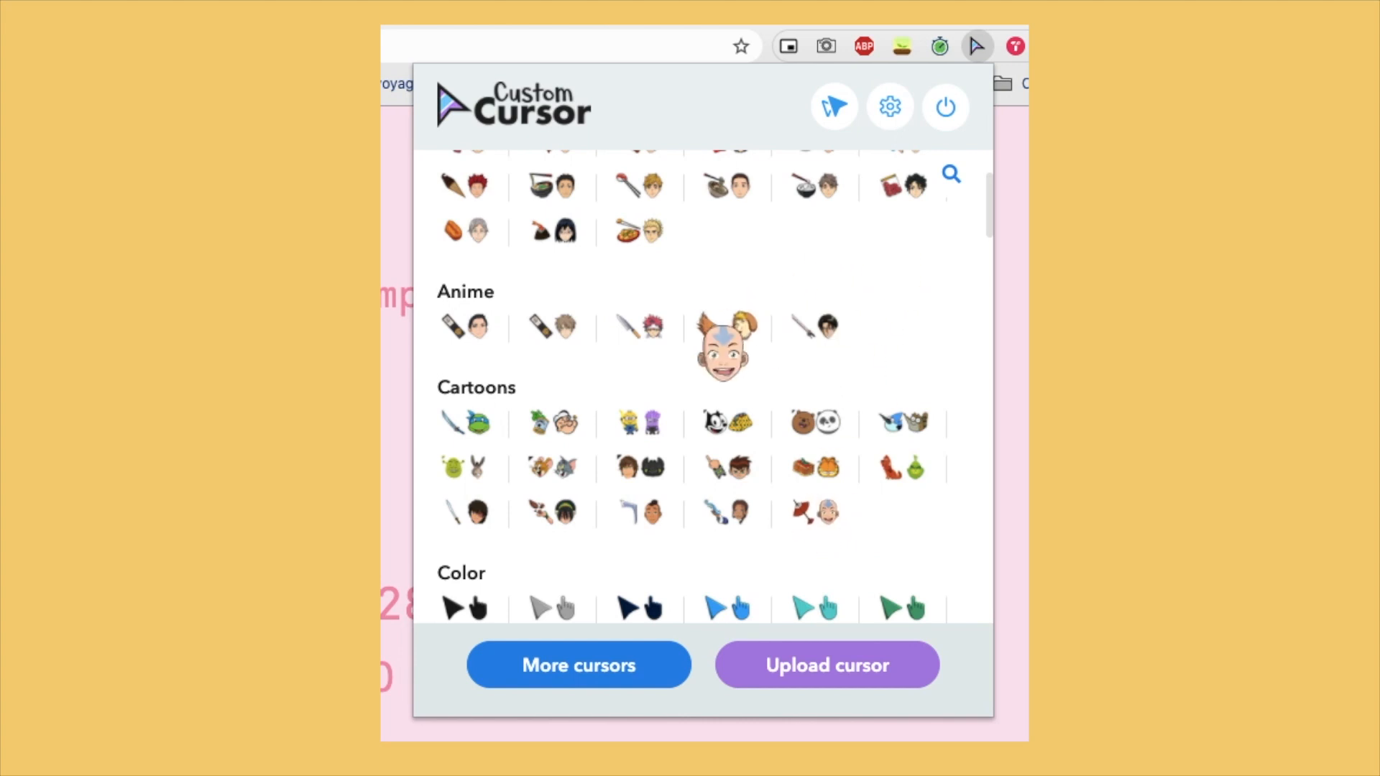
scroll(down, 3)
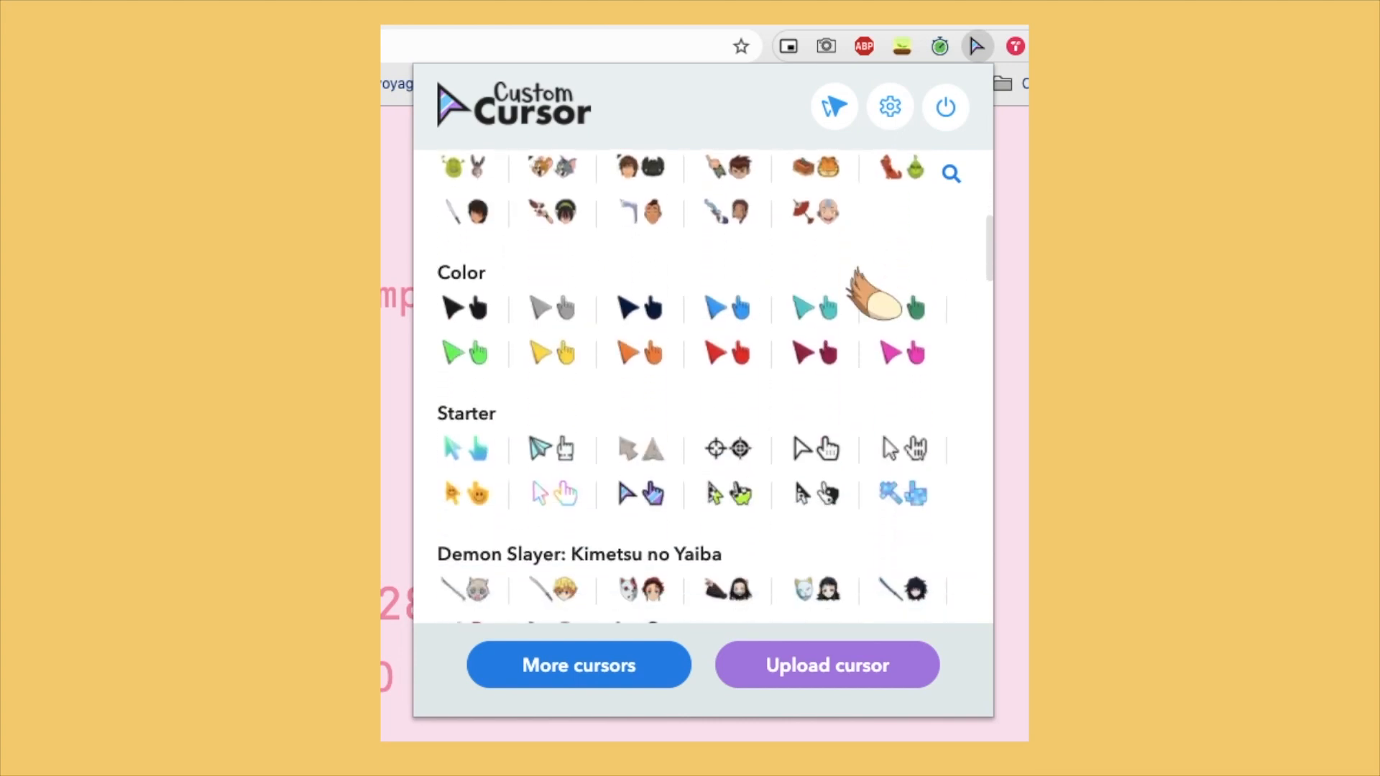
scroll(down, 3)
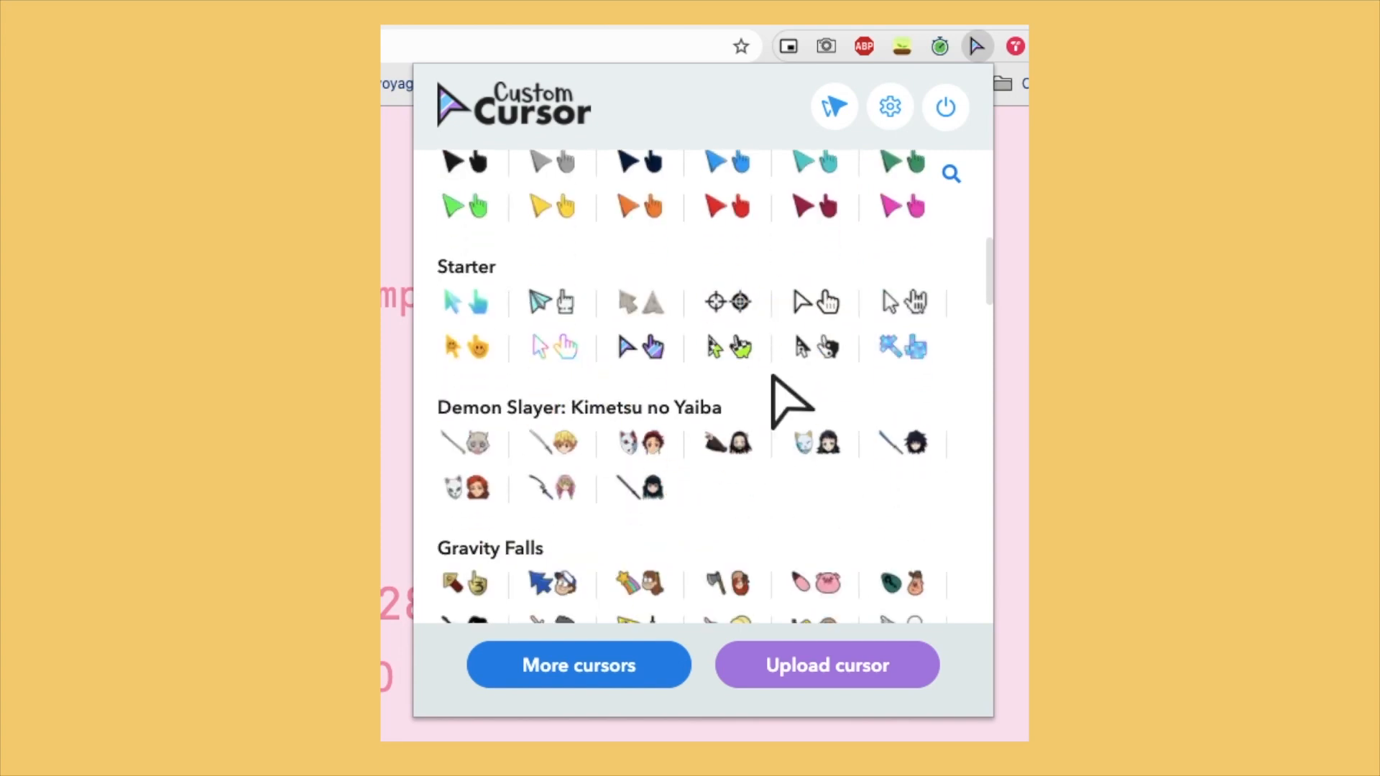
scroll(down, 3)
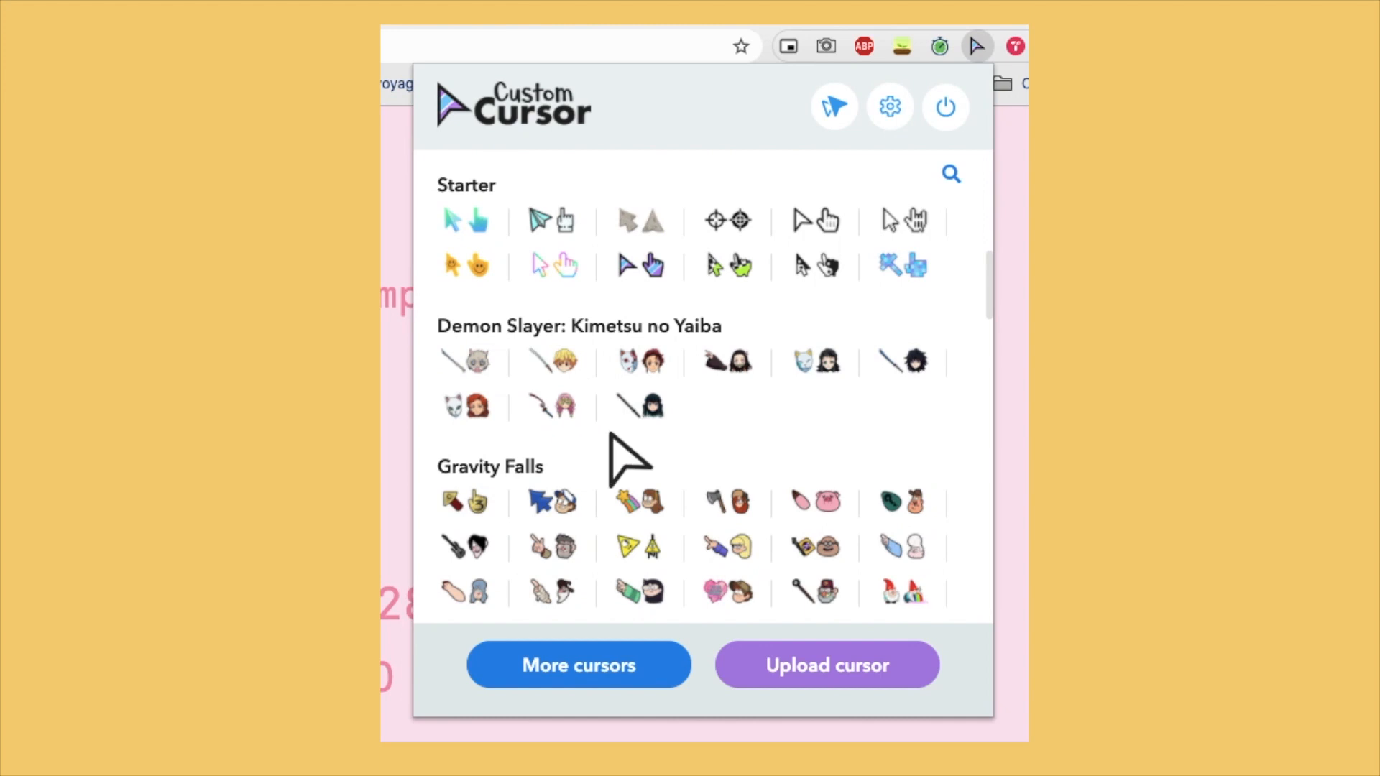
scroll(down, 3)
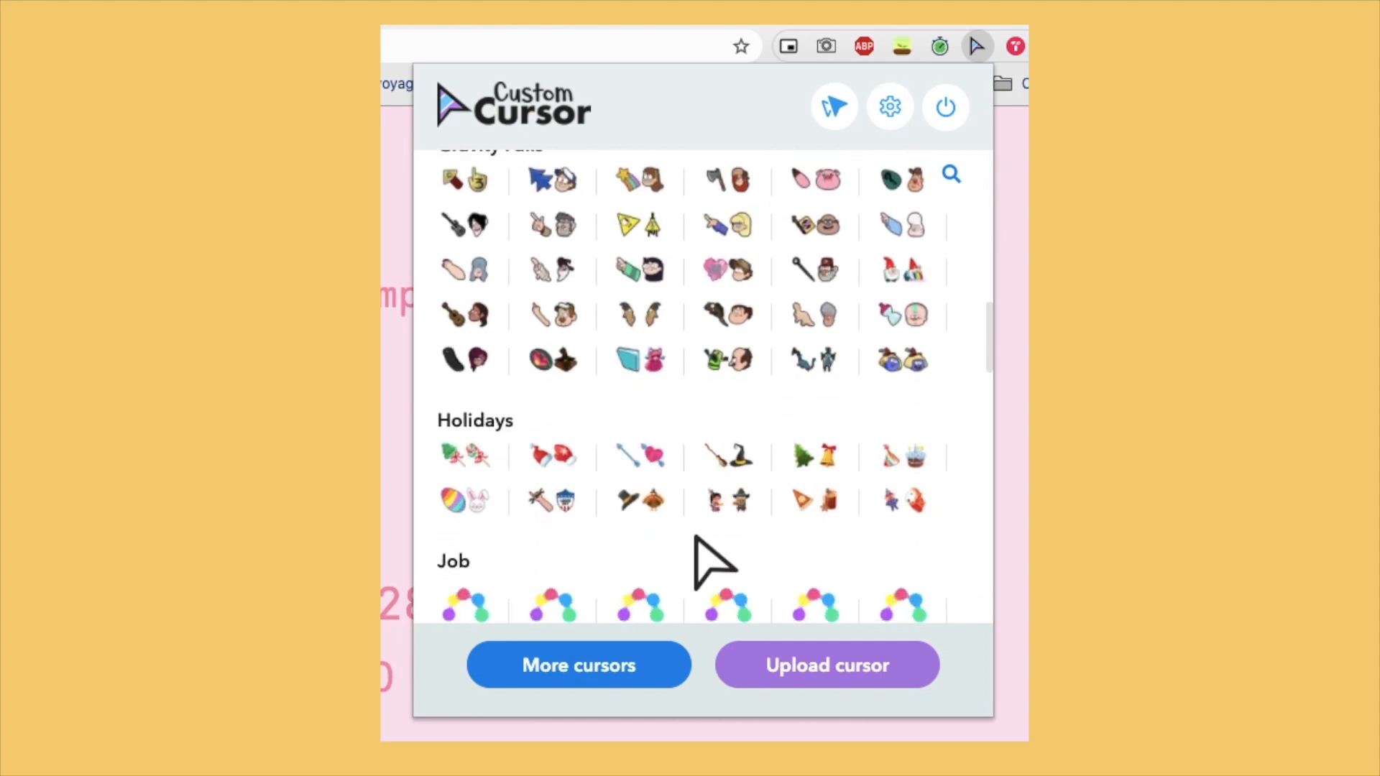
scroll(down, 3)
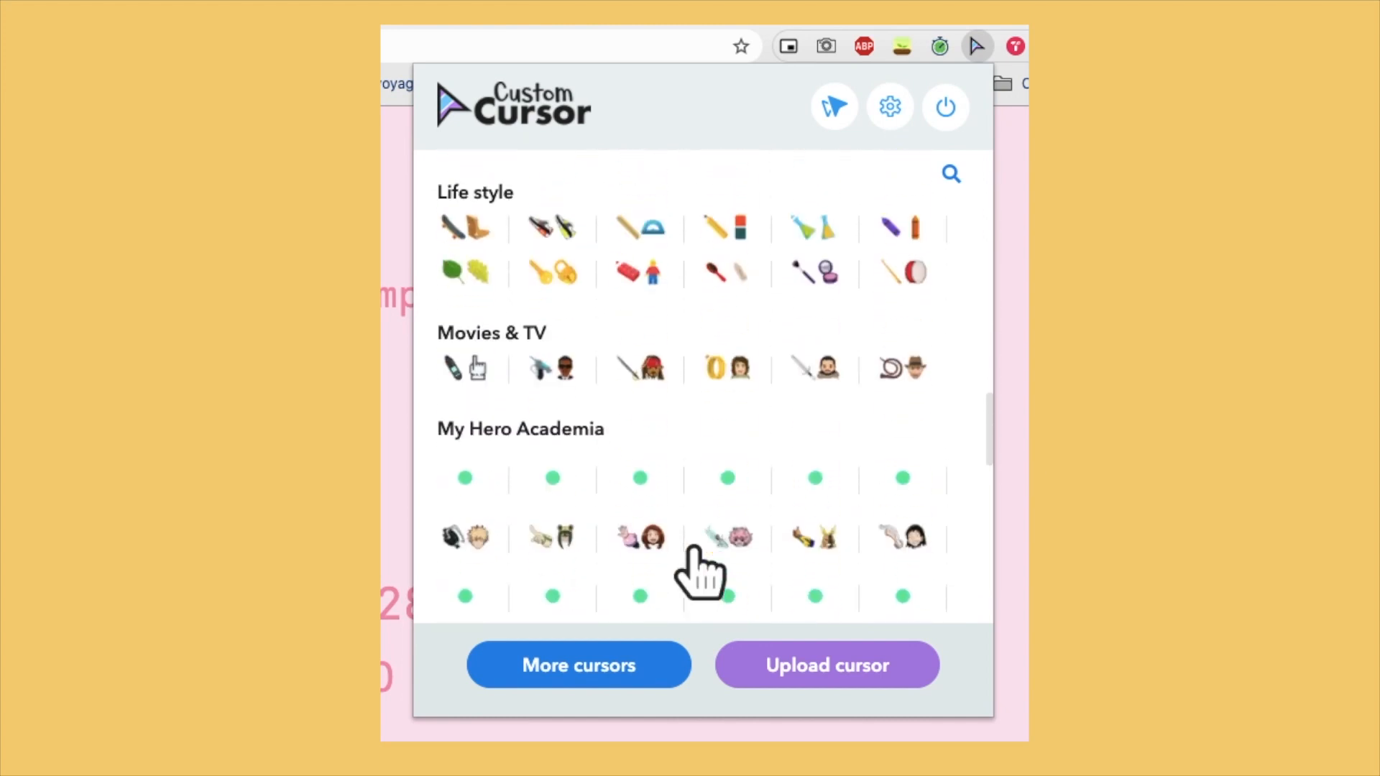
scroll(down, 3)
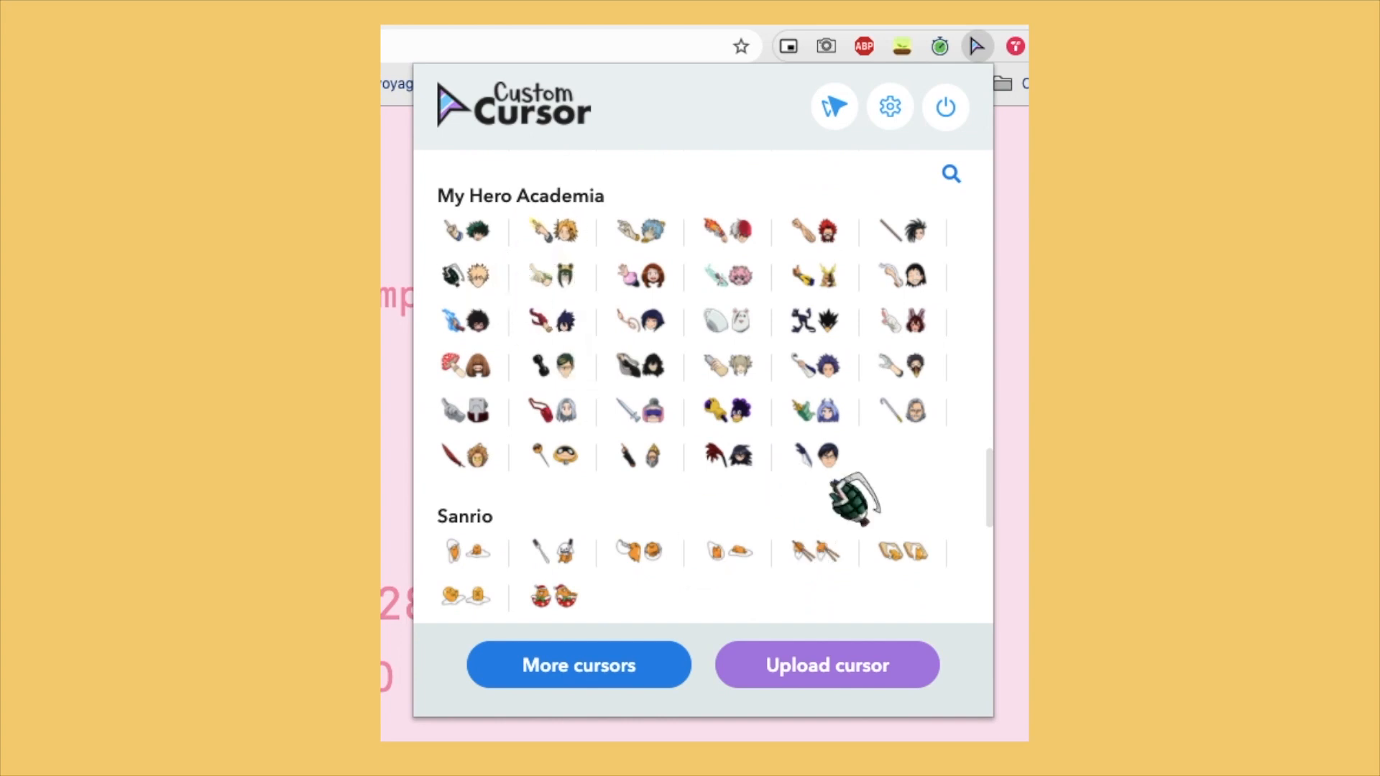
scroll(down, 3)
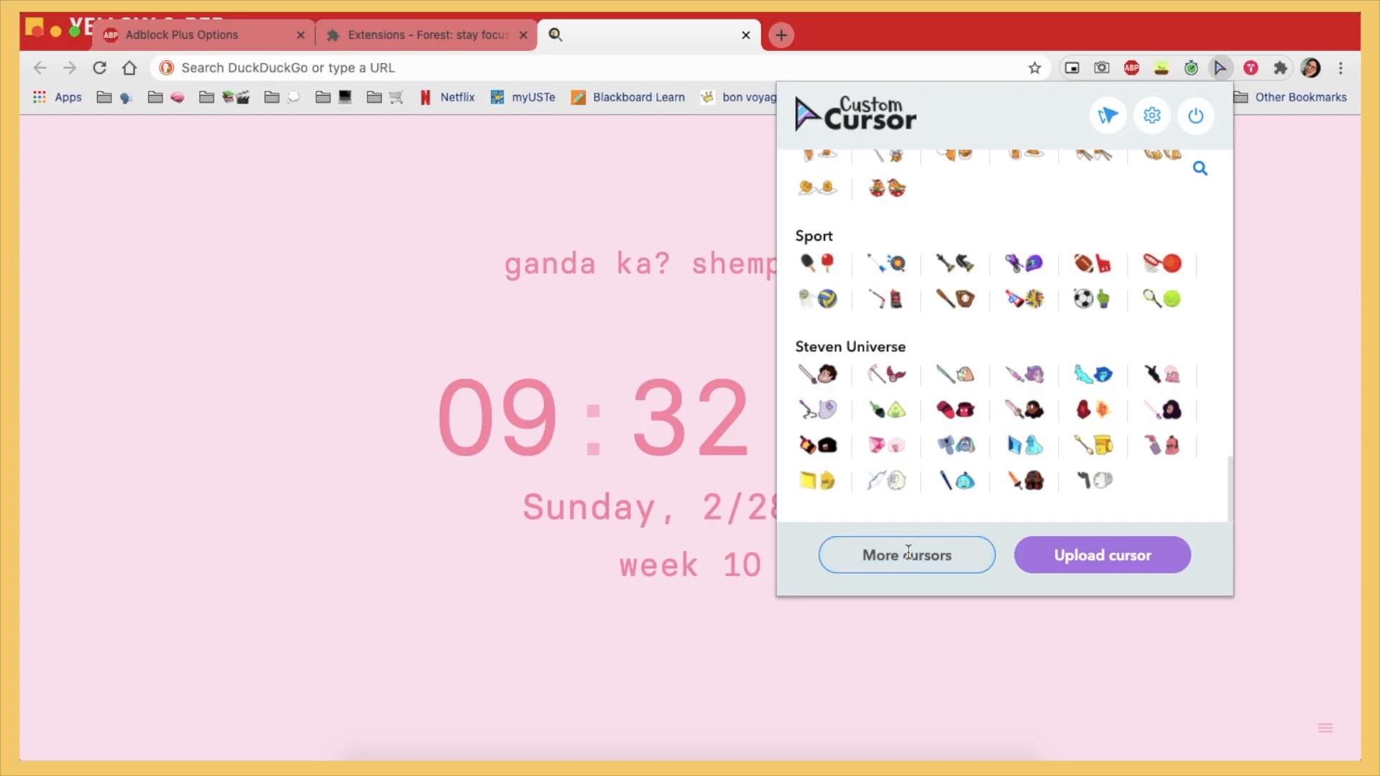
Open the Custom Cursor website and scroll through New, Top and Outer Space cursor packs.
click(905, 555)
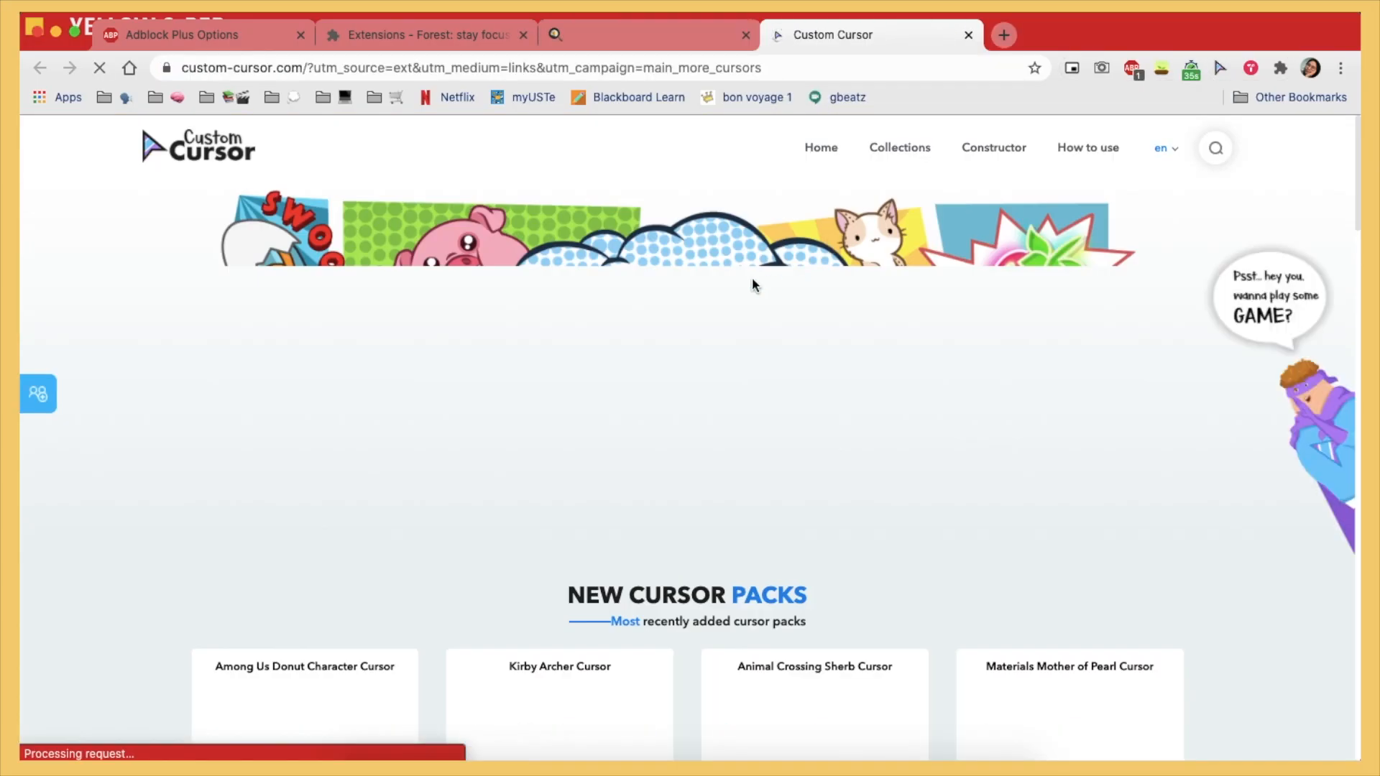
scroll(down, 3)
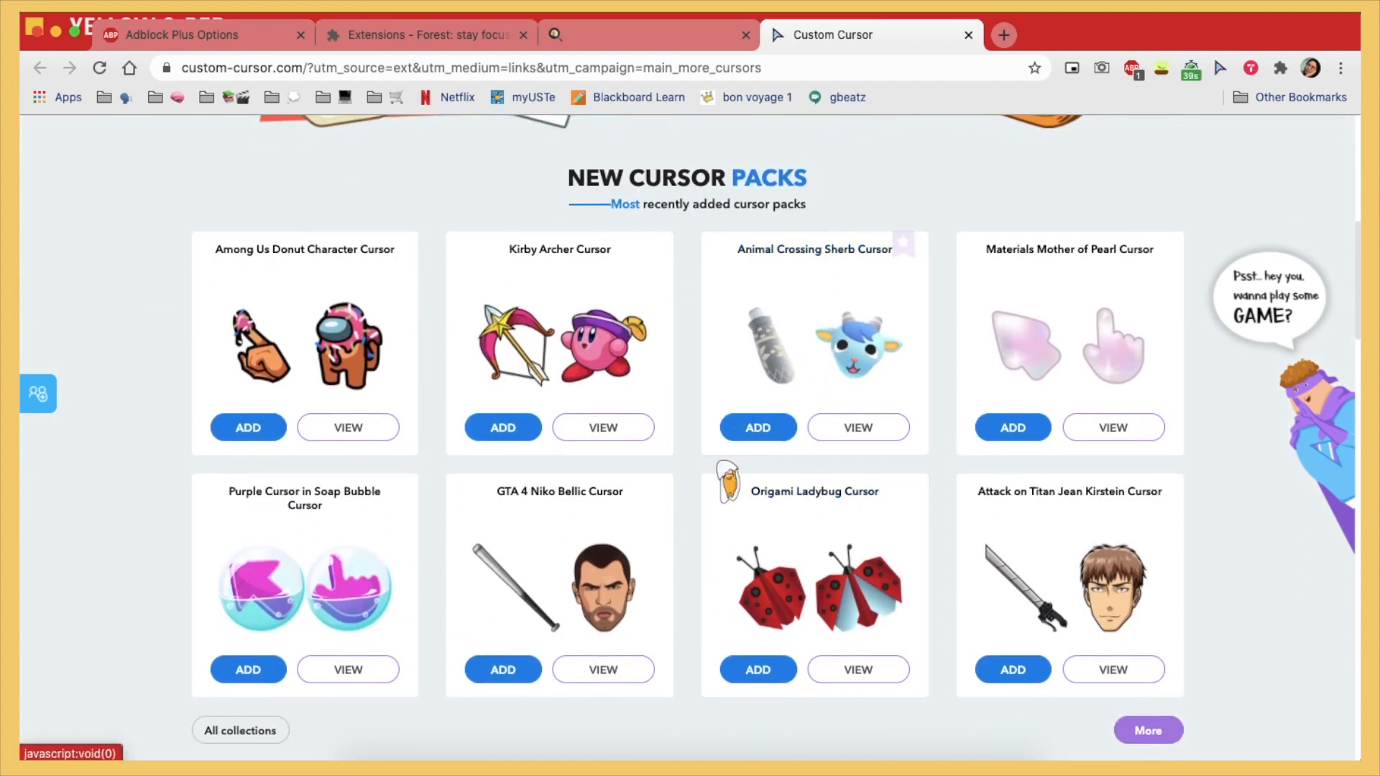
scroll(down, 3)
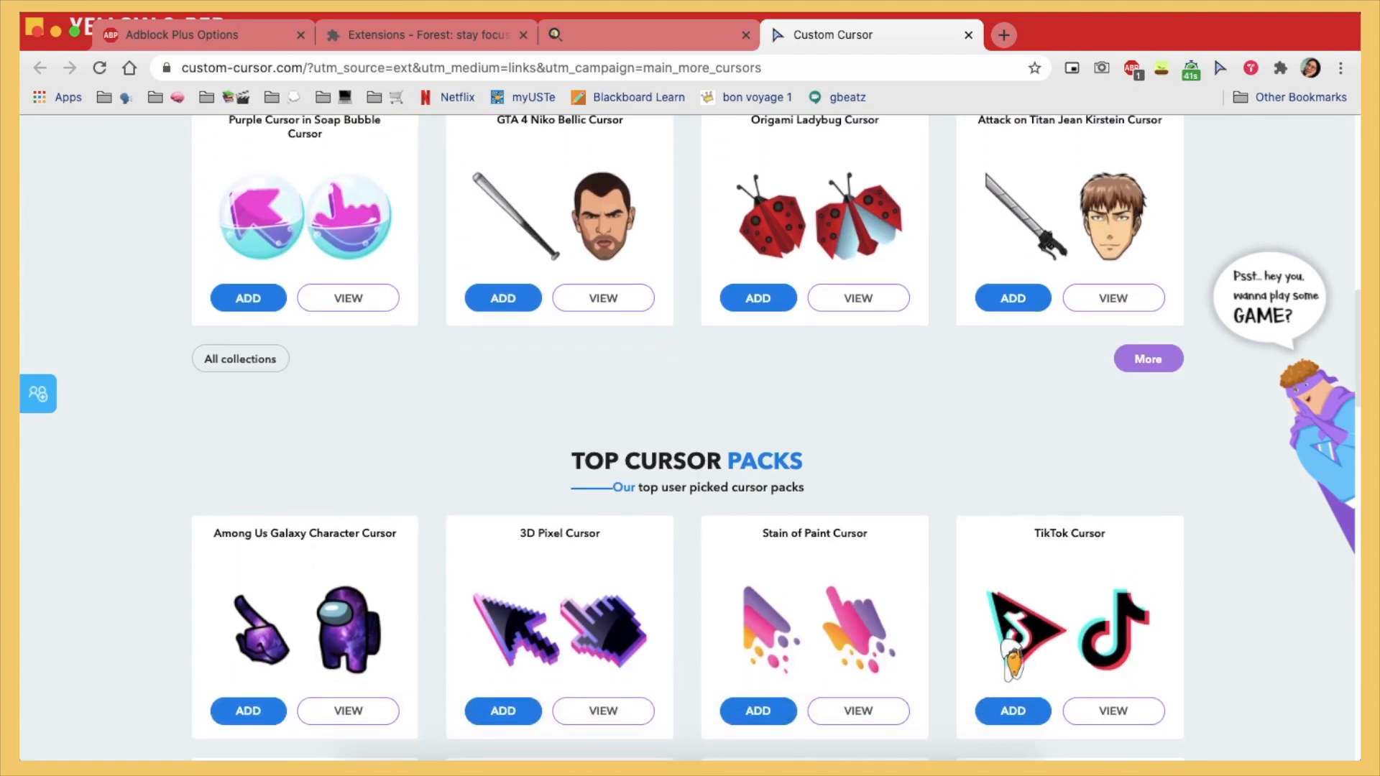
scroll(down, 3)
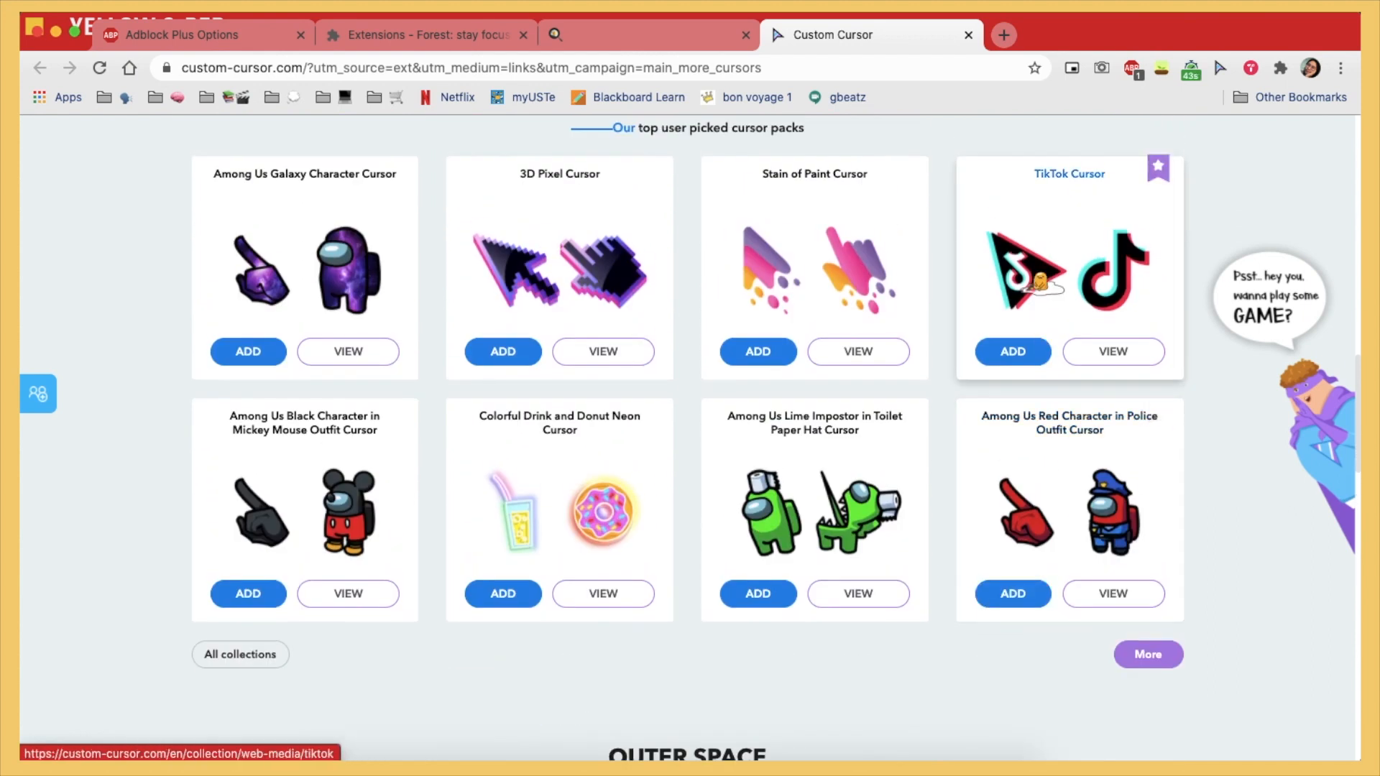
scroll(down, 3)
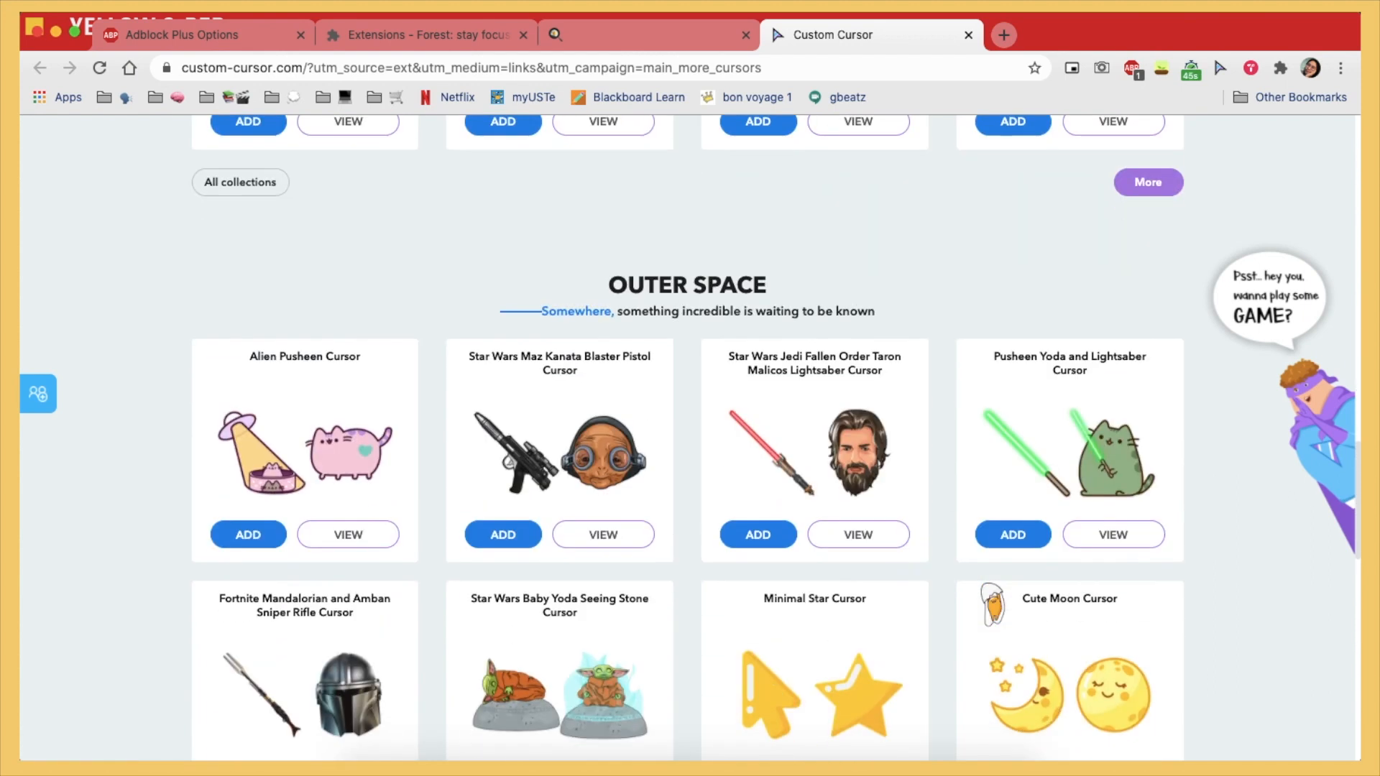
scroll(down, 3)
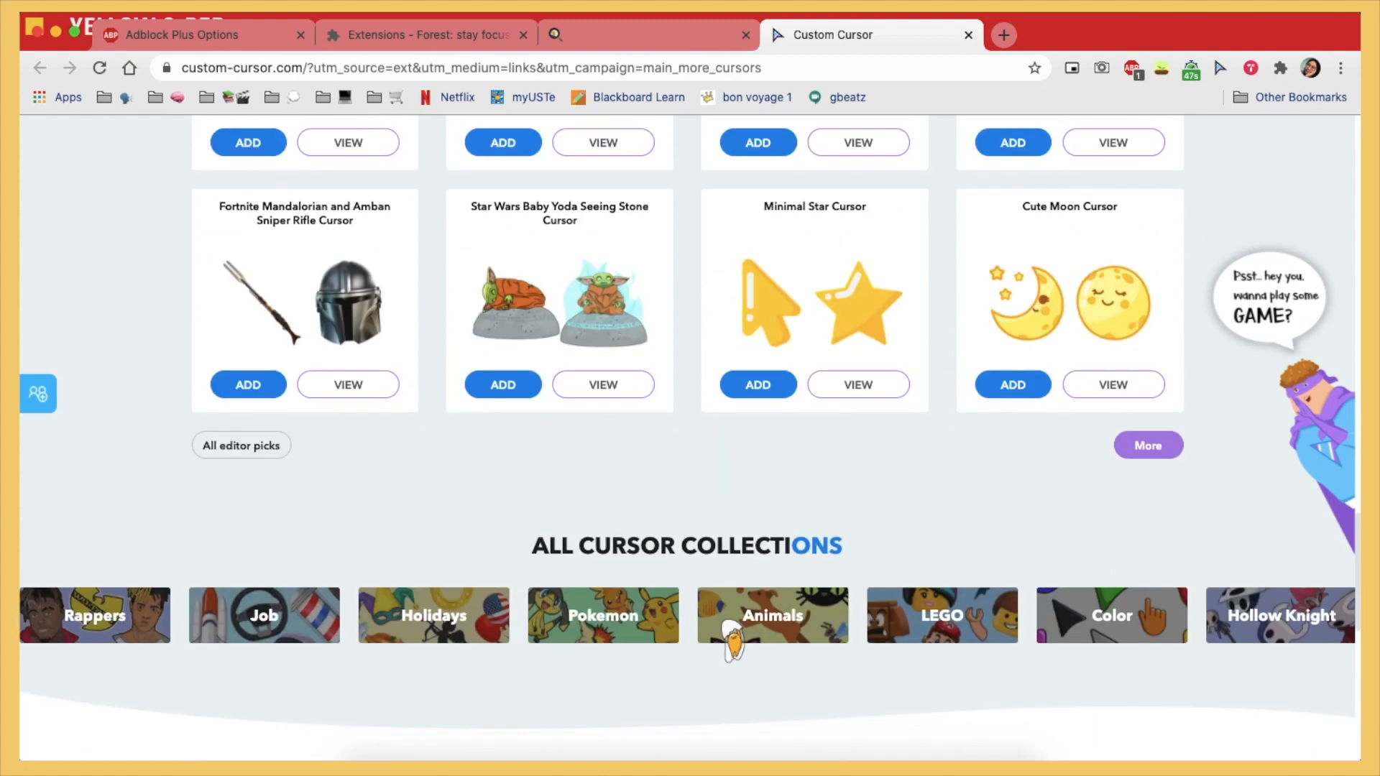
scroll(down, 3)
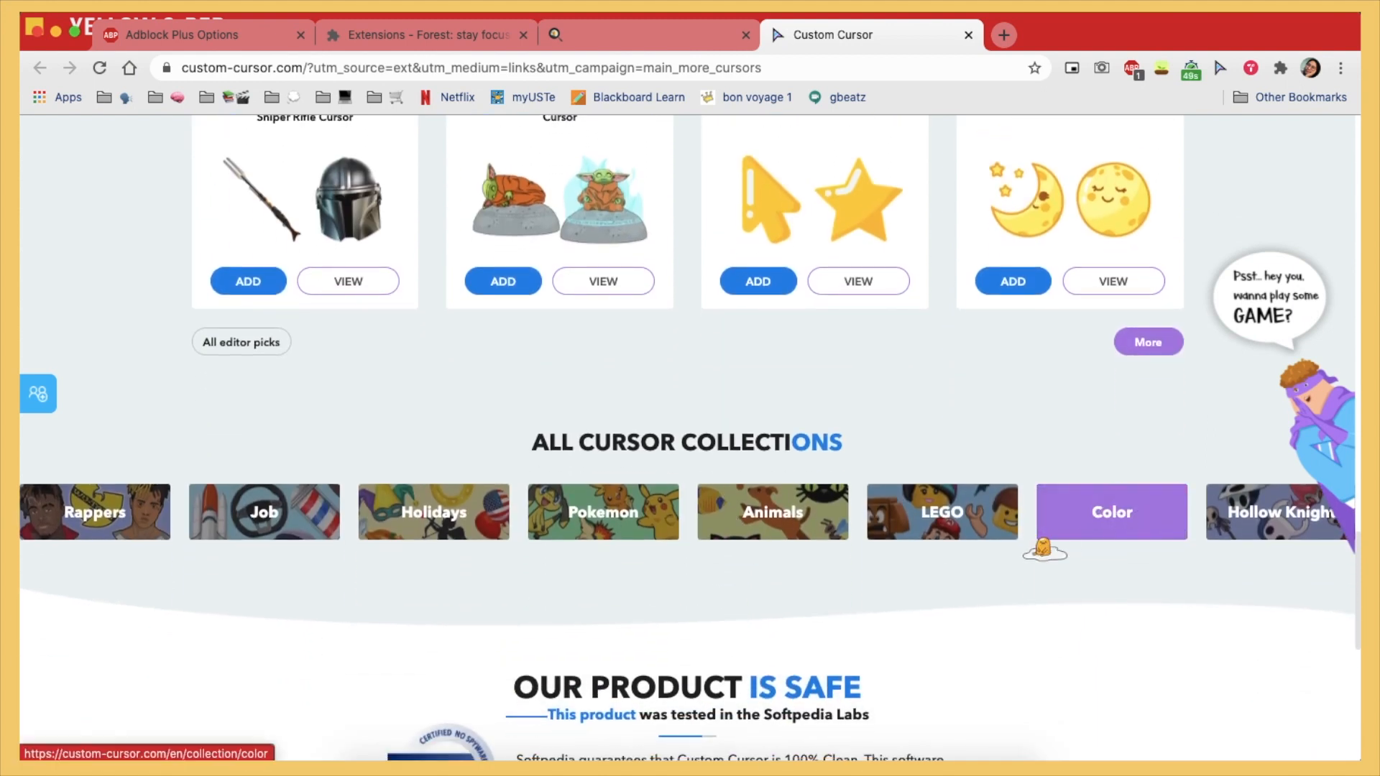
scroll(down, 3)
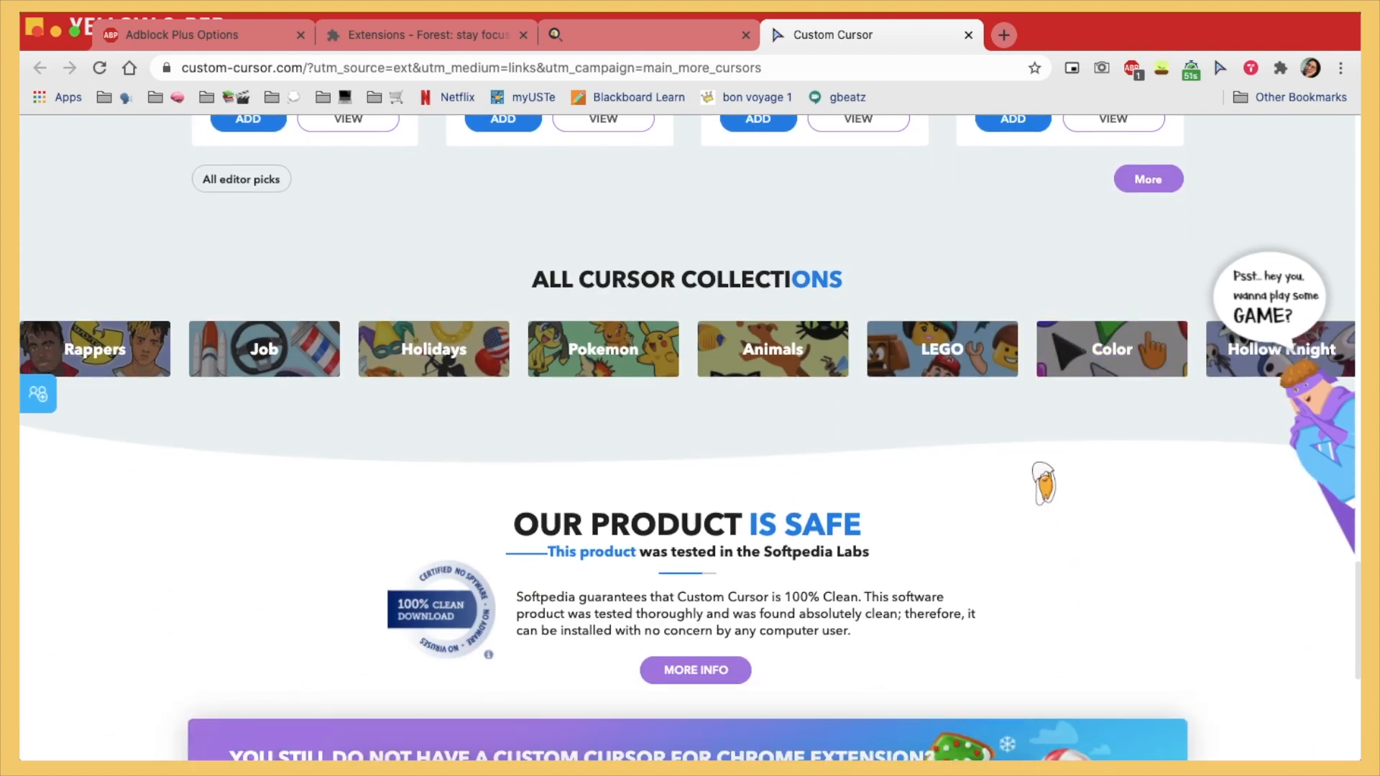
scroll(down, 3)
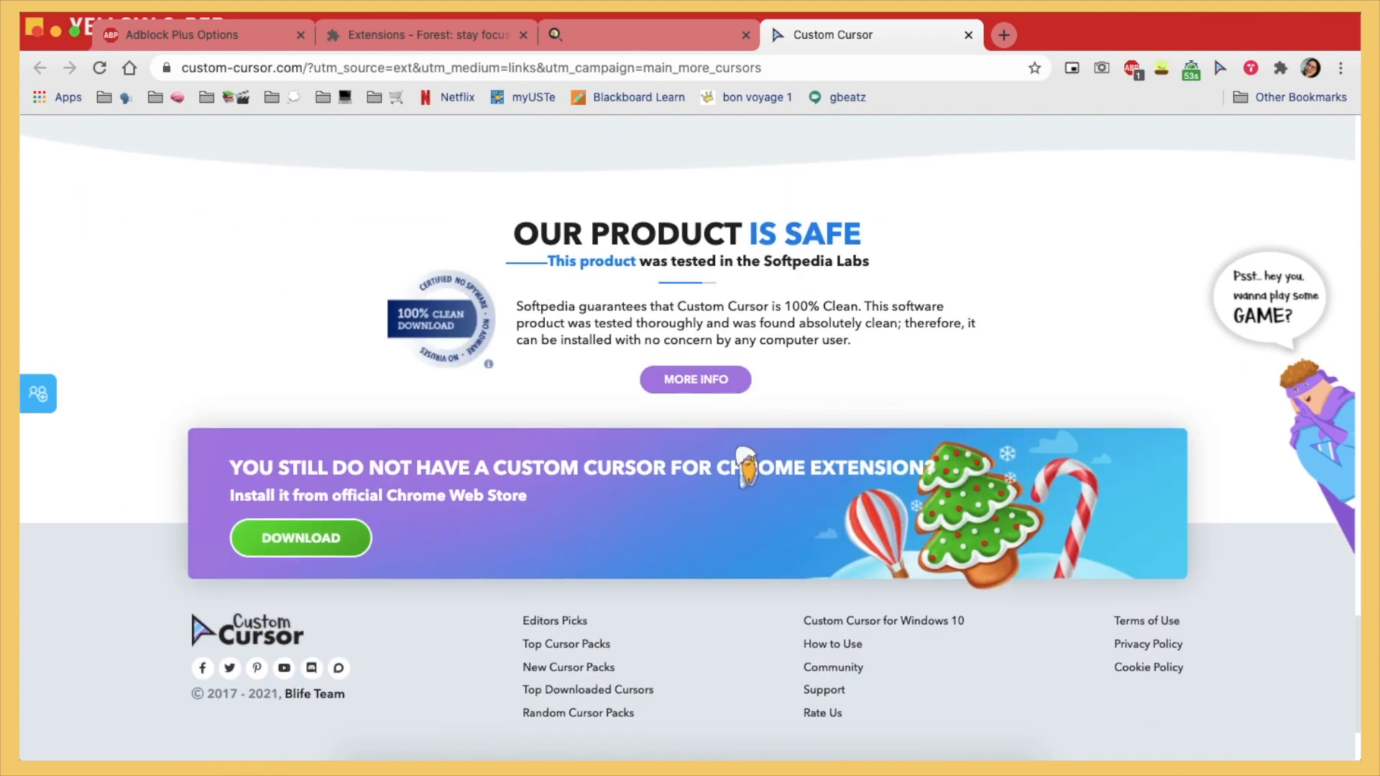
mouse_move(823, 313)
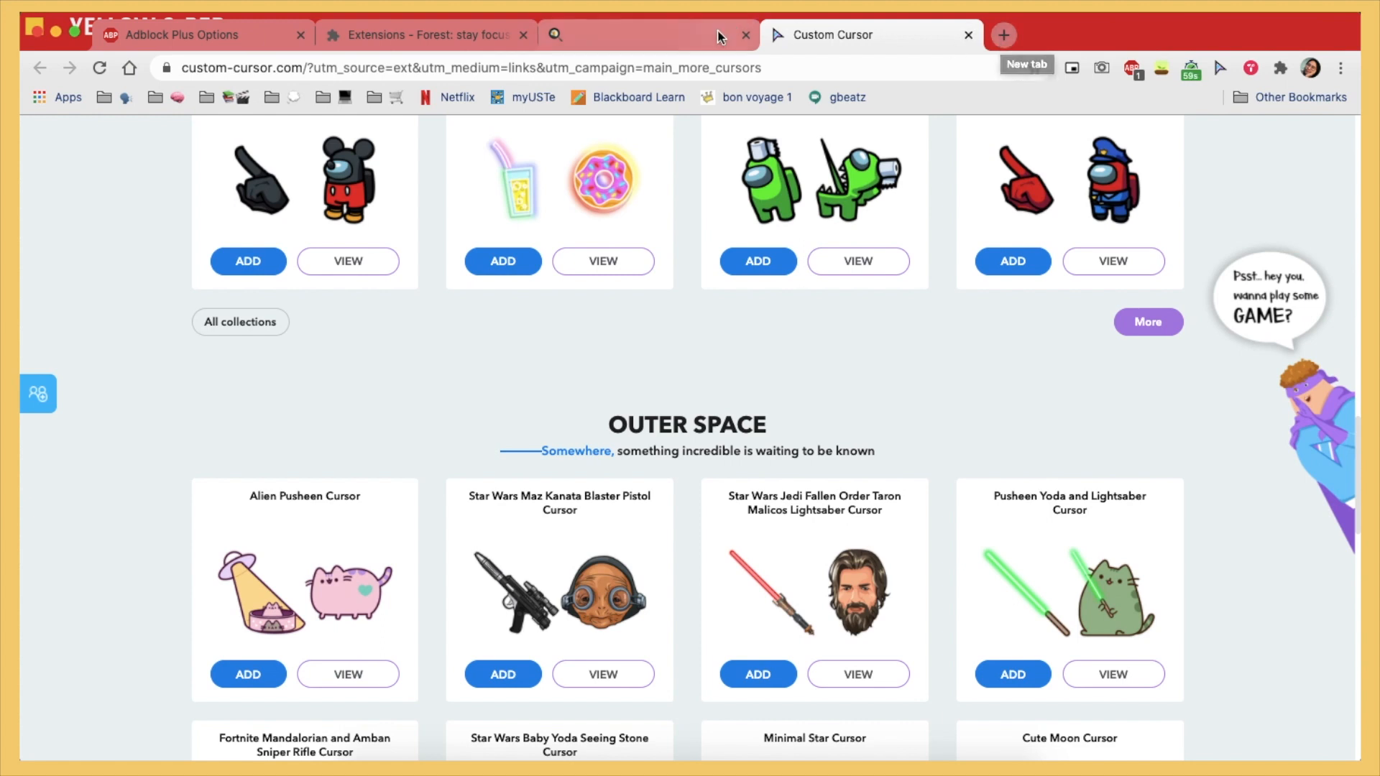
Return to the new-tab page and view today's tracker data as timeline, then donut chart.
click(647, 34)
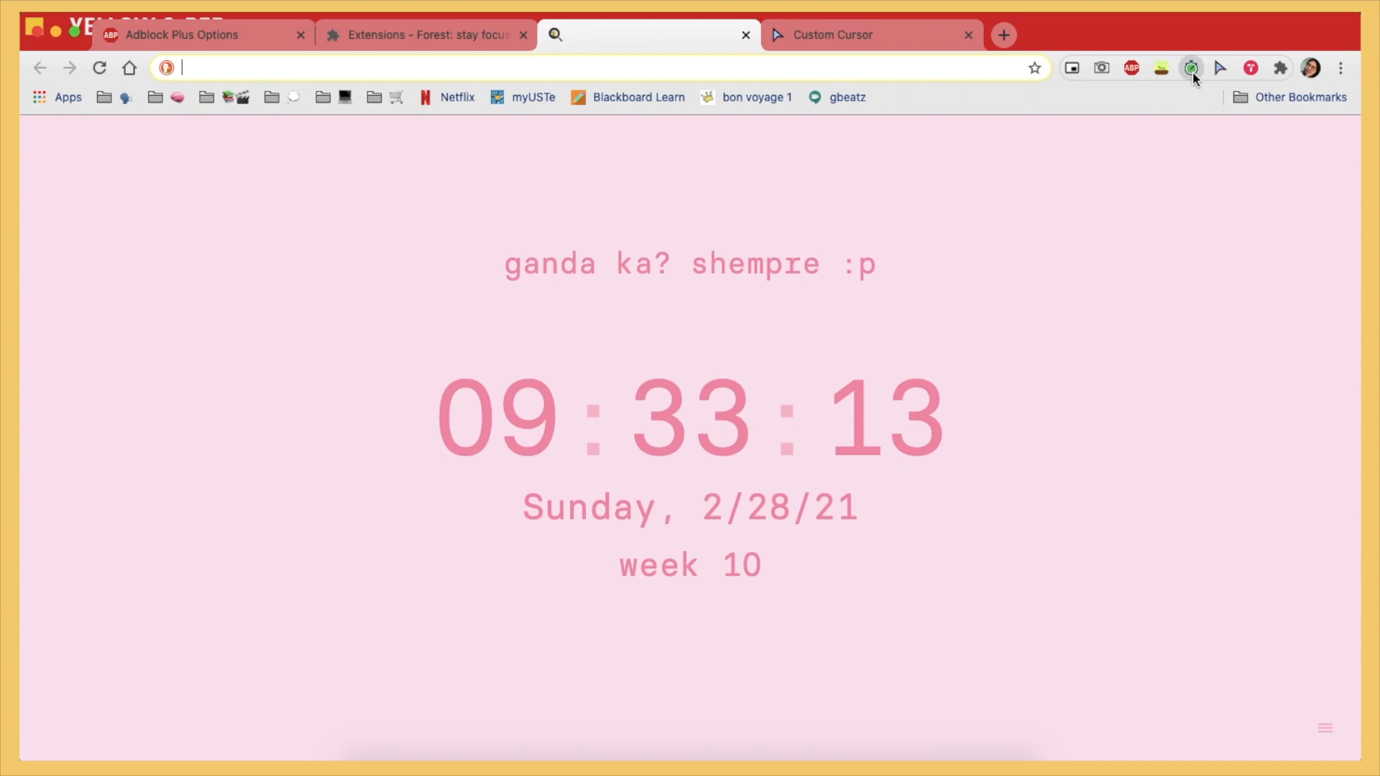
click(1191, 68)
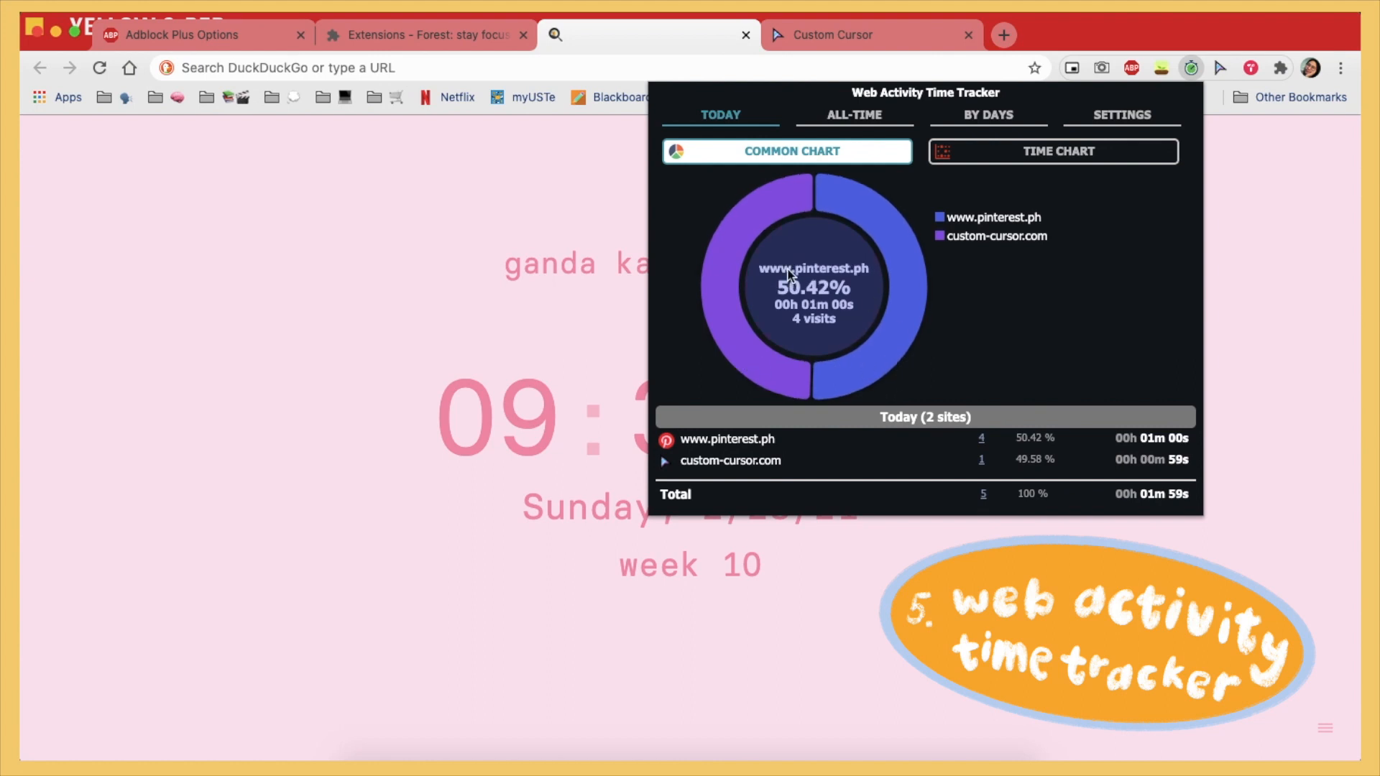
mouse_move(971, 242)
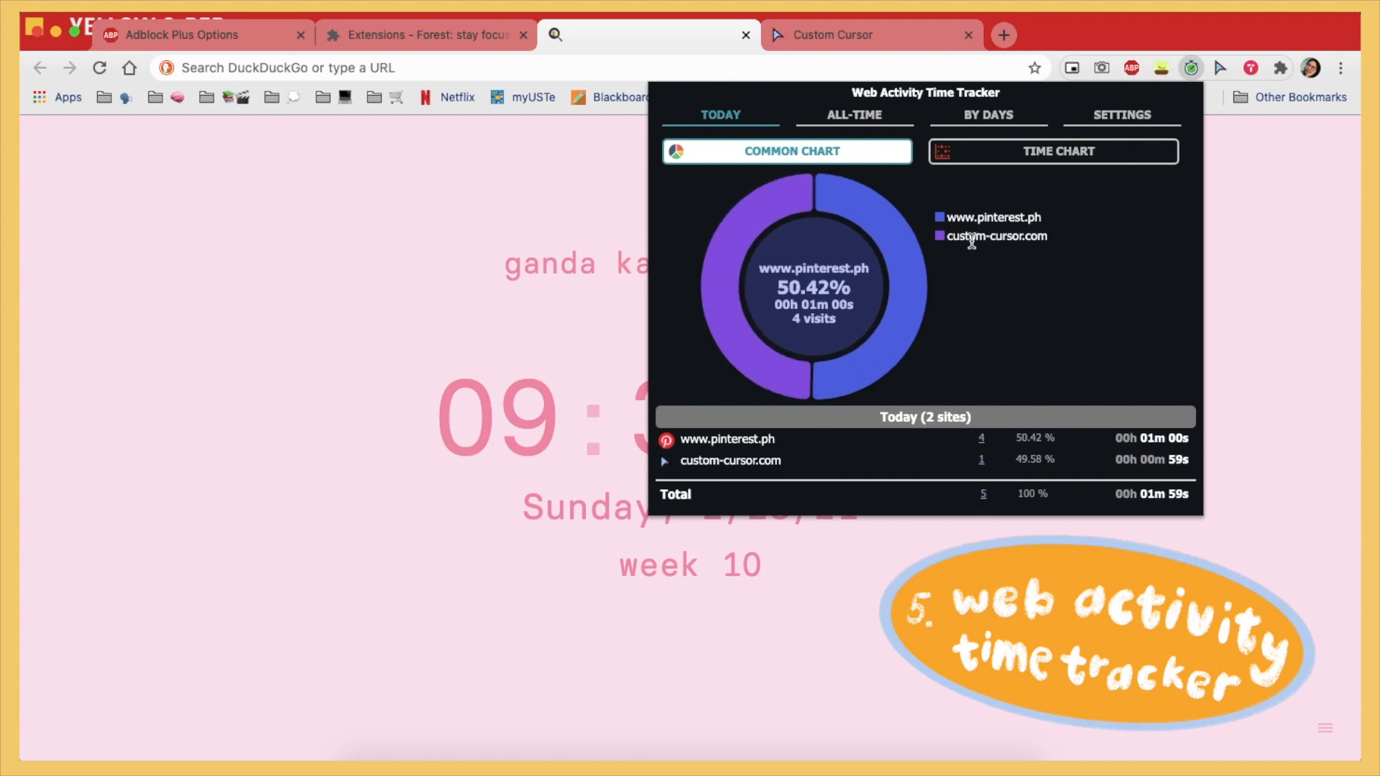
click(1052, 150)
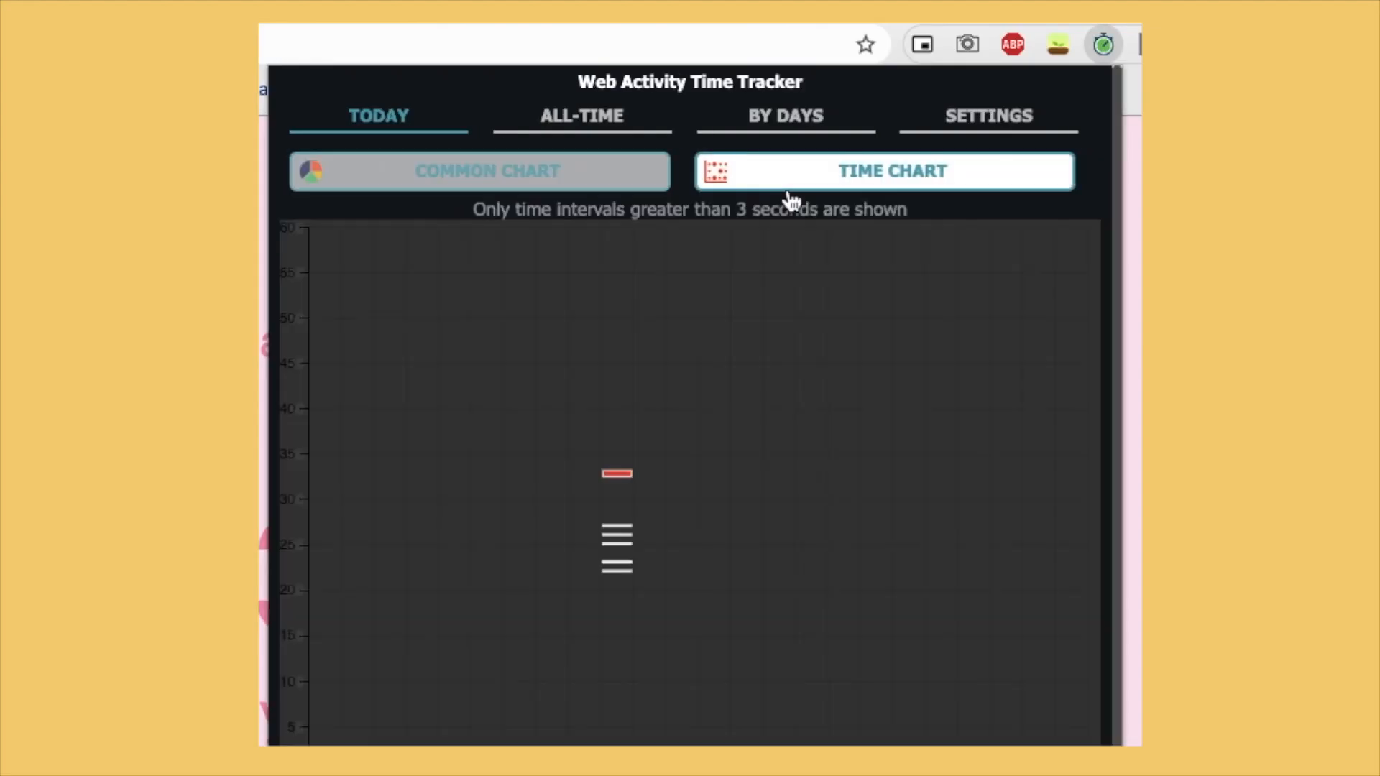
click(486, 171)
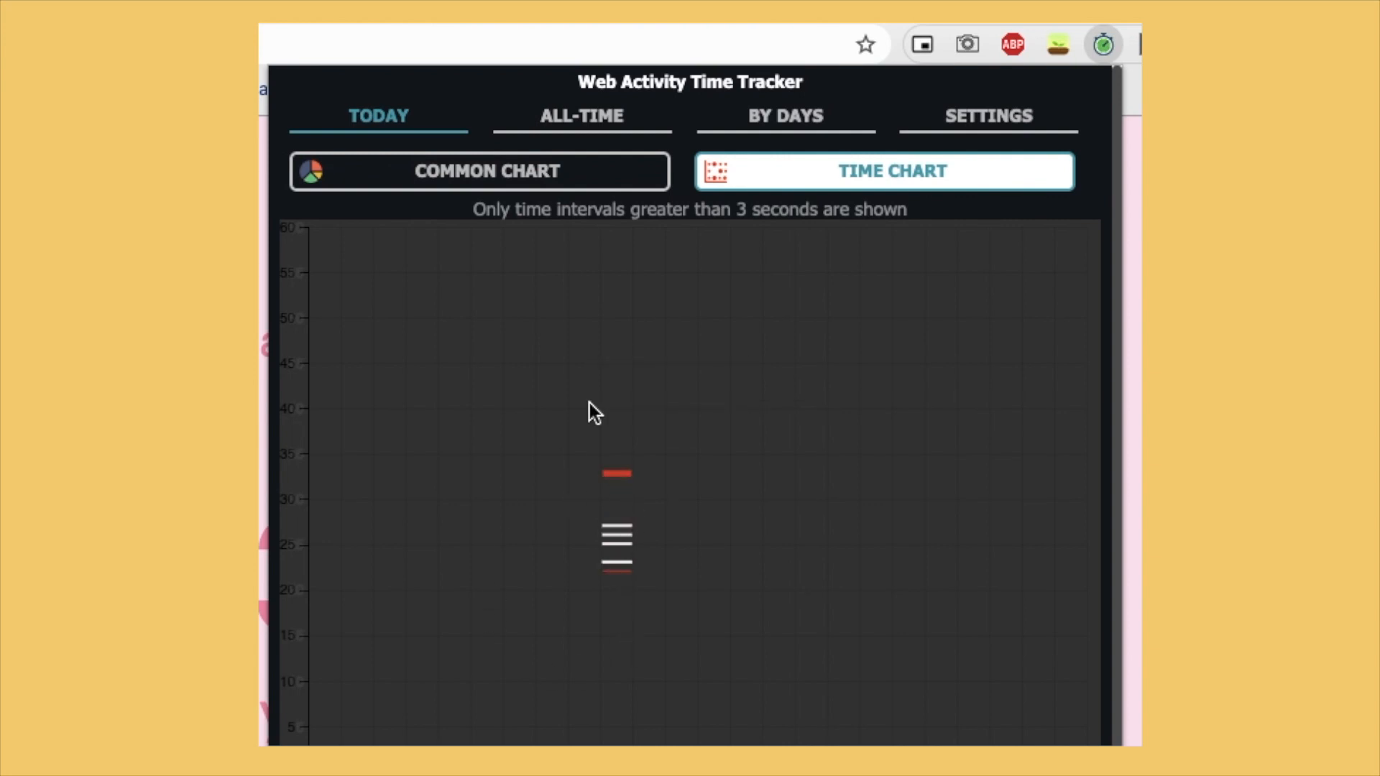
click(487, 171)
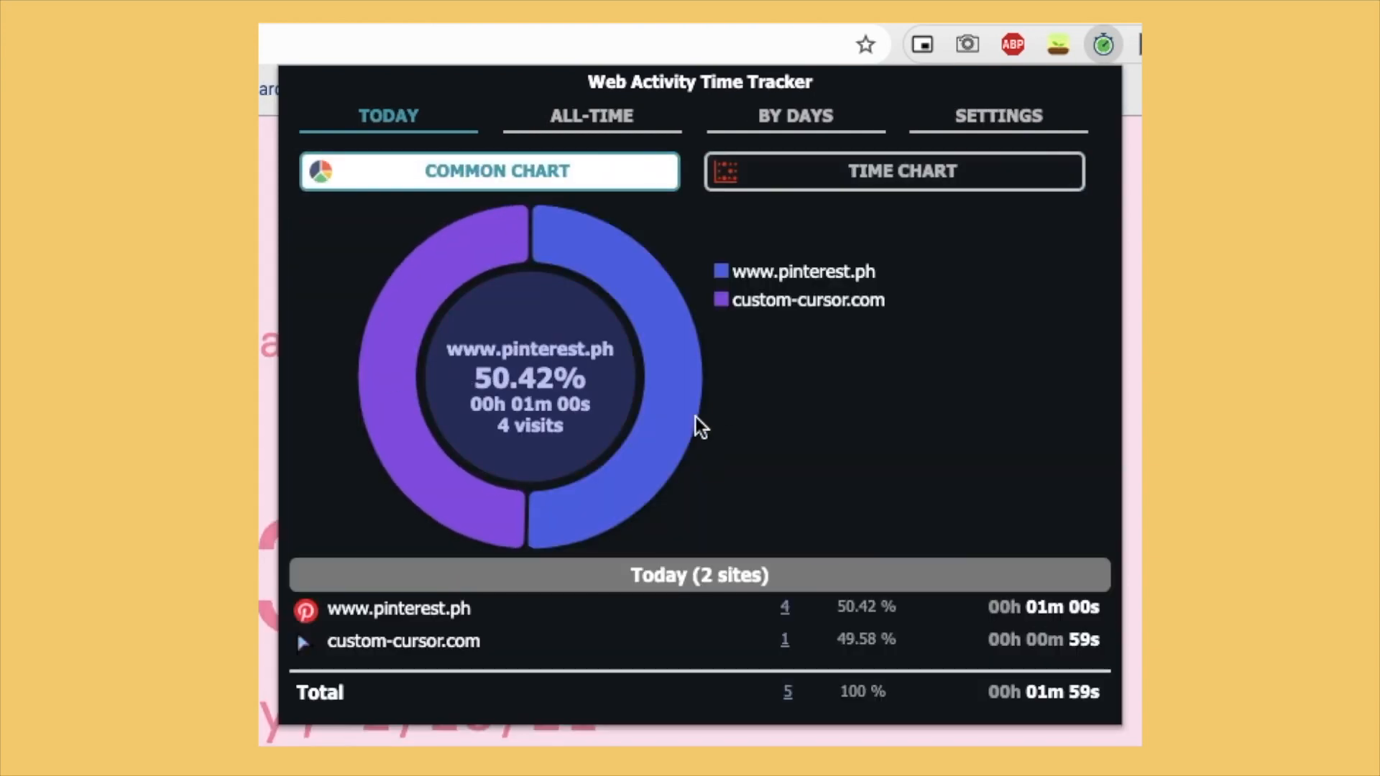
Scroll through the All-Time site stats, then open the By Days chart.
click(581, 115)
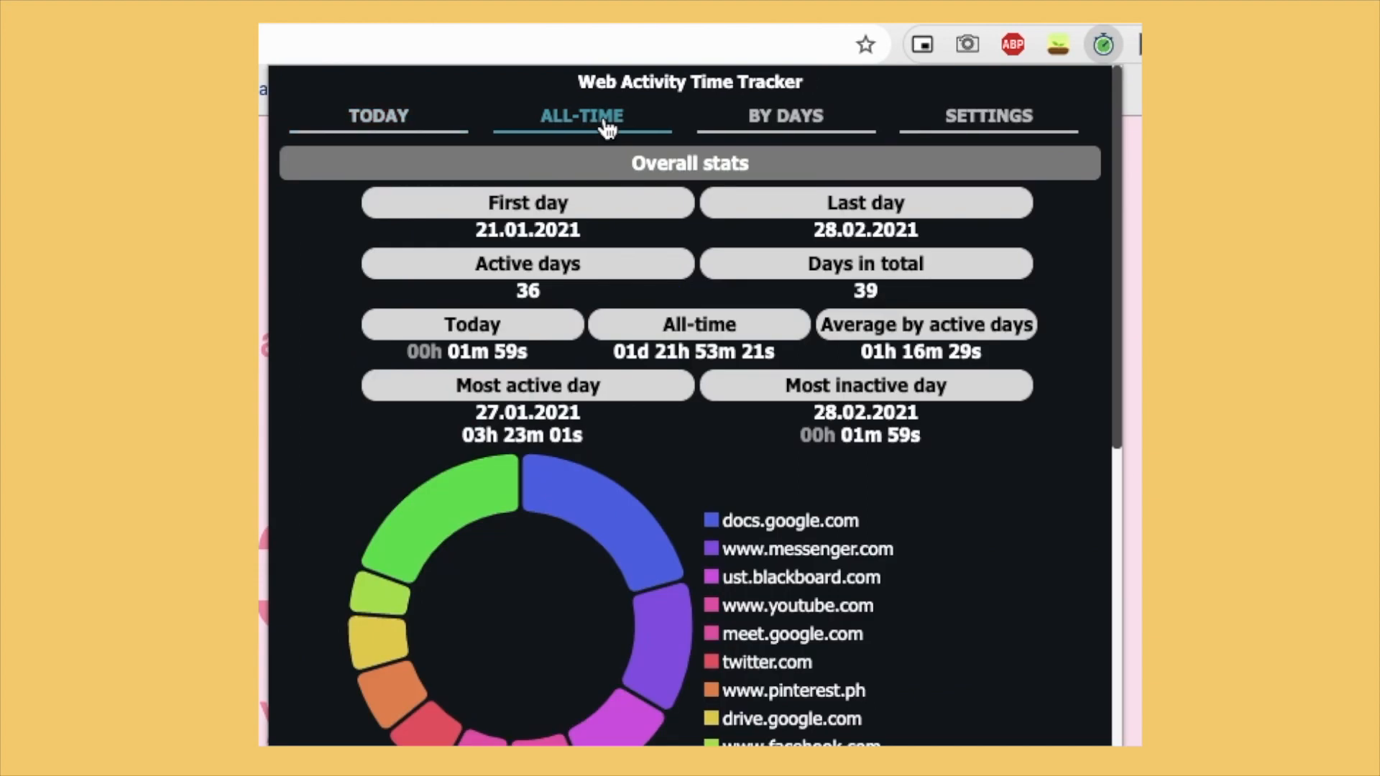
mouse_move(674, 501)
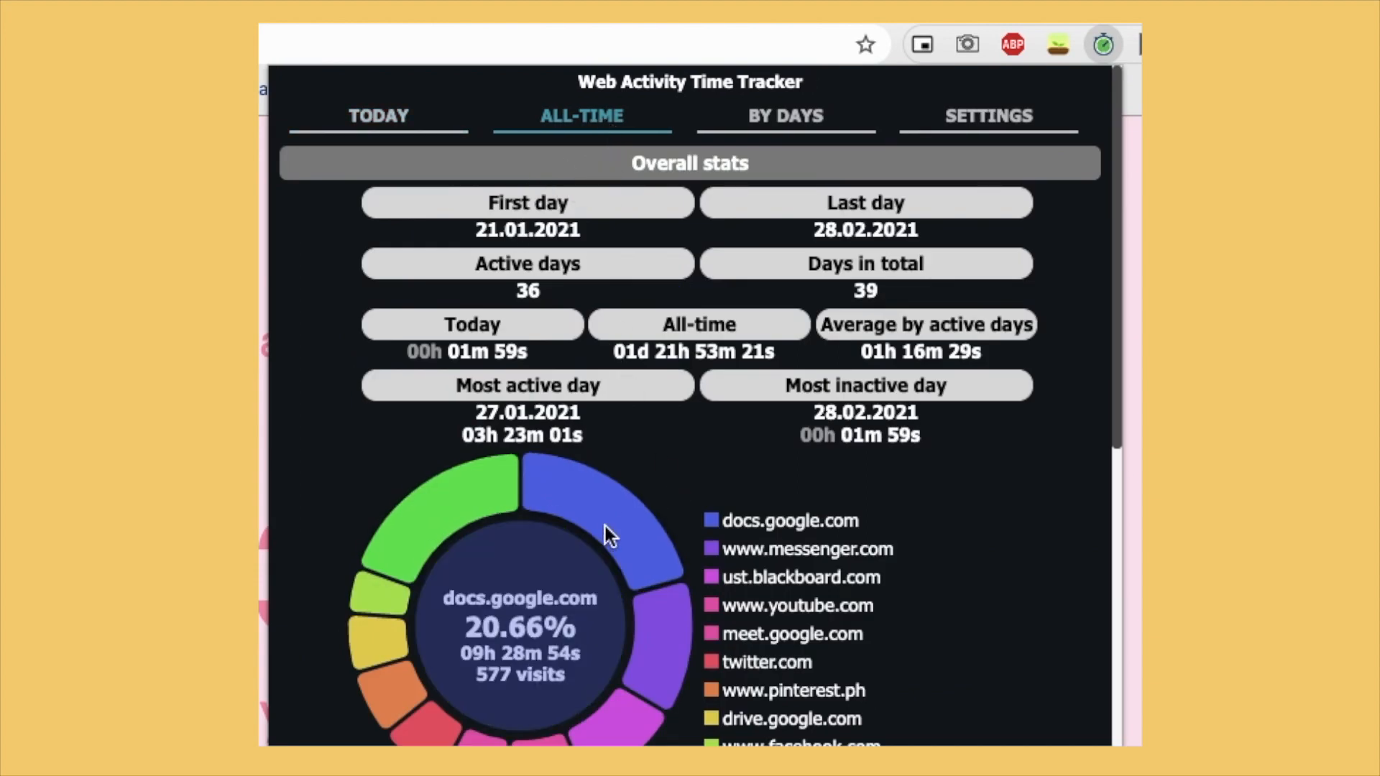
mouse_move(457, 510)
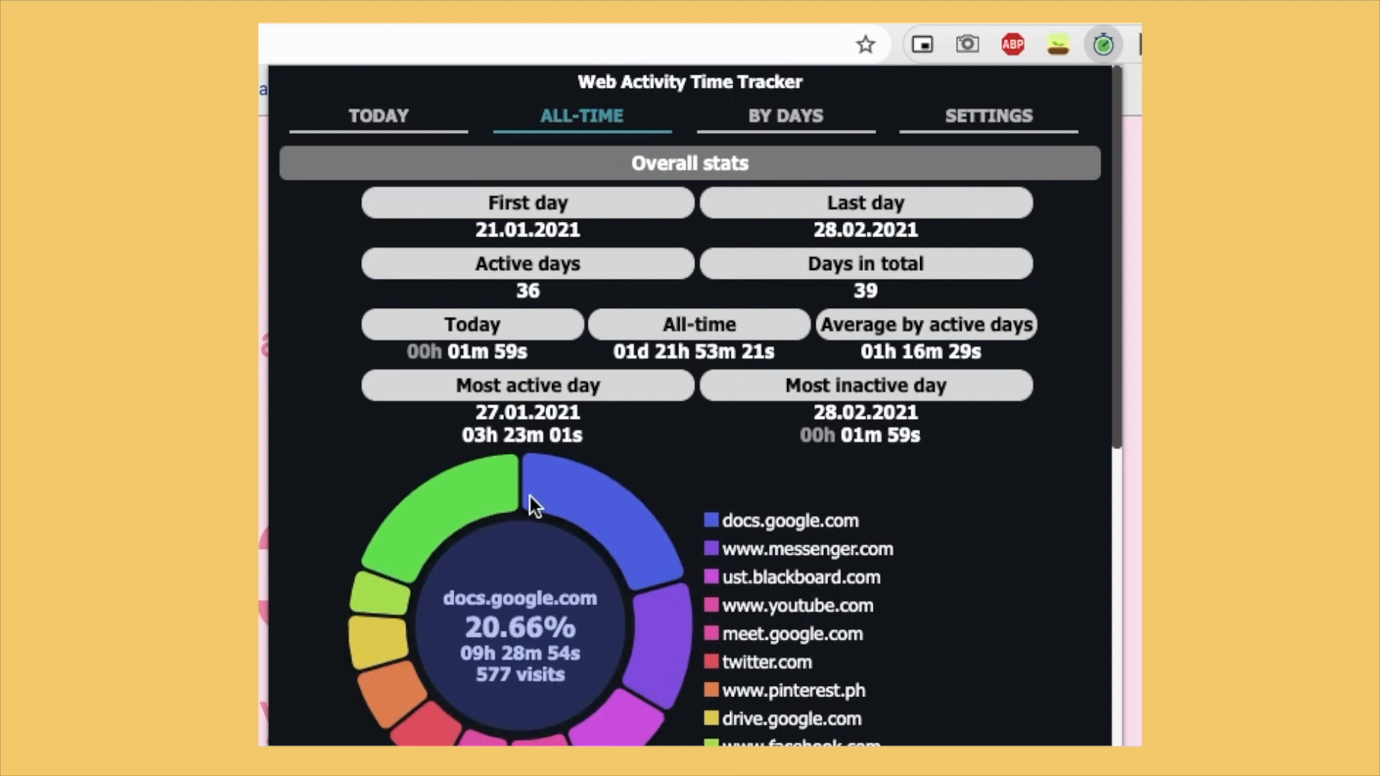
scroll(down, 3)
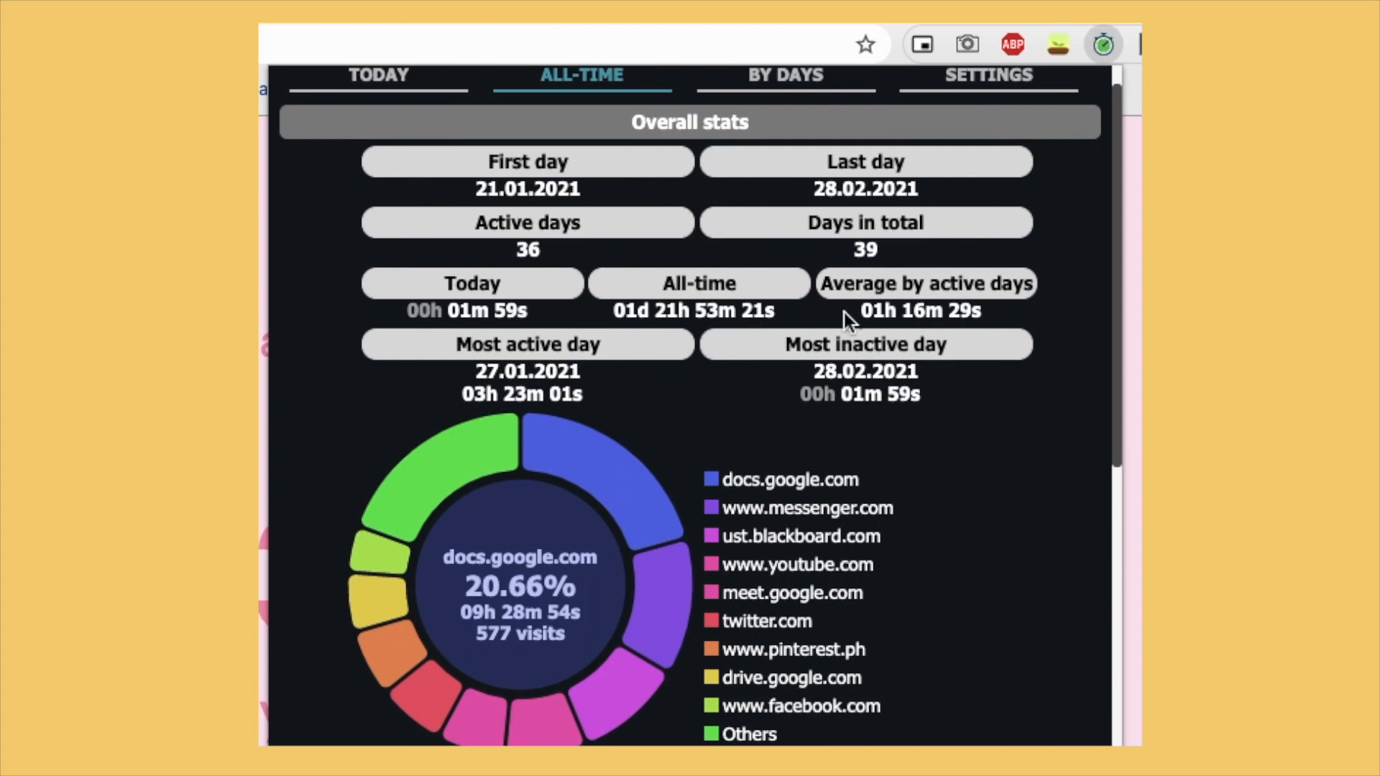
scroll(down, 3)
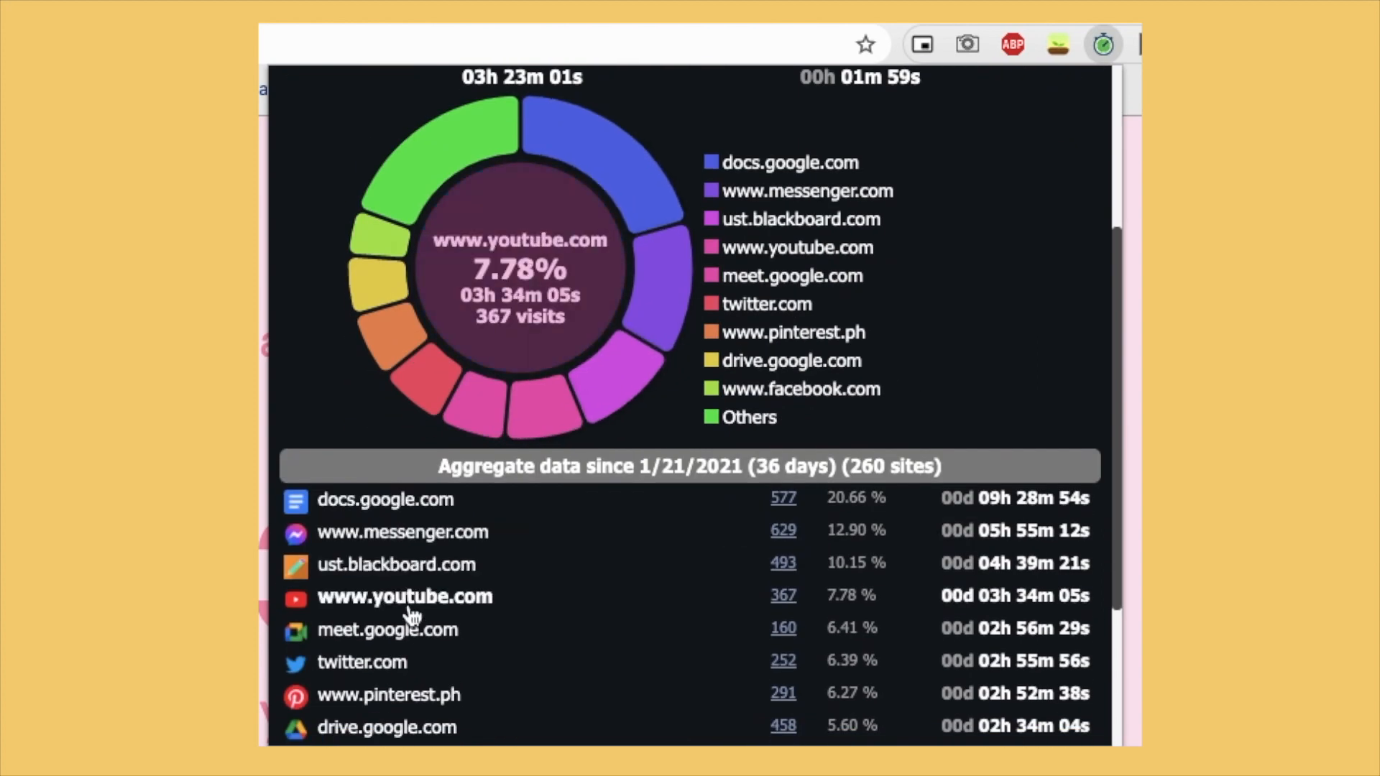
scroll(down, 3)
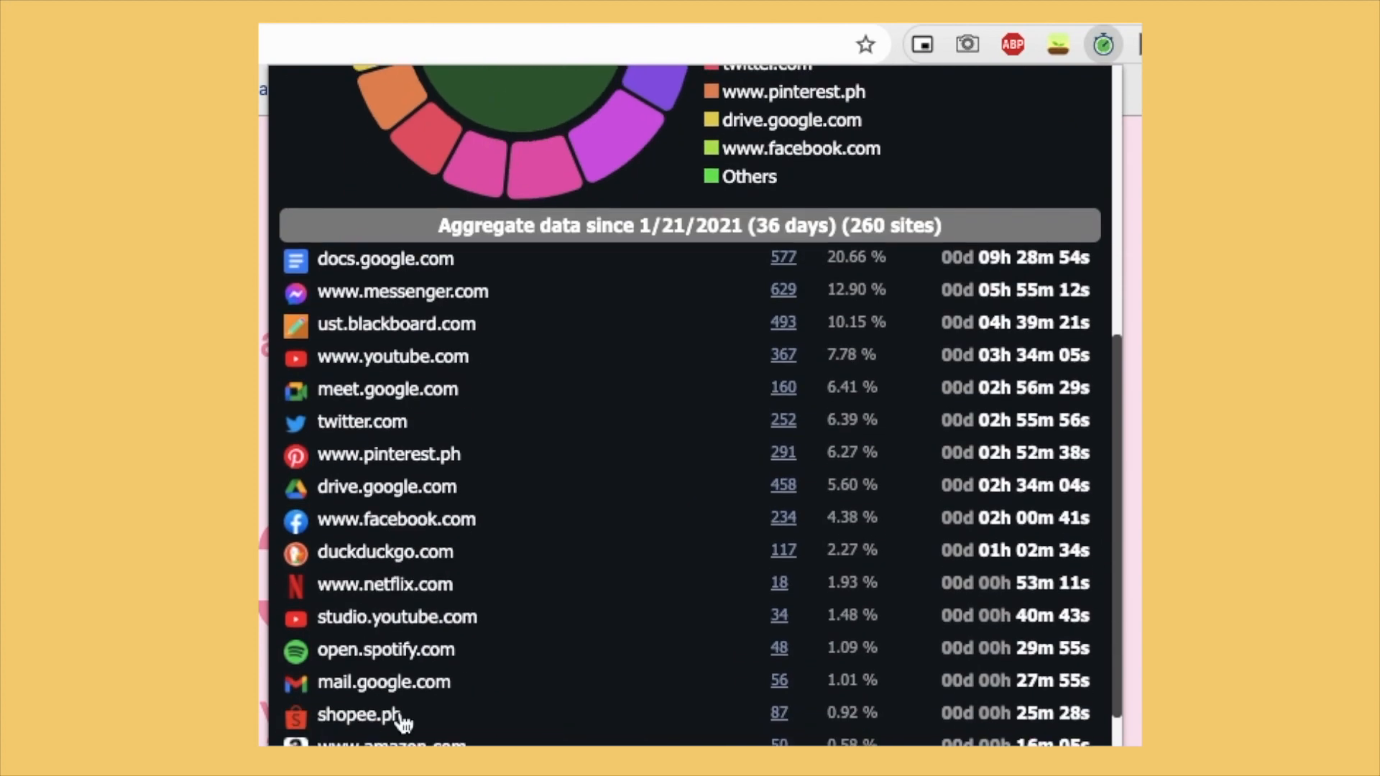
scroll(down, 3)
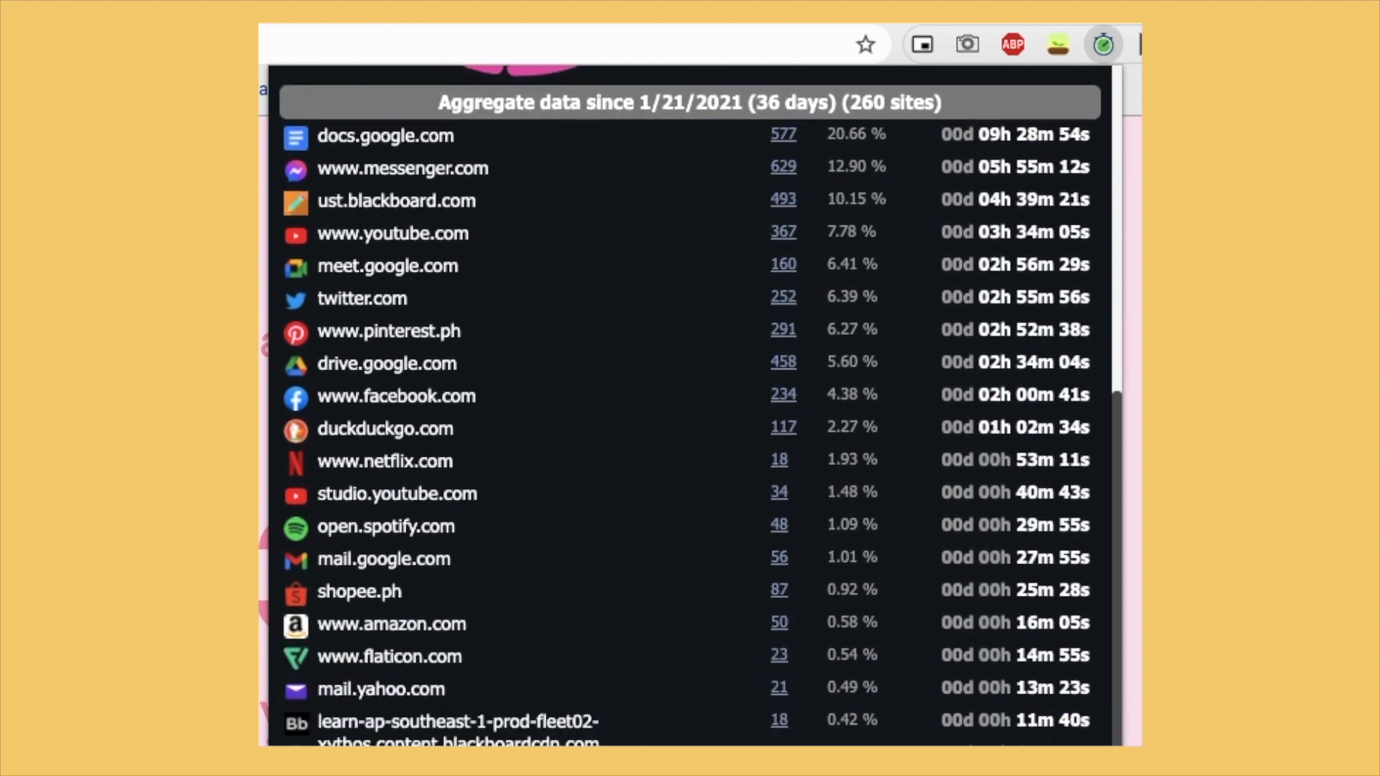
scroll(down, 3)
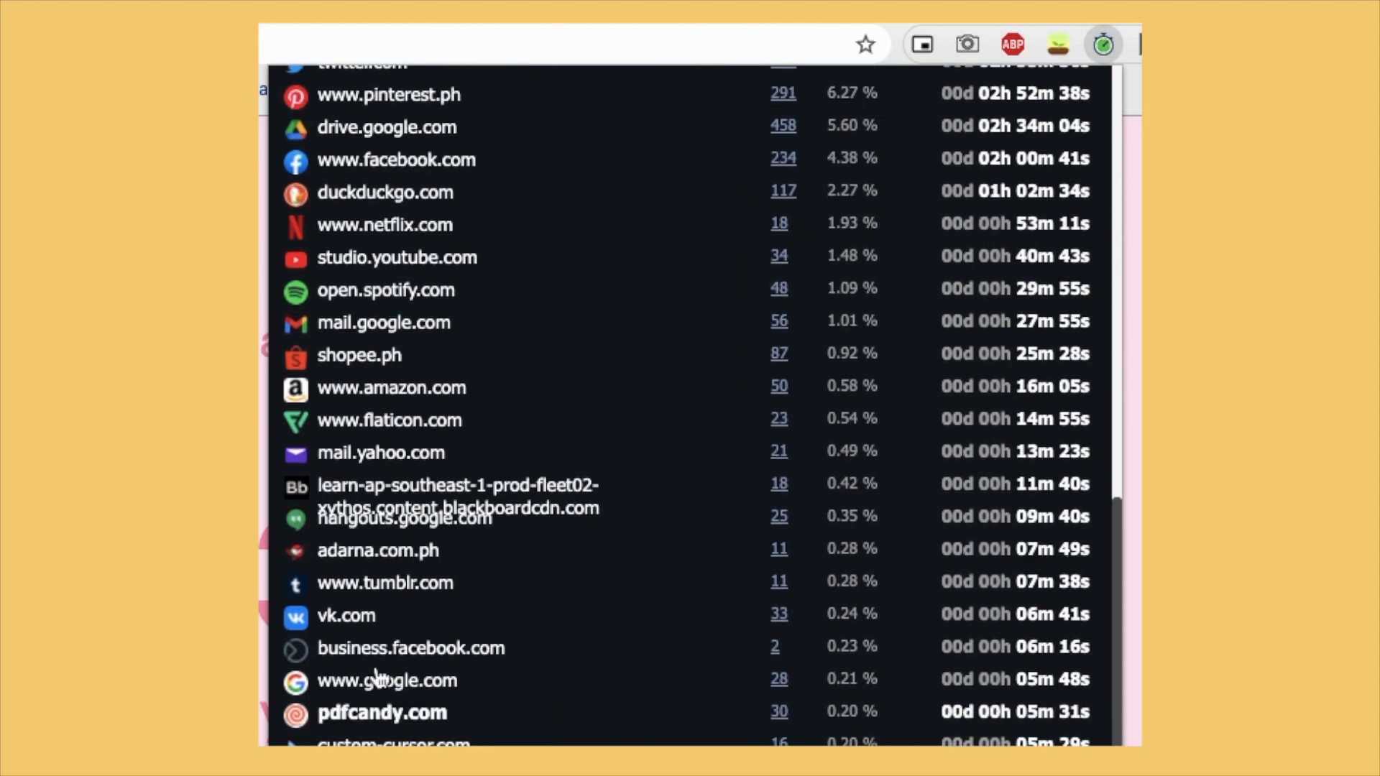
click(581, 115)
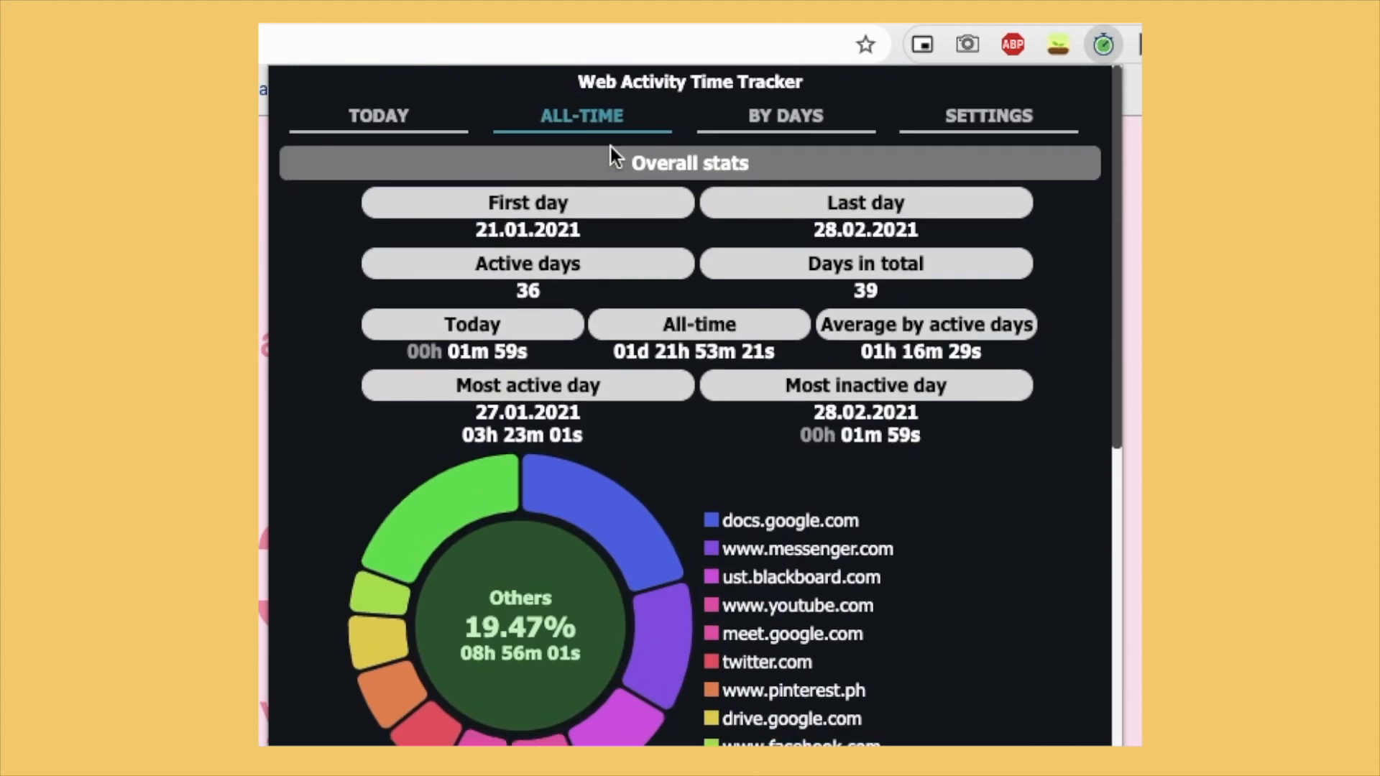
click(784, 115)
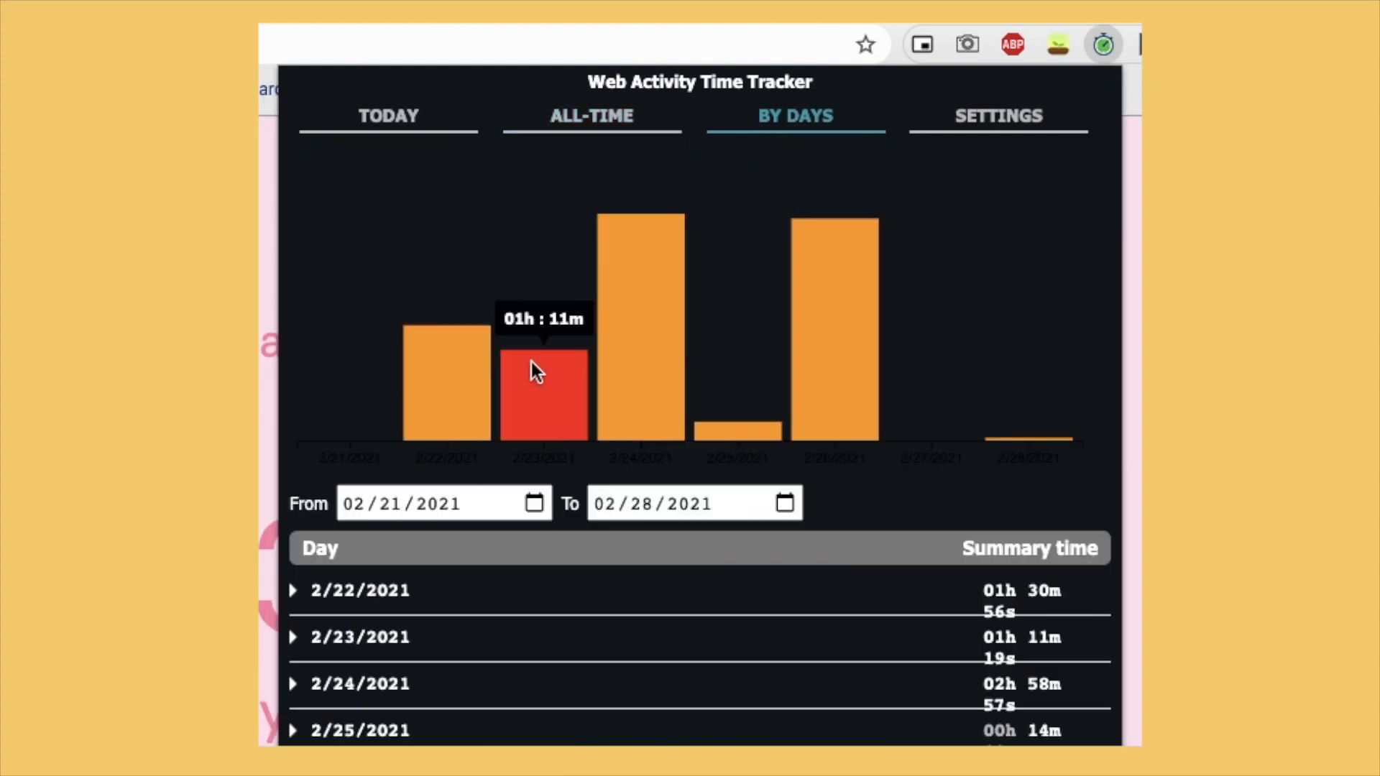
mouse_move(1007, 446)
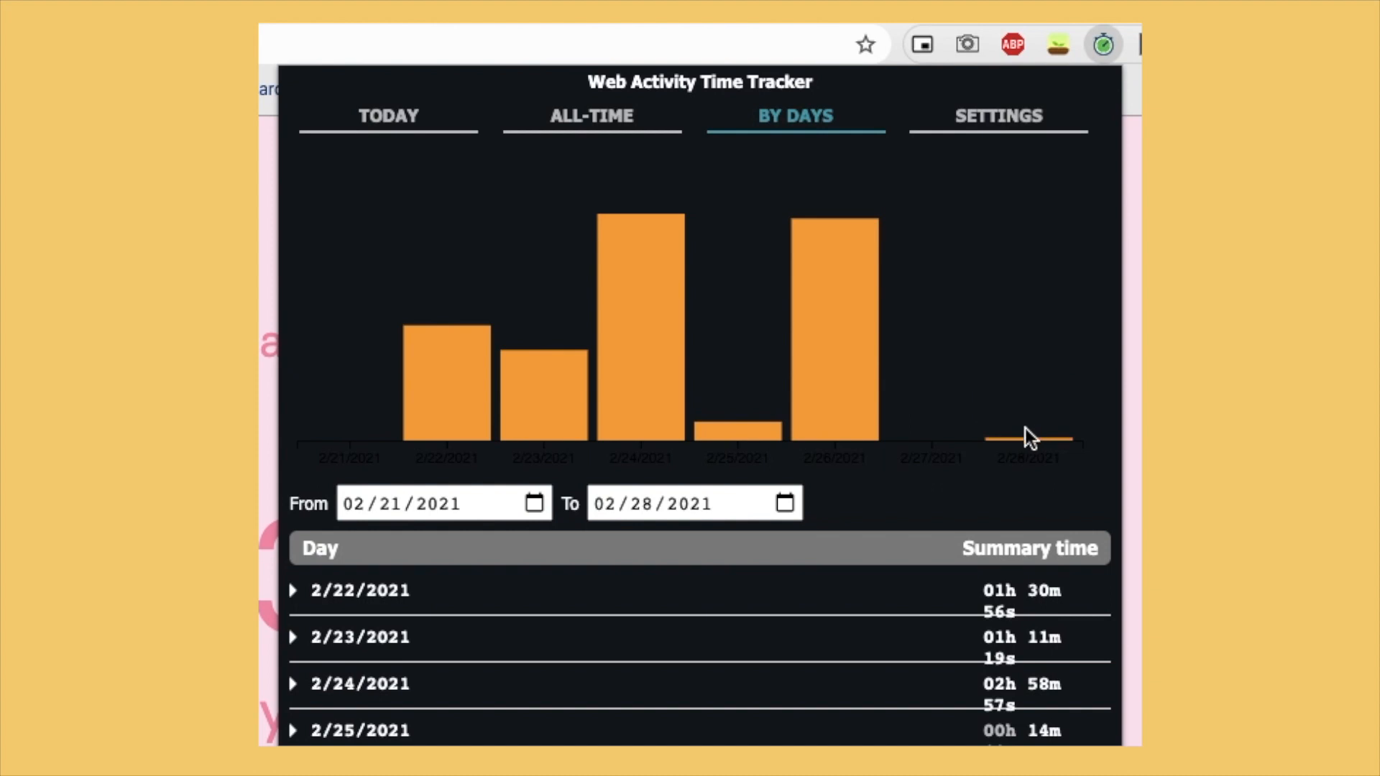
Open the tracker's options page and show the empty Limits list of daily restrictions.
click(997, 115)
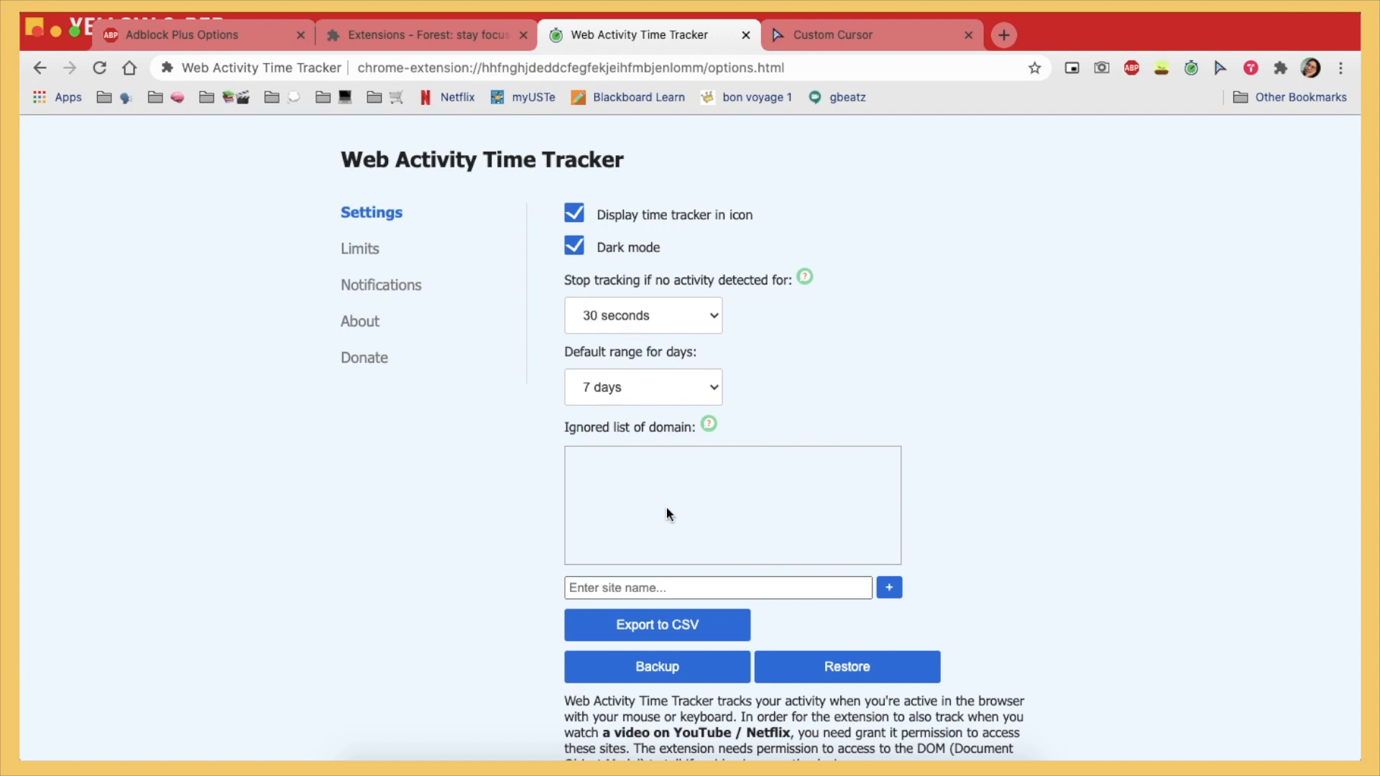
scroll(down, 3)
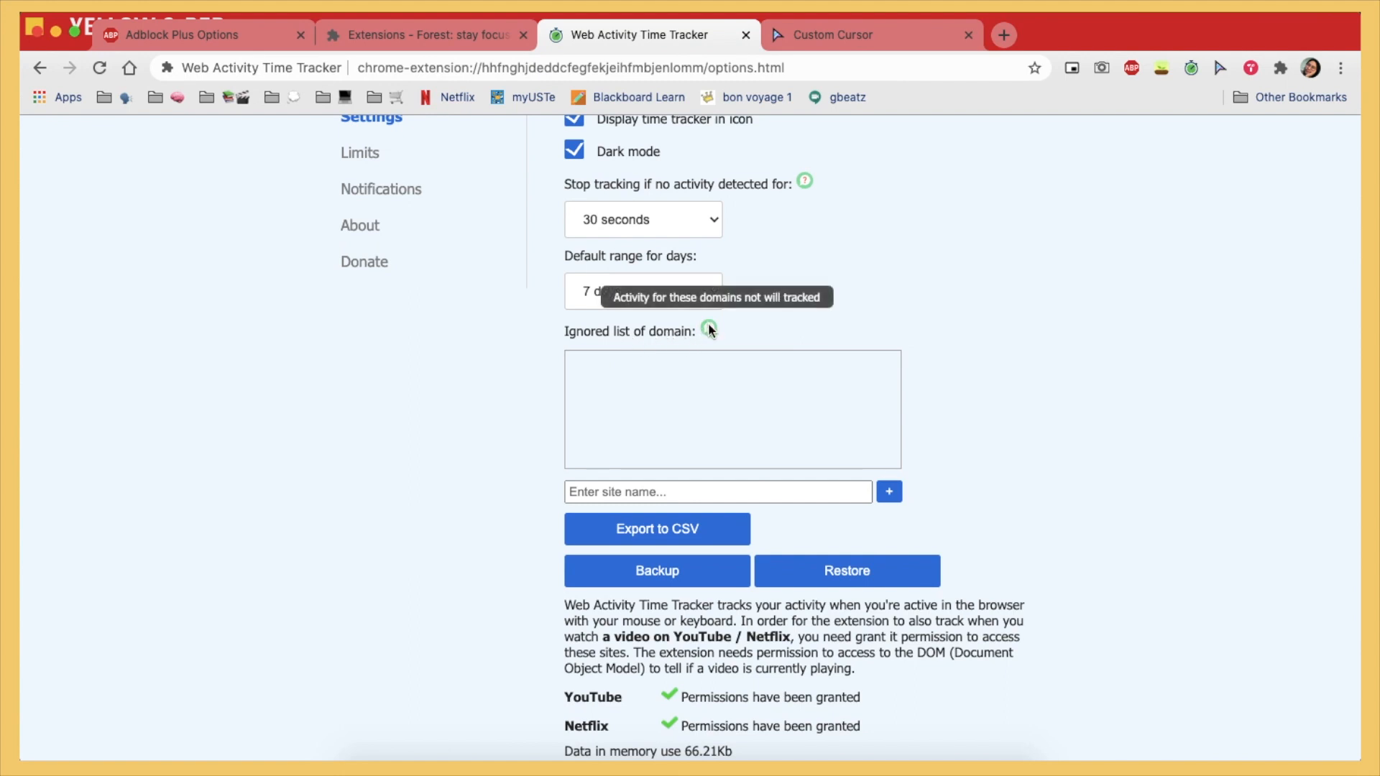
scroll(down, 3)
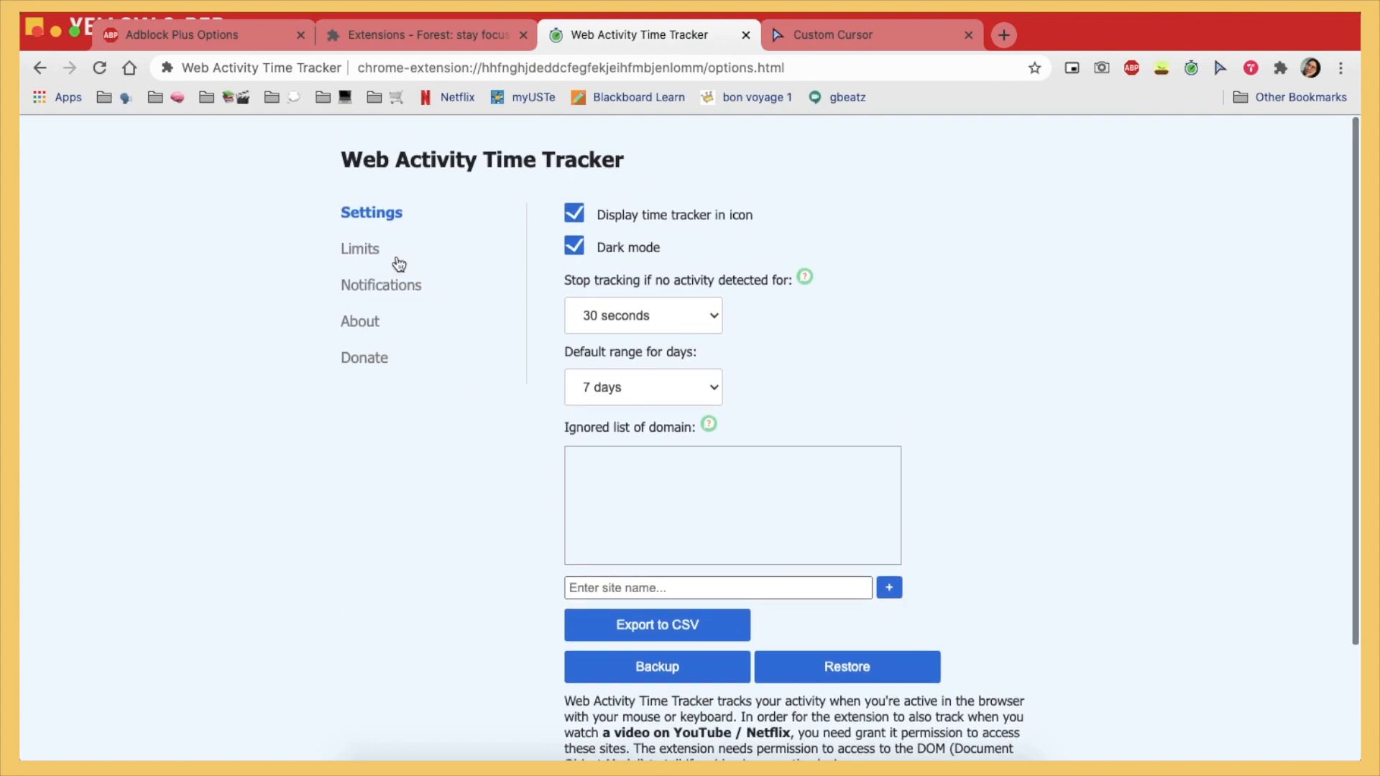
click(359, 248)
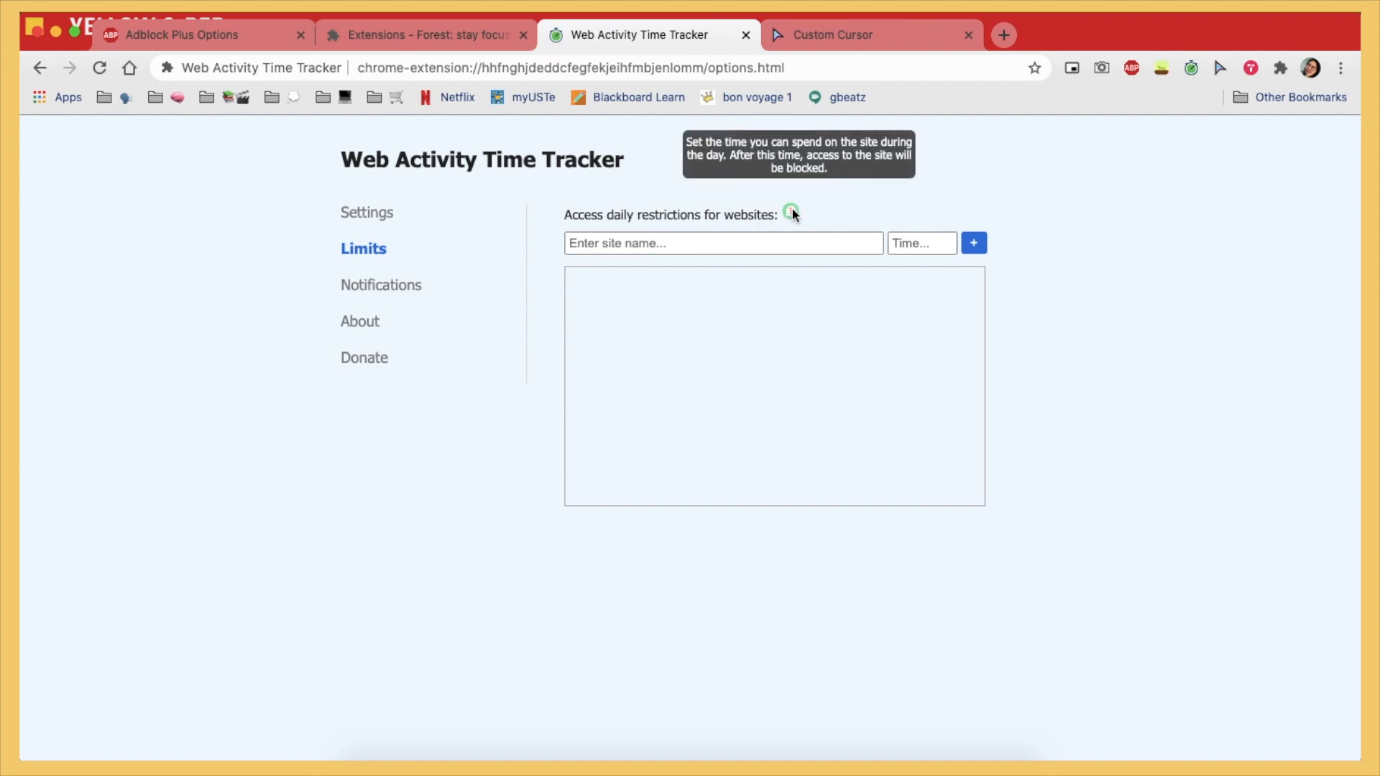
mouse_move(415, 302)
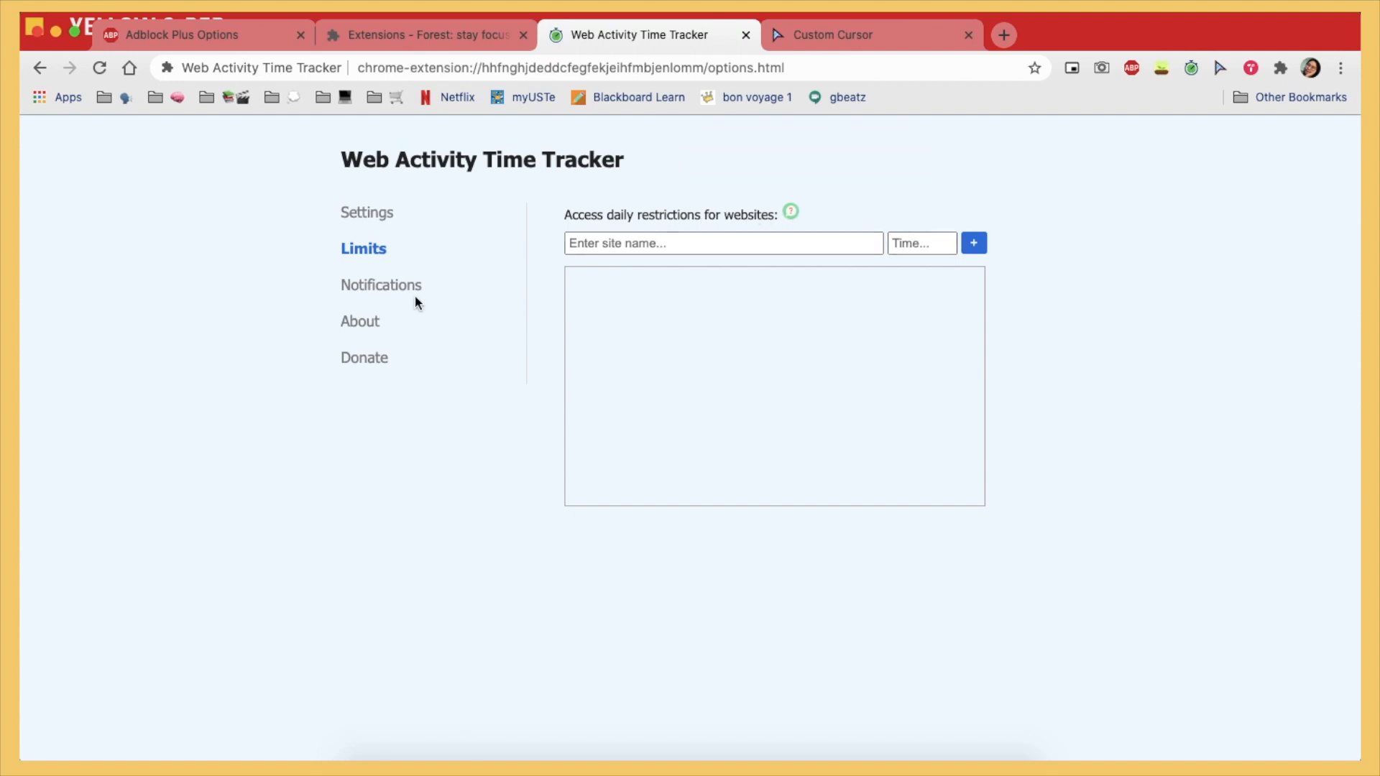
Change the notification message to 'babad na babad ka gor!?!' and grant notification permission.
click(387, 285)
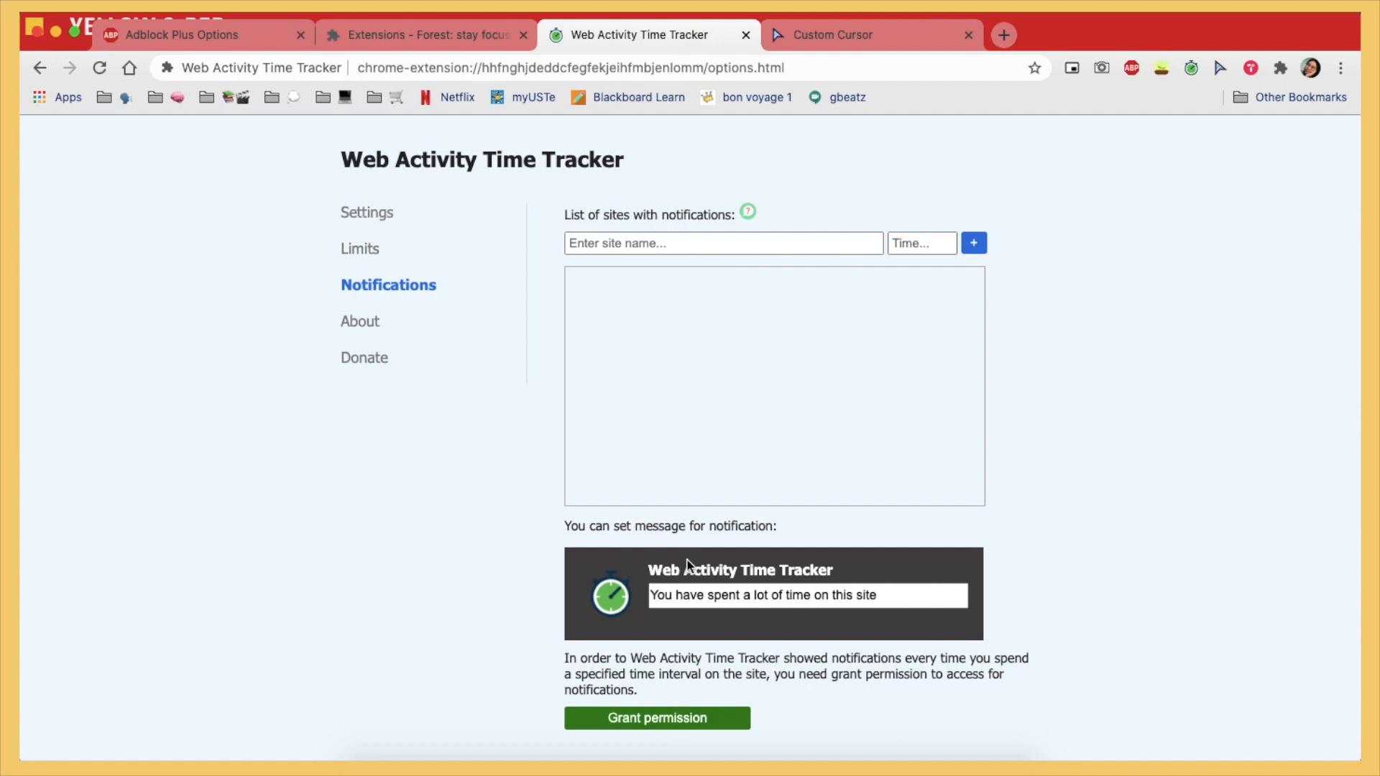
click(806, 595)
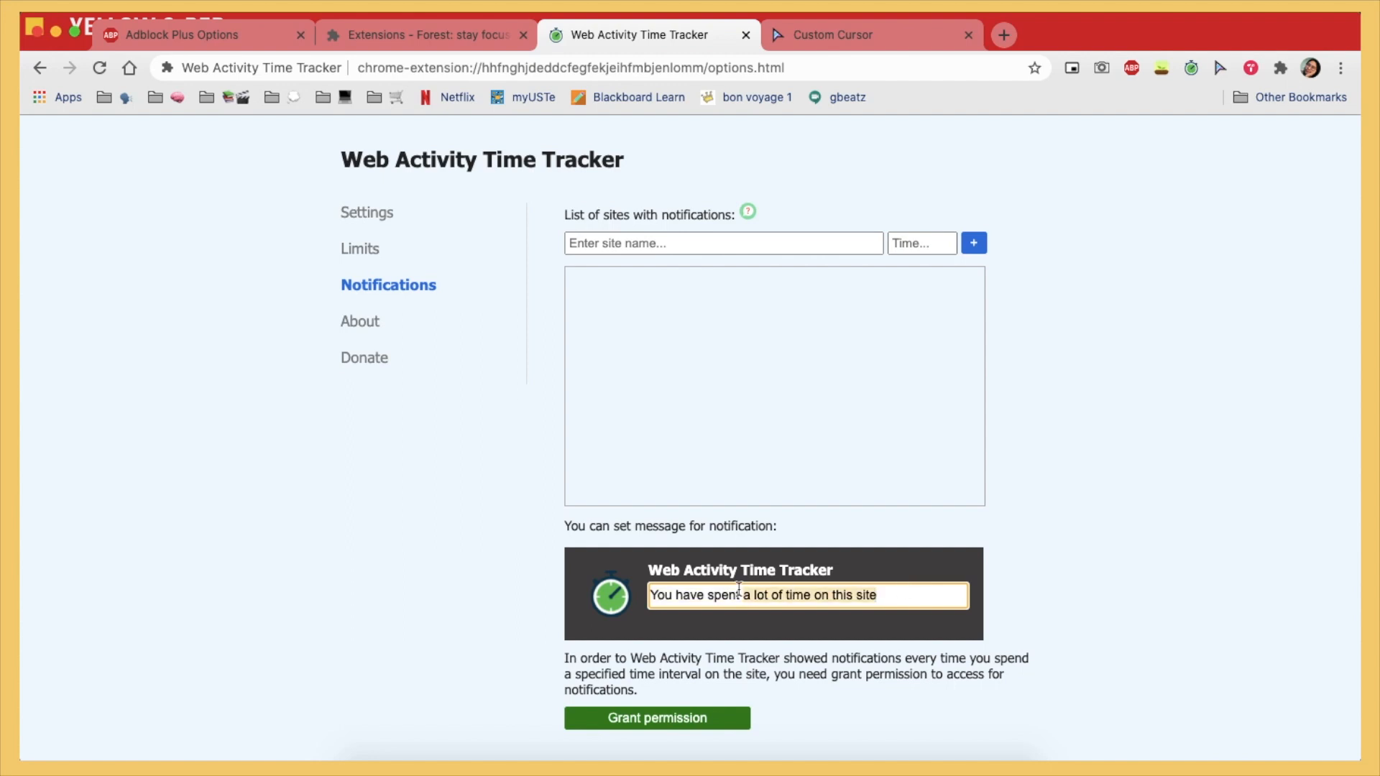
text(babad na baba)
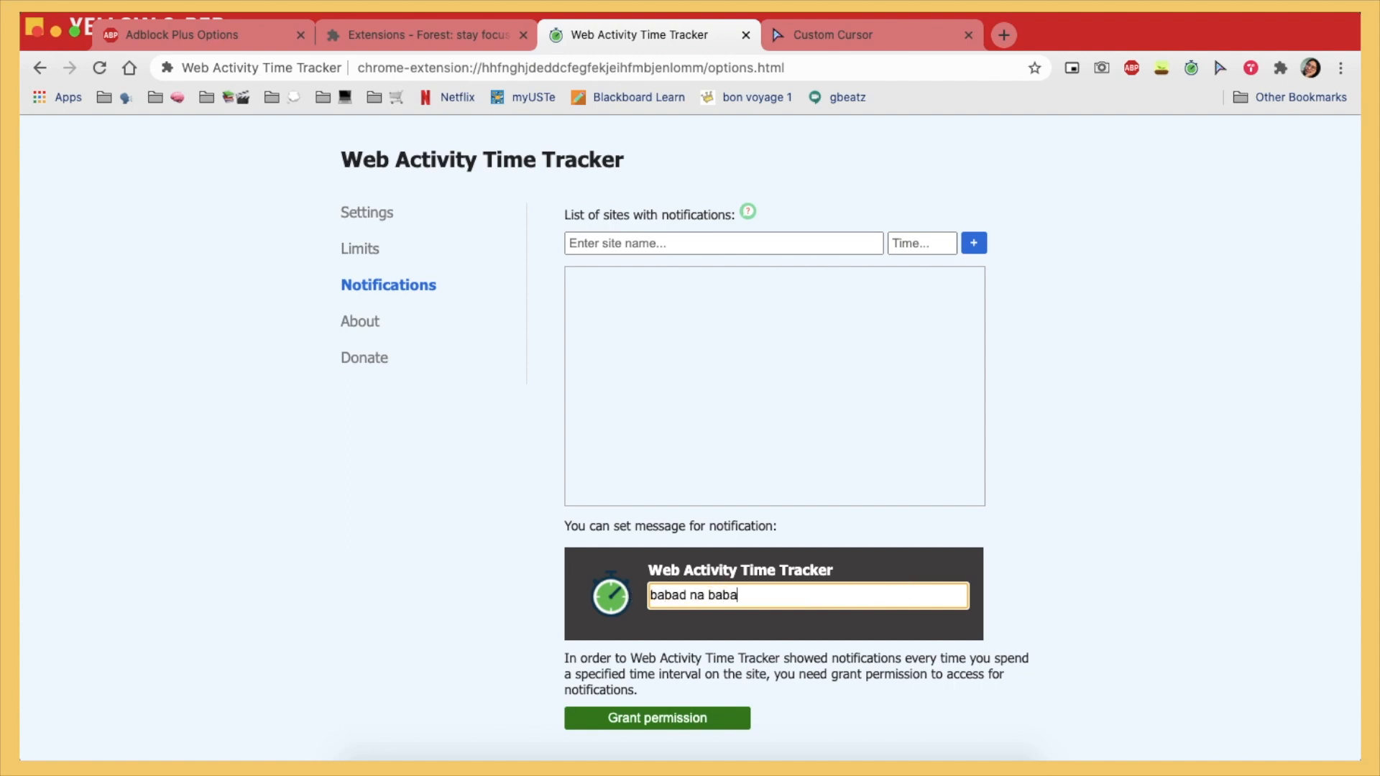
text(d ka gor)
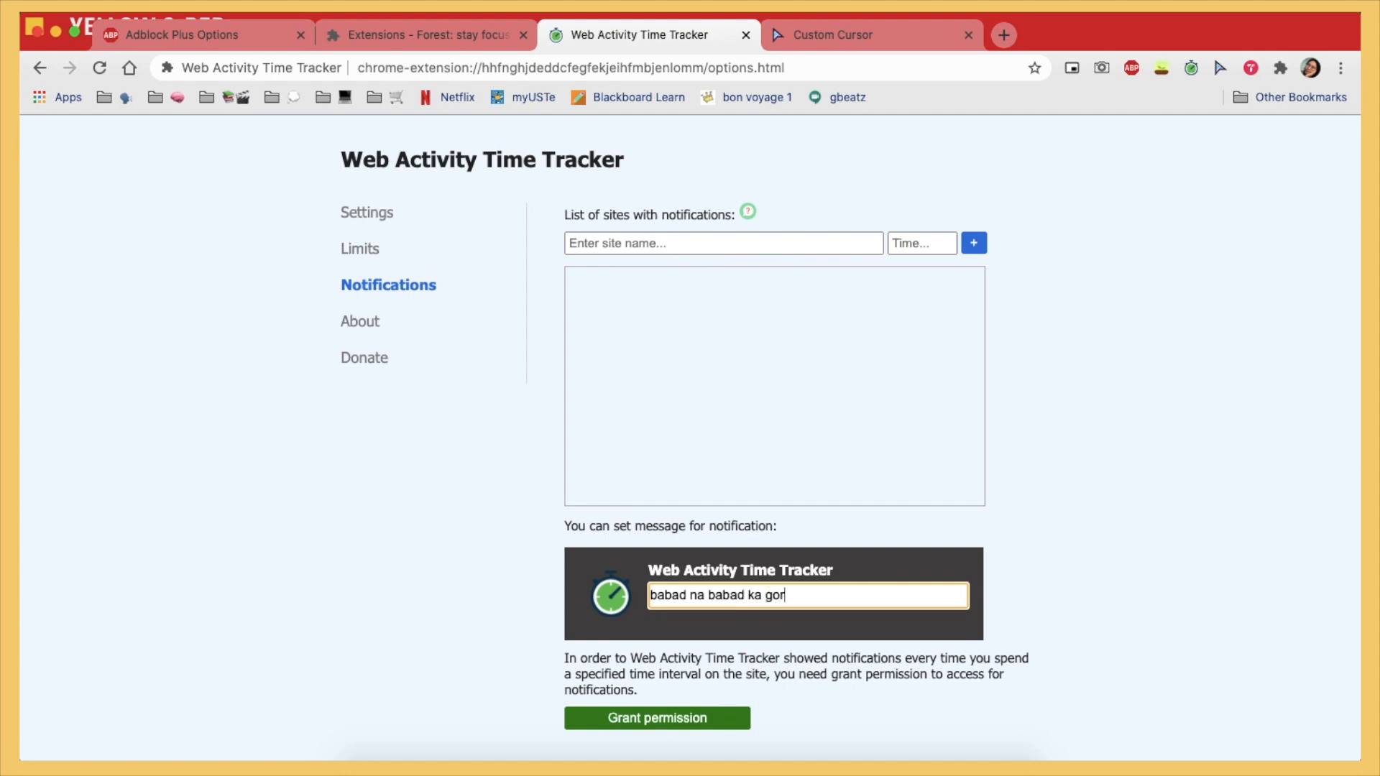
text(?)
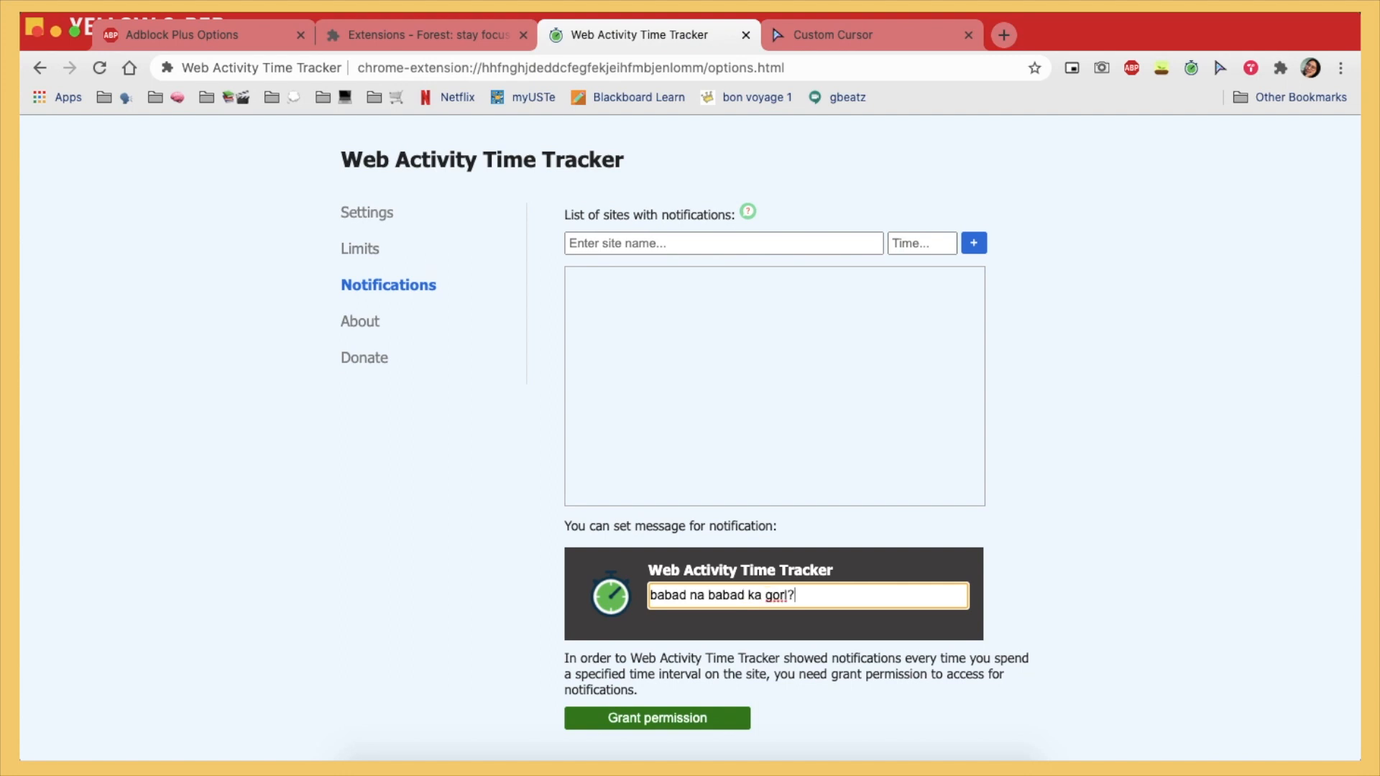
text(!)
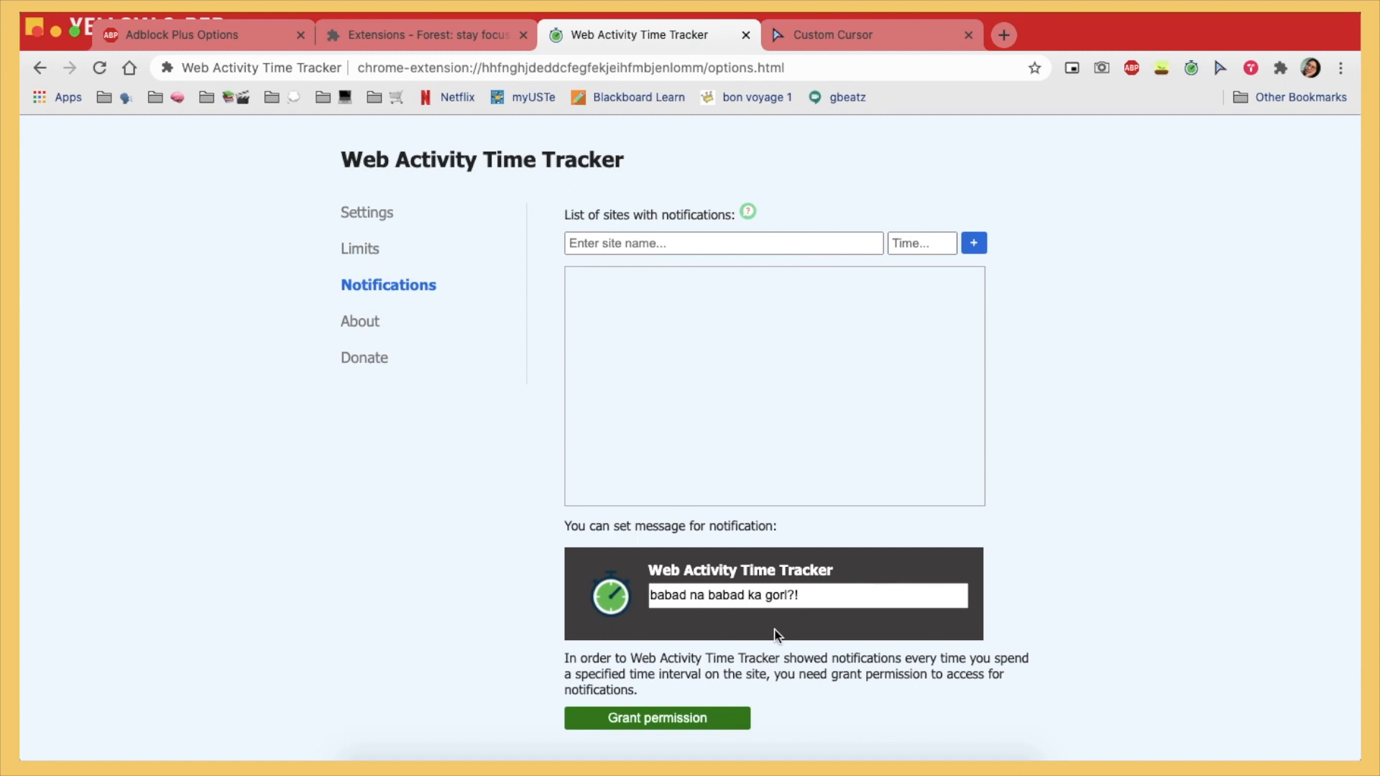
mouse_move(713, 722)
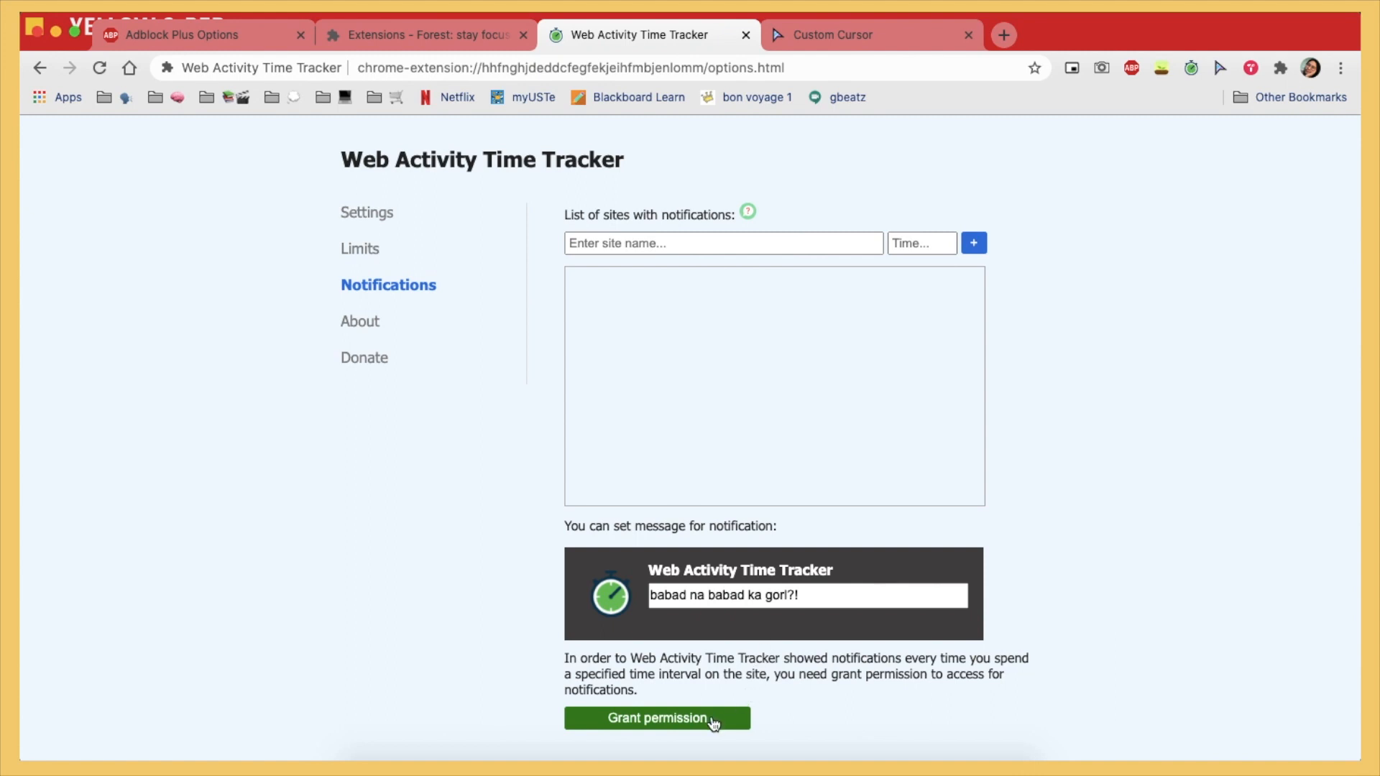
click(656, 718)
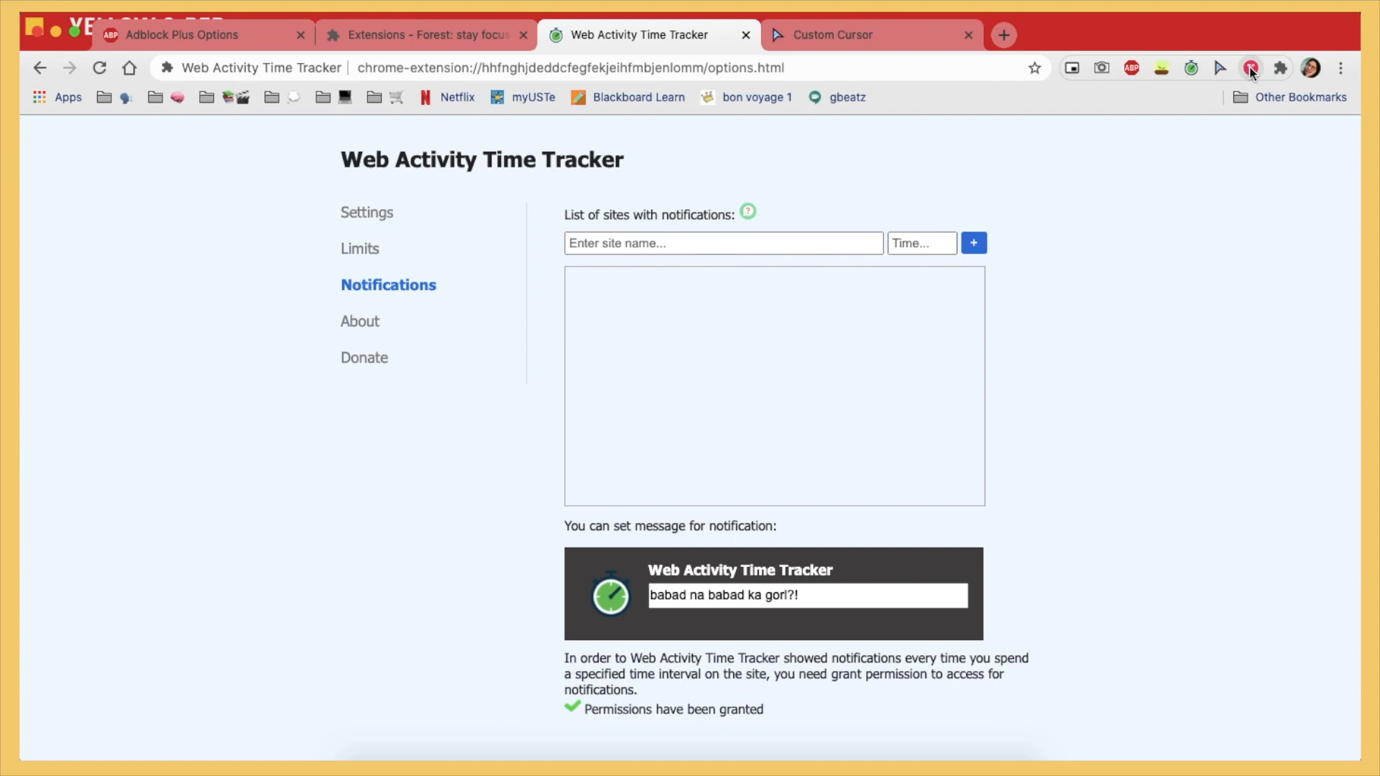
Open the full Toby page and drag the Custom Cursor tab into fdf.
click(1250, 68)
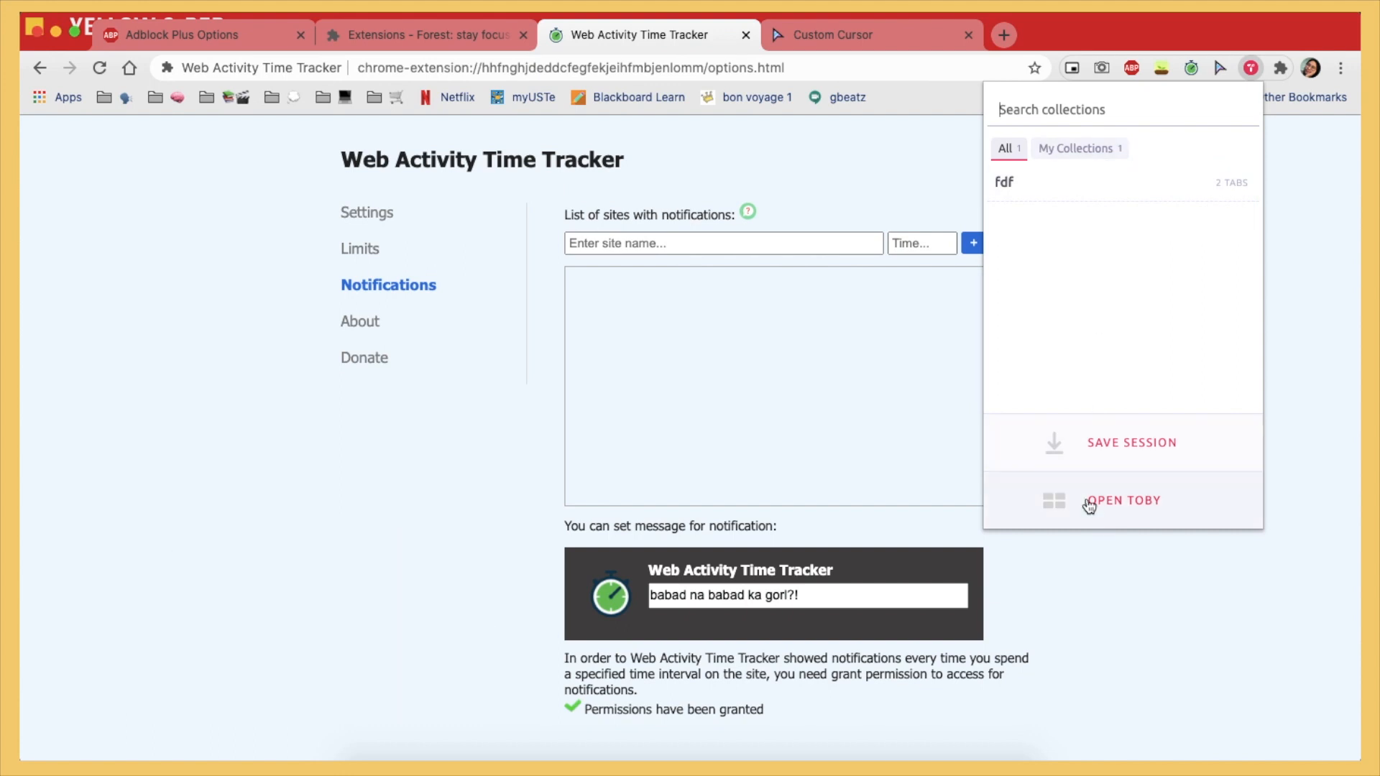
click(1123, 500)
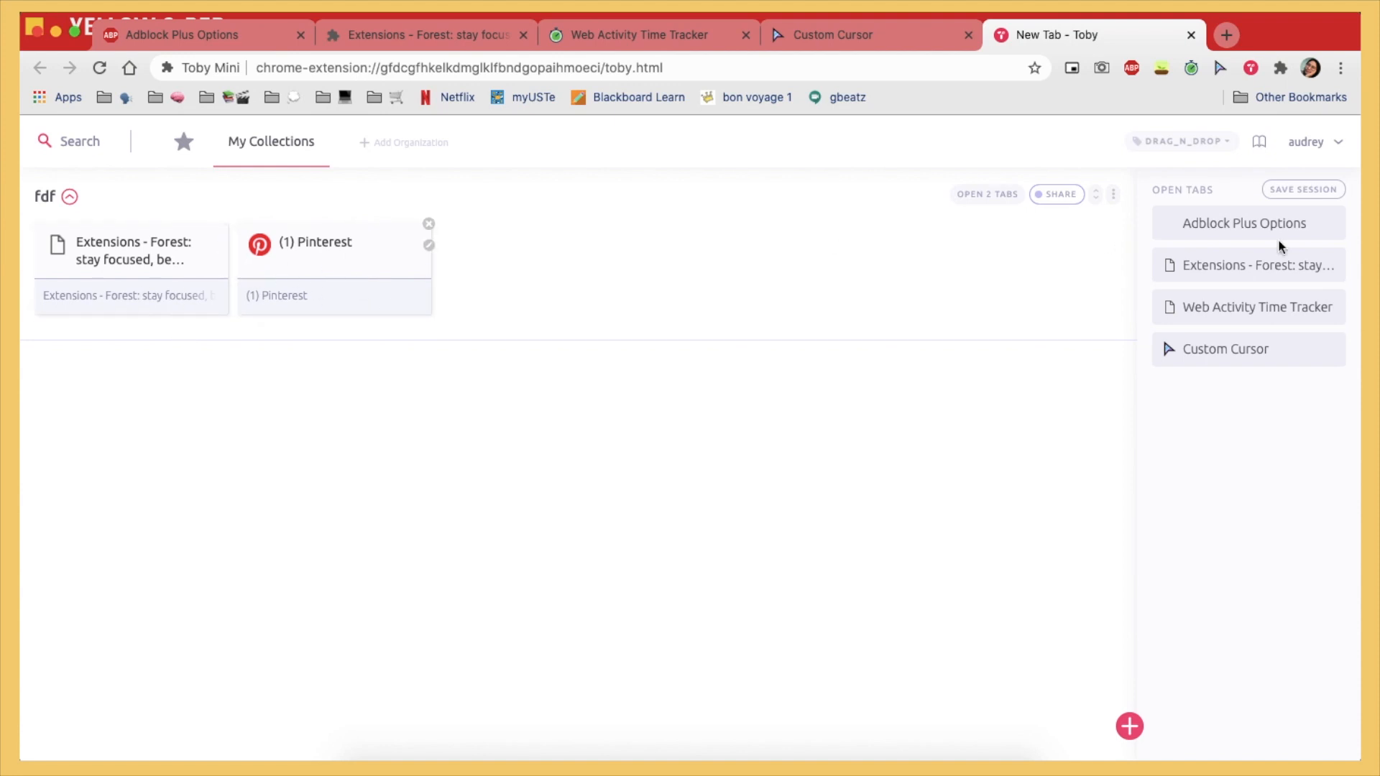
drag(1224, 348, 784, 270)
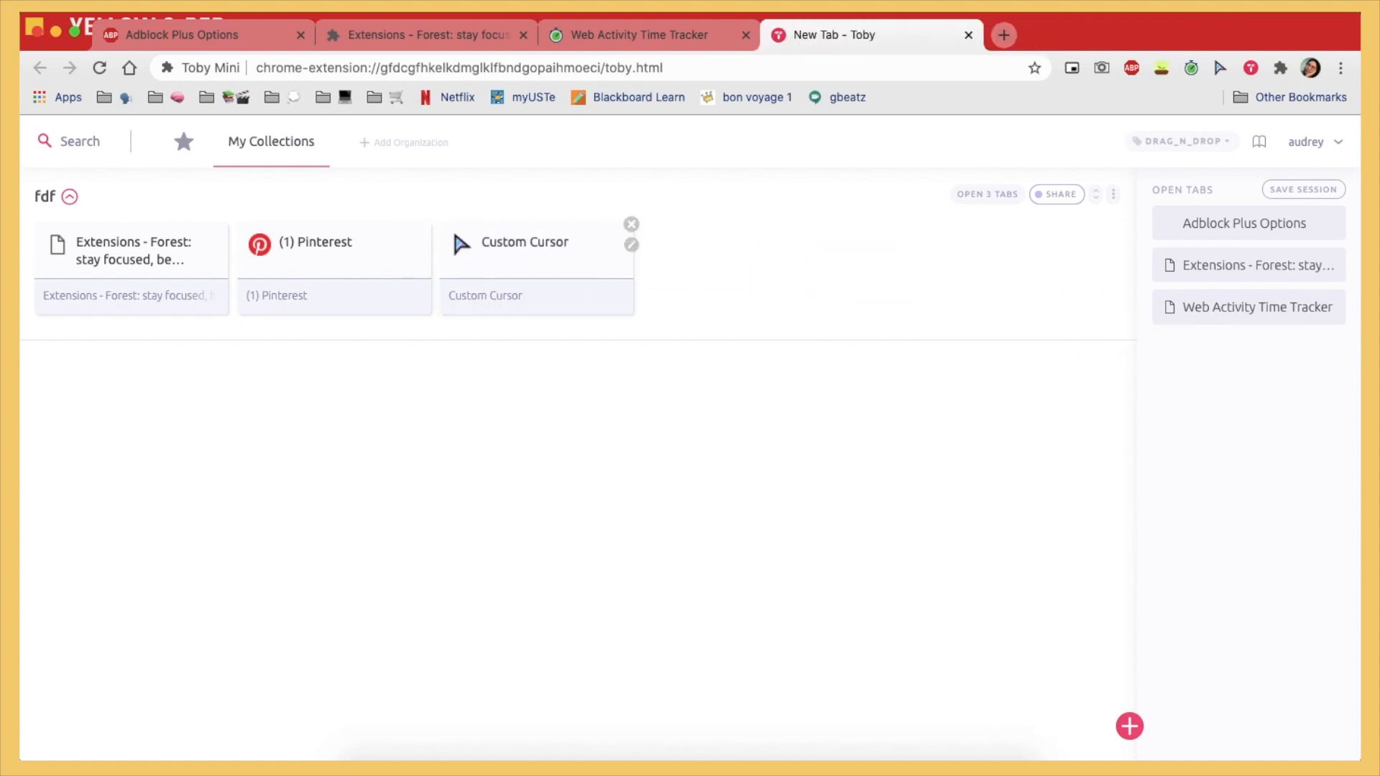
mouse_move(1248, 307)
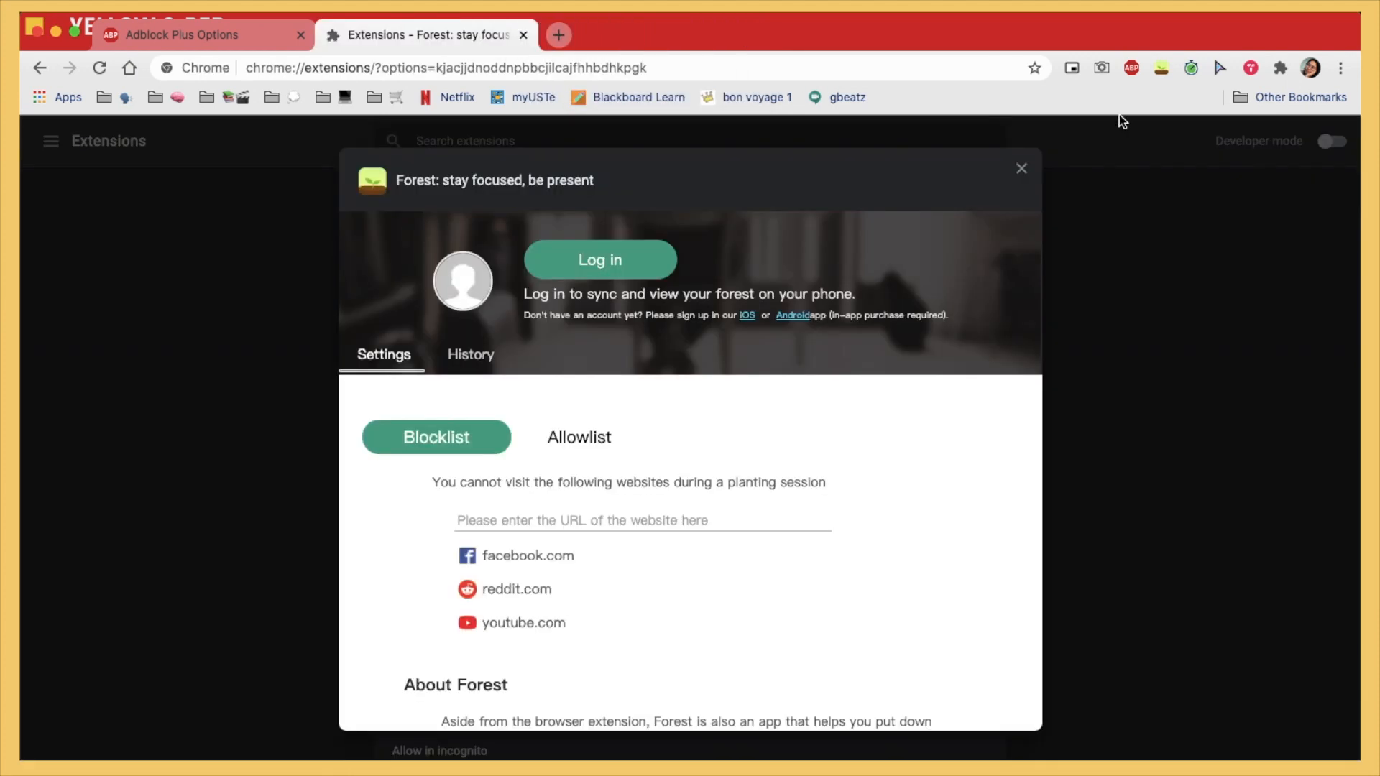
Reopen Toby, preview fdf's private sharing option, and save the Forest card.
click(1250, 68)
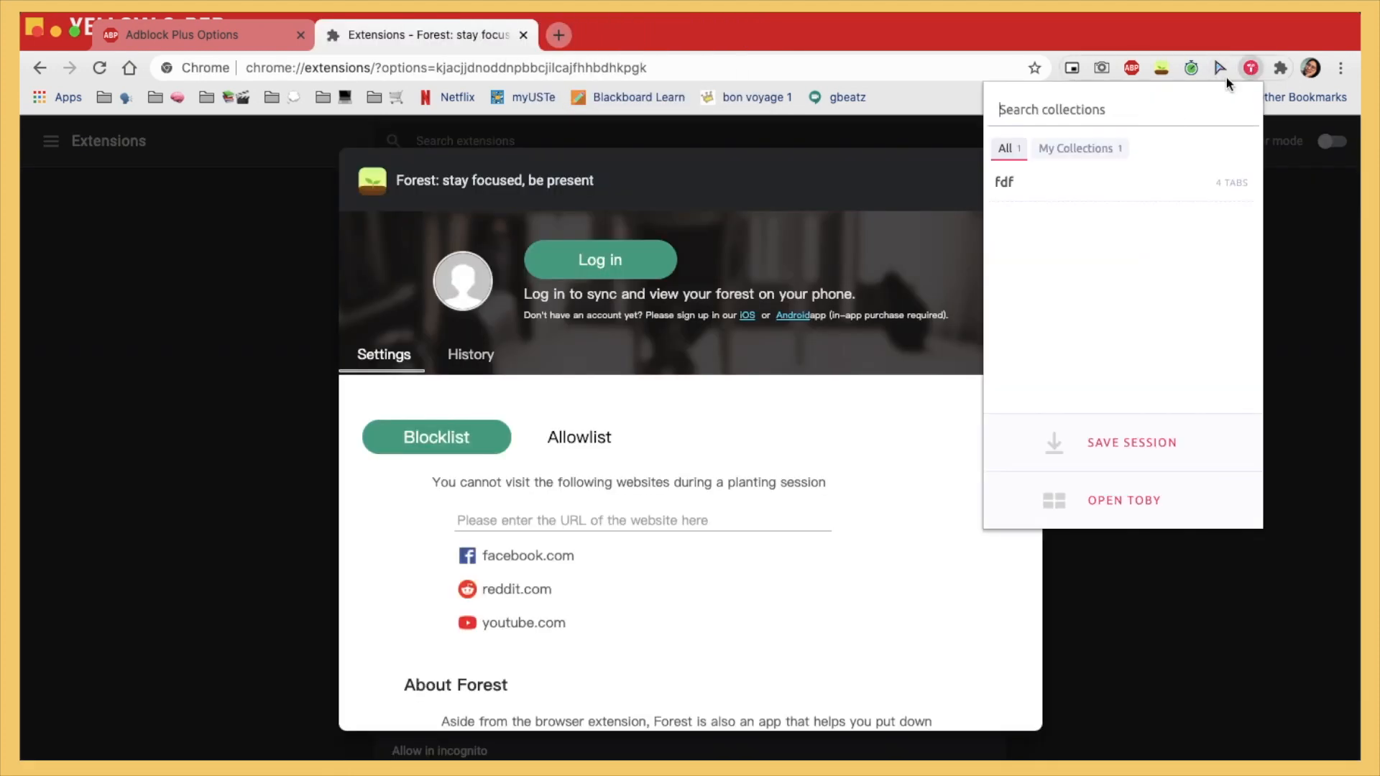
click(1016, 181)
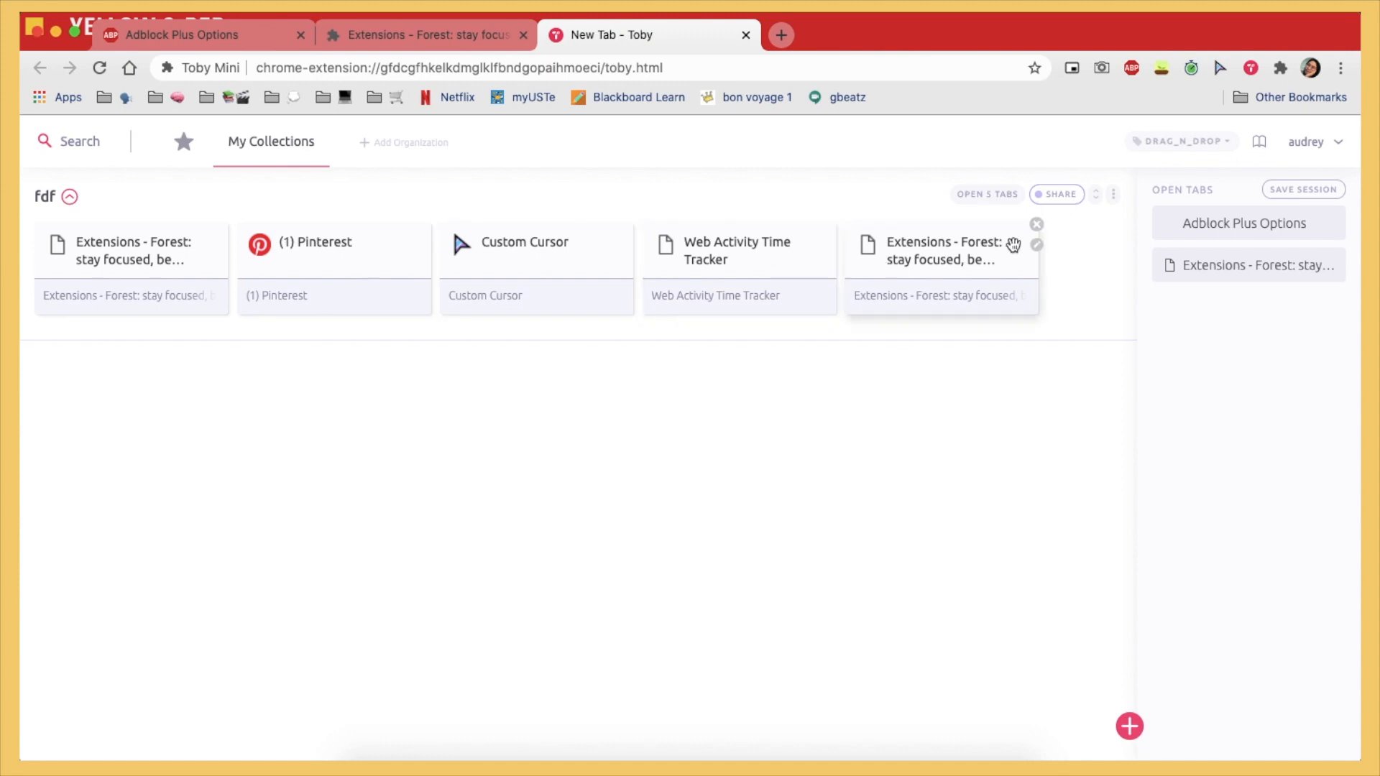
click(1056, 195)
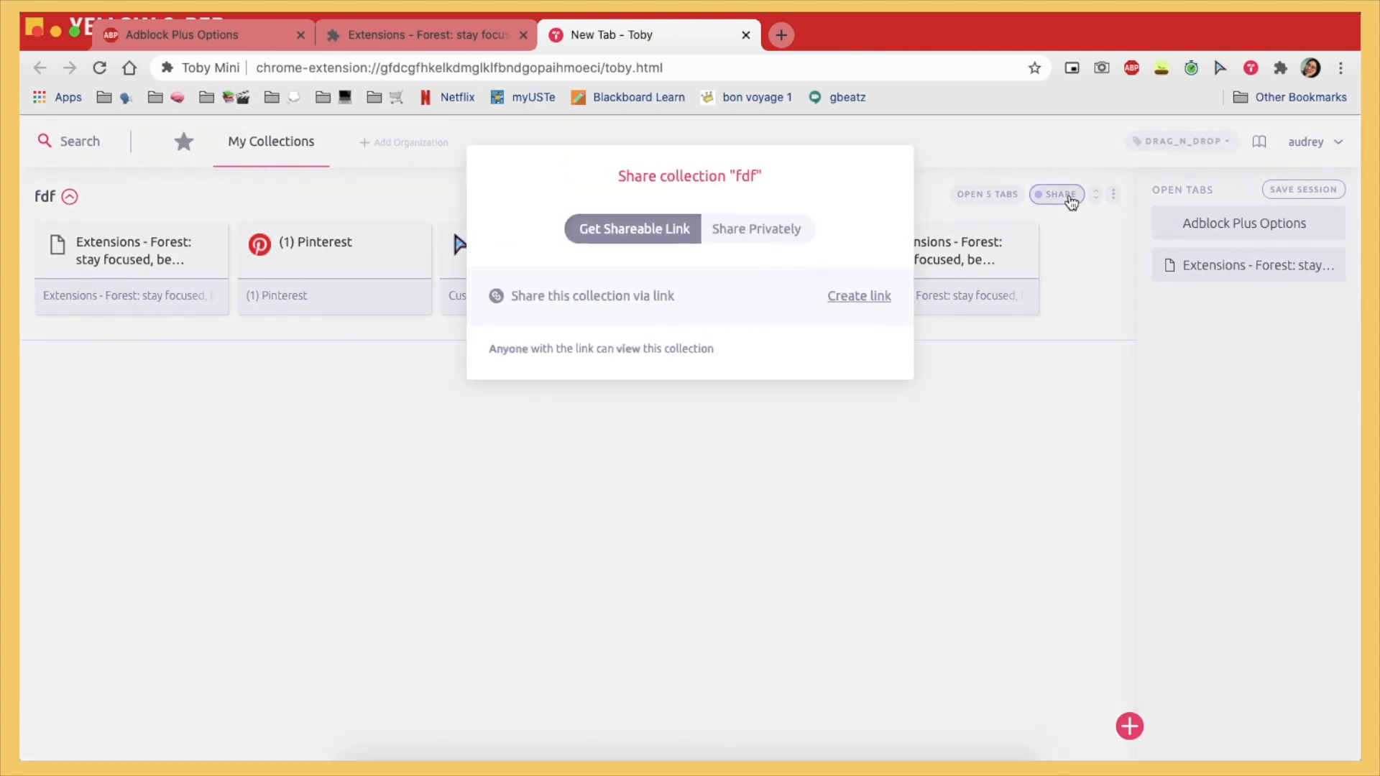
mouse_move(789, 313)
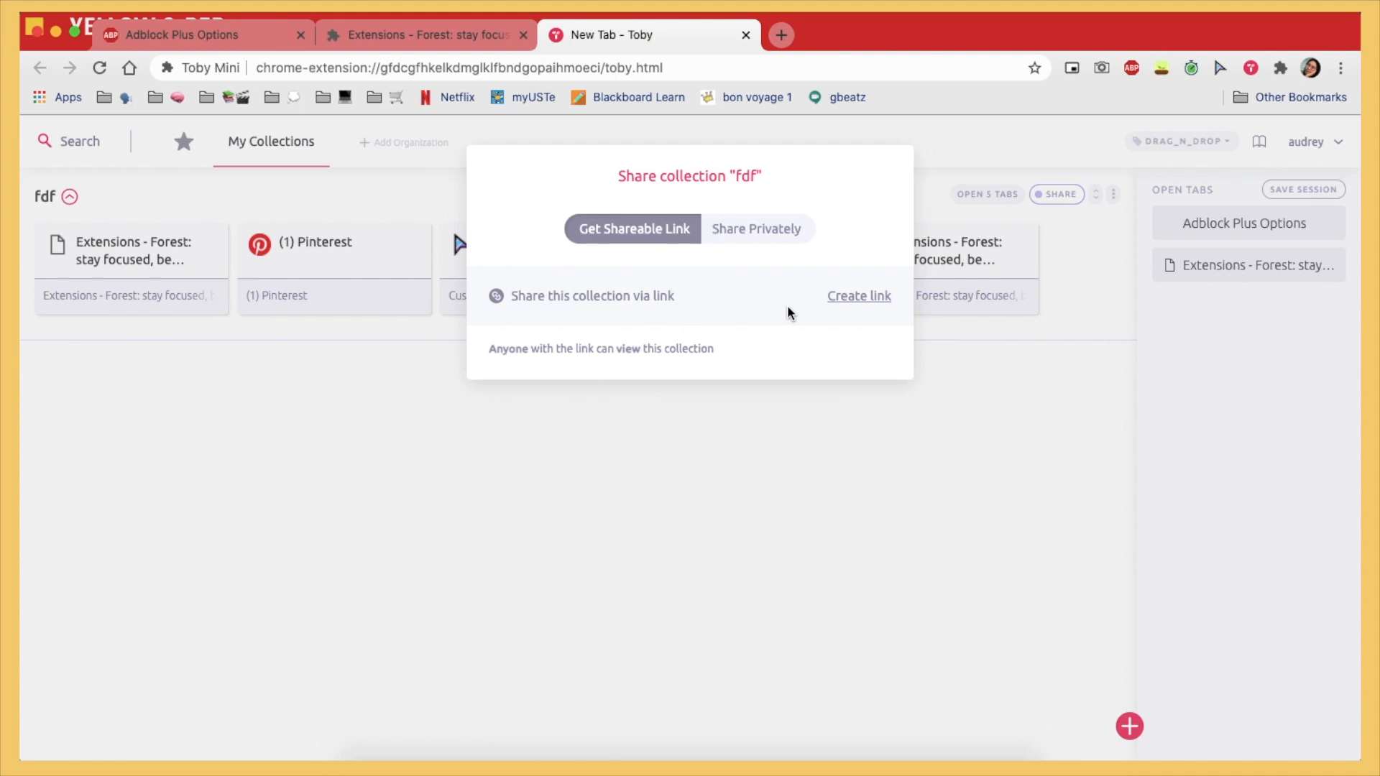
click(754, 229)
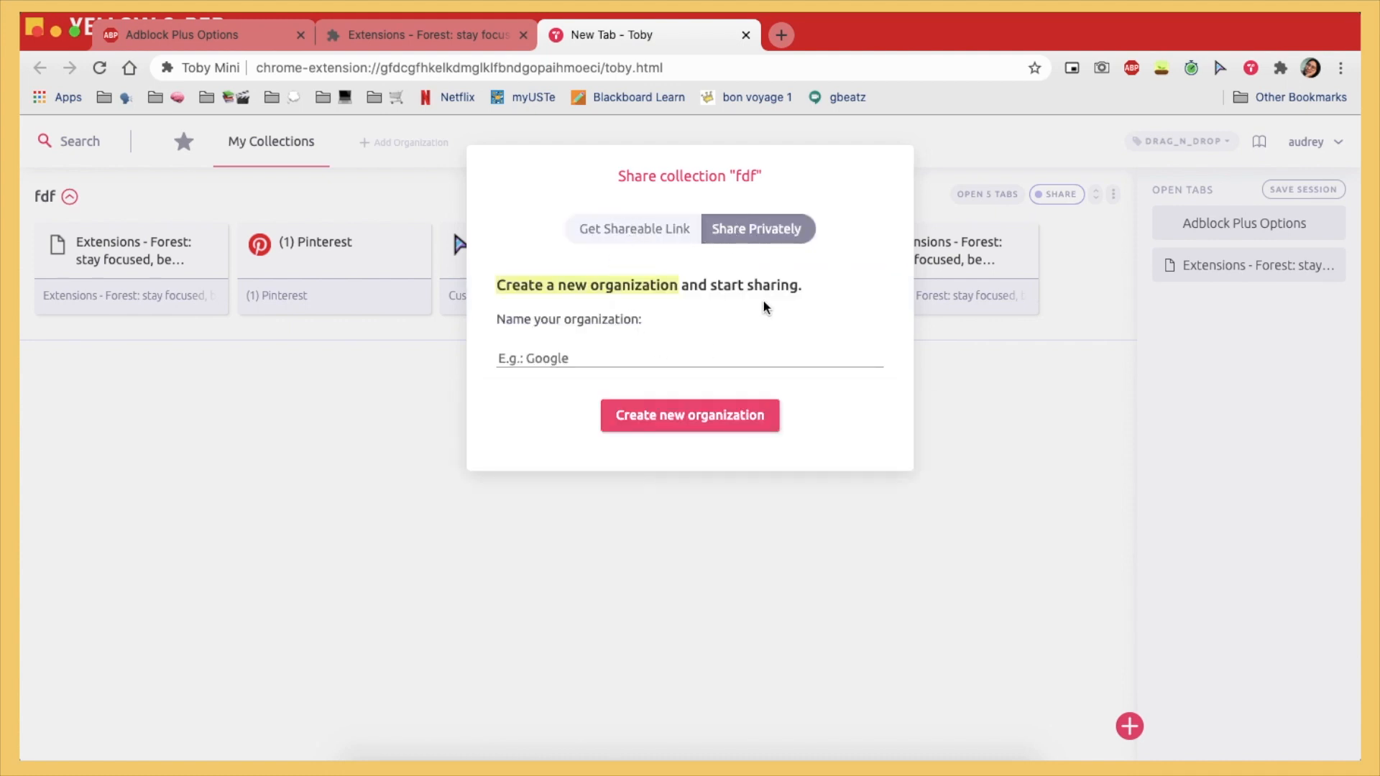
click(634, 228)
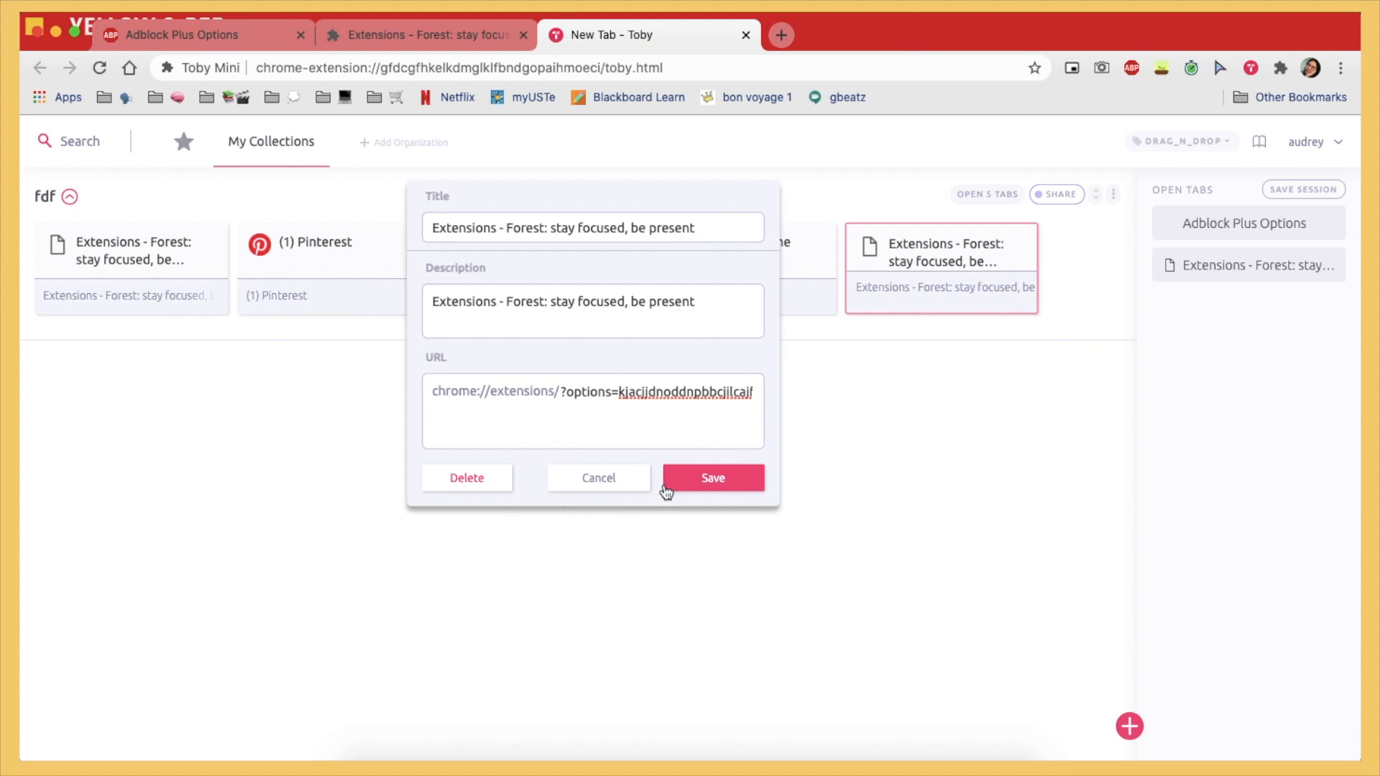
click(712, 478)
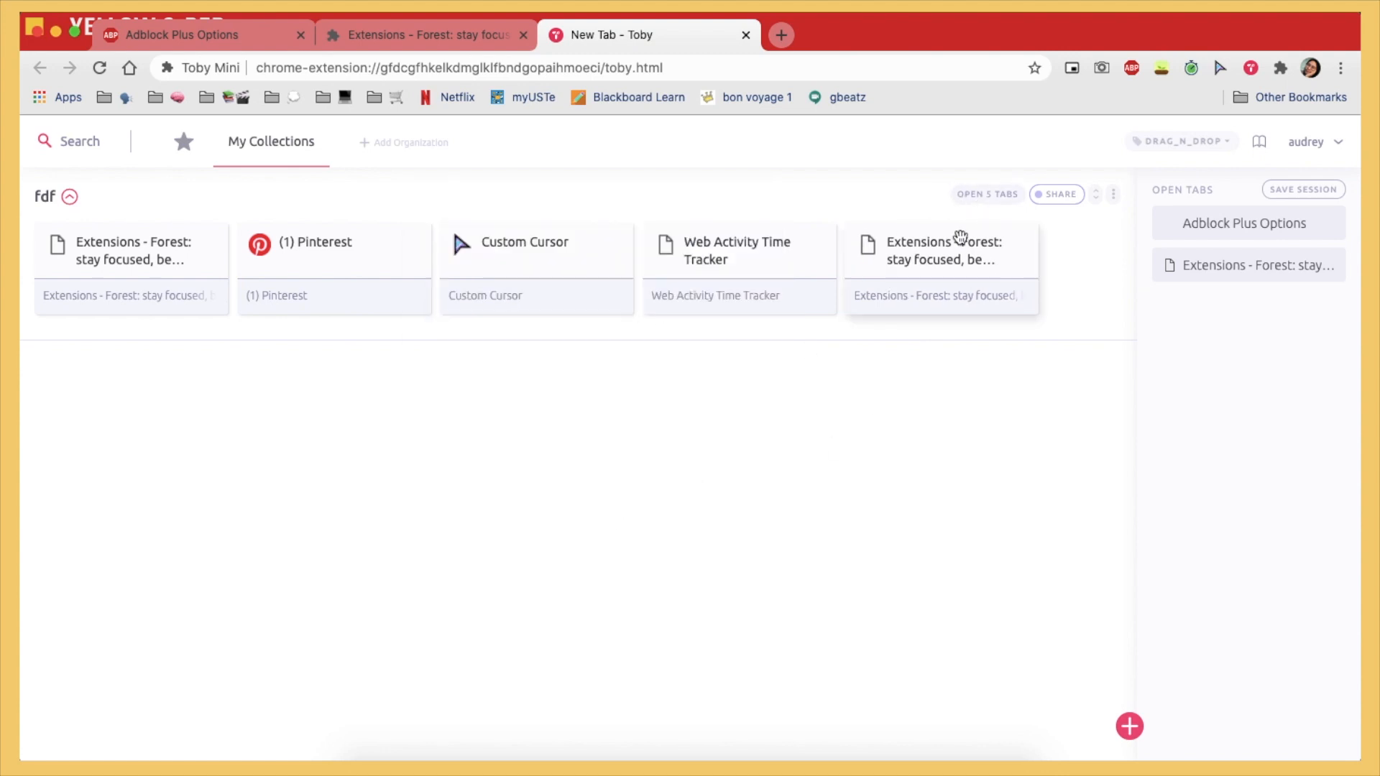
Reopen fdf's five tabs, close them, and check Starred before returning to My Collections.
click(987, 195)
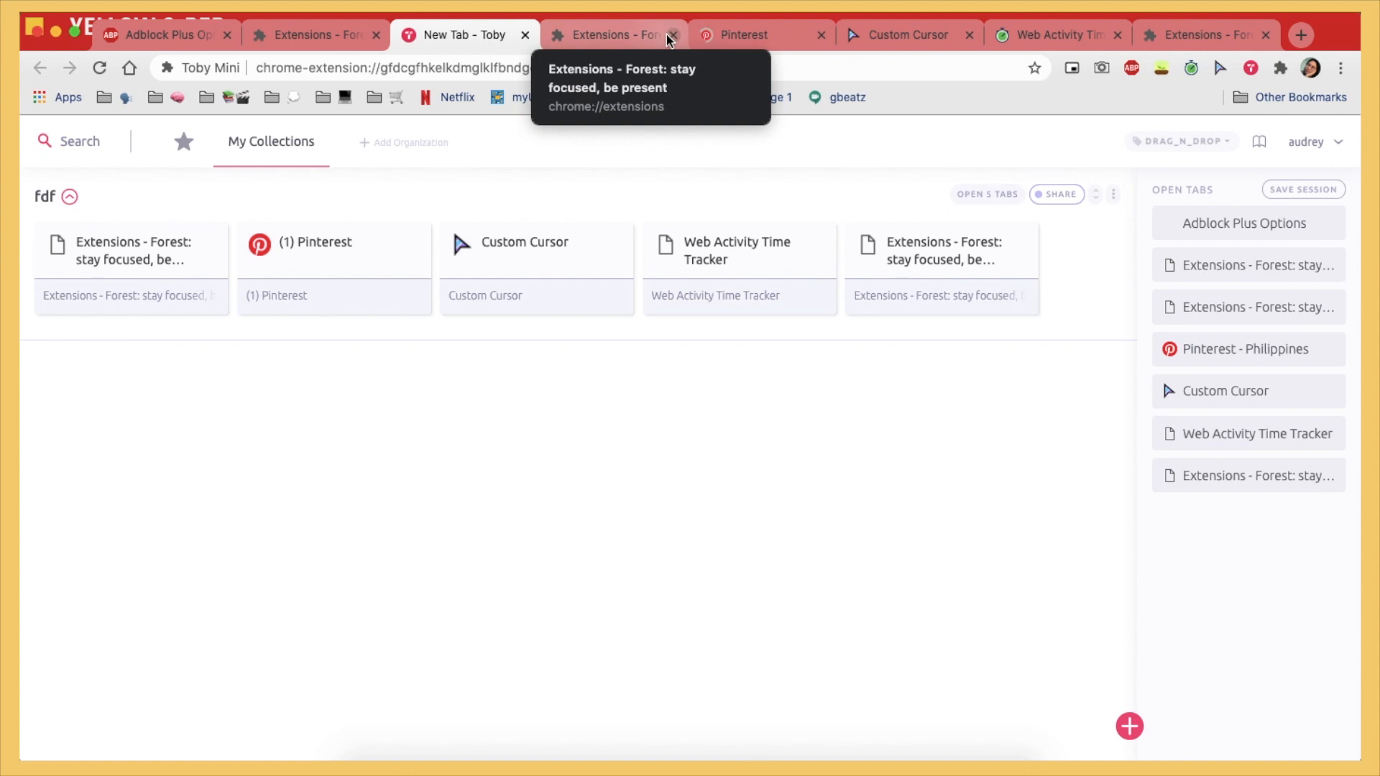
click(676, 35)
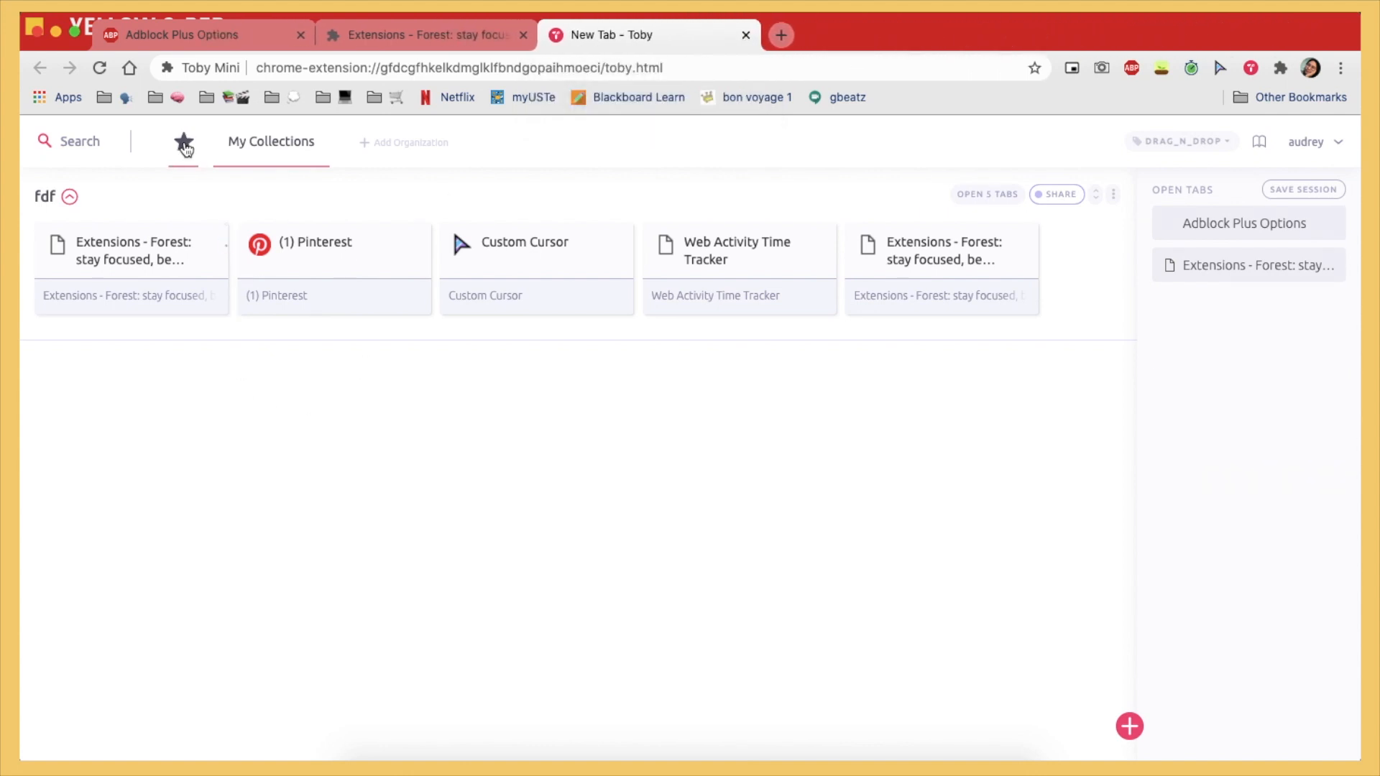
click(183, 141)
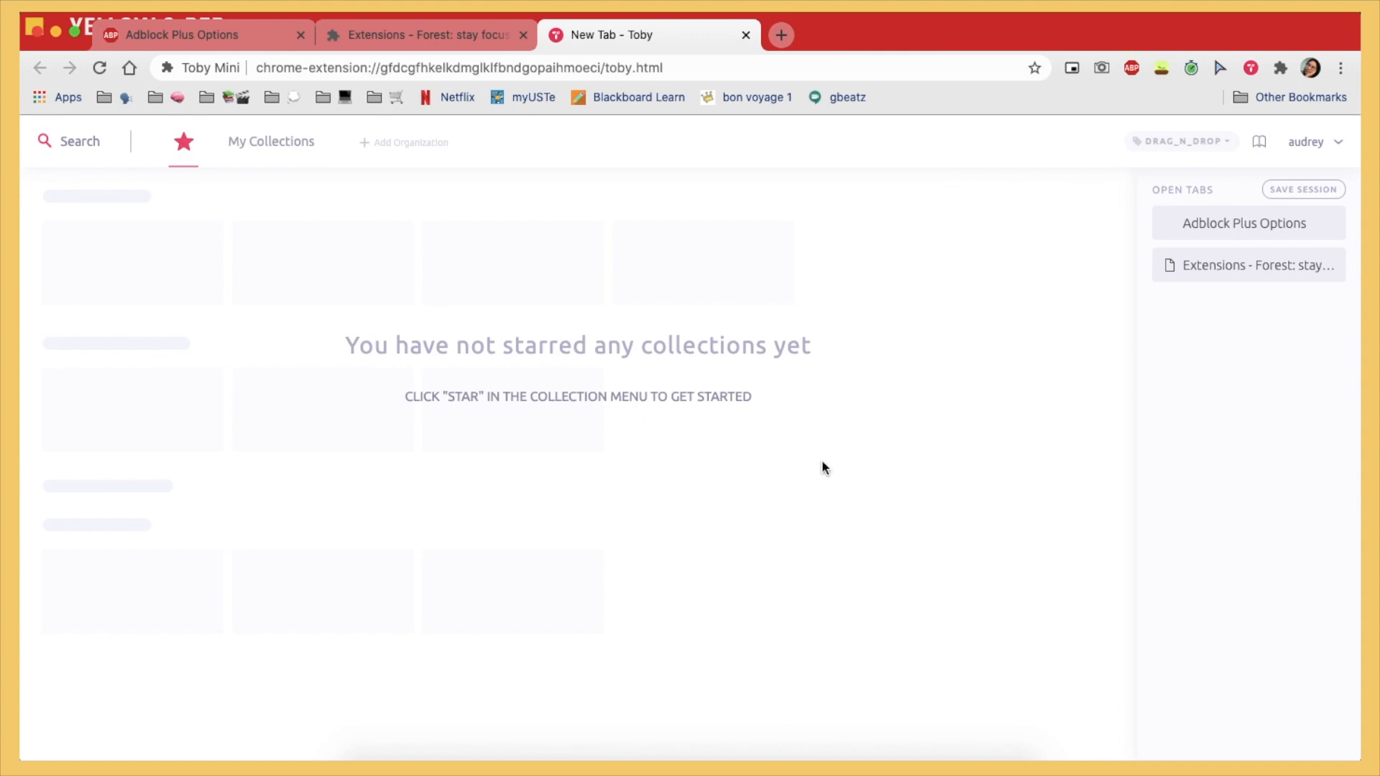
click(271, 141)
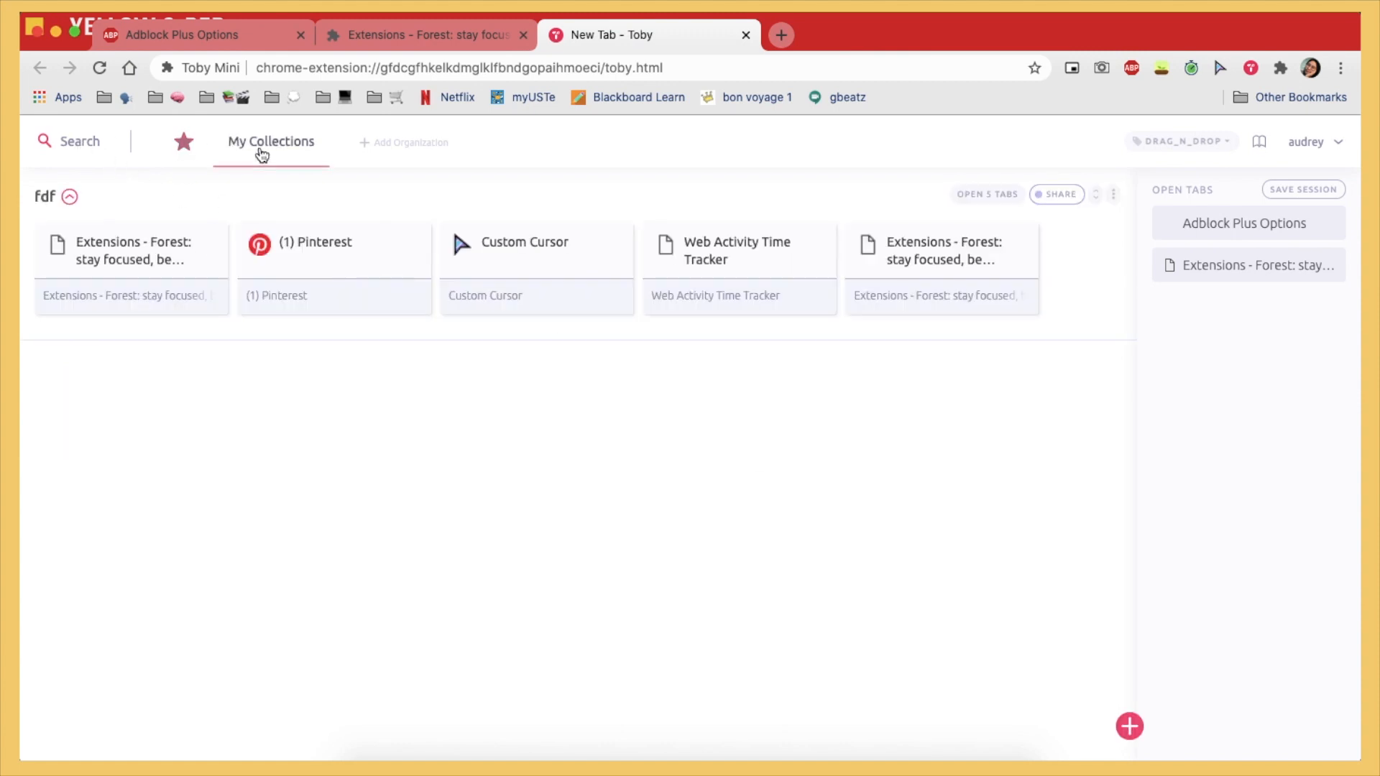
Collapse the fdf collection, close Toby, and open a fresh clock new tab.
click(69, 197)
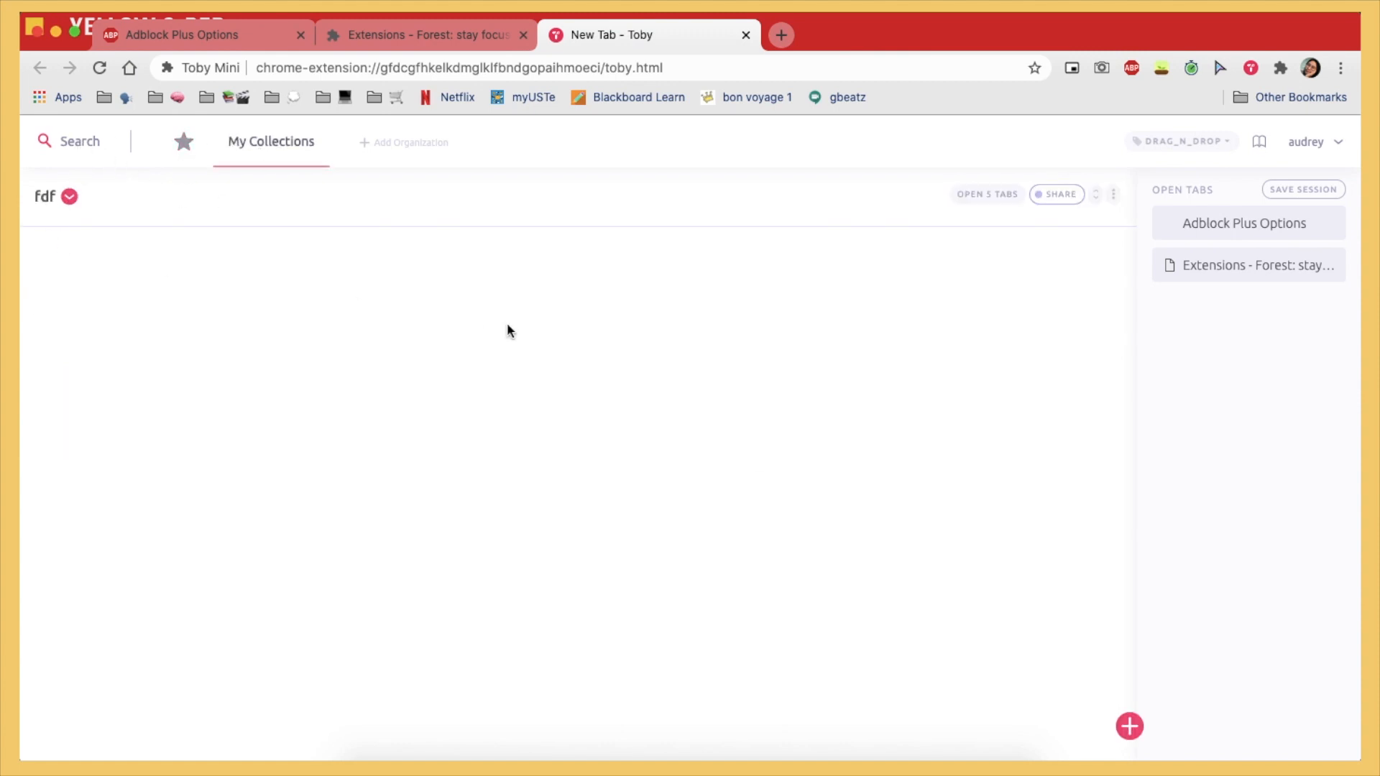
mouse_move(1130, 726)
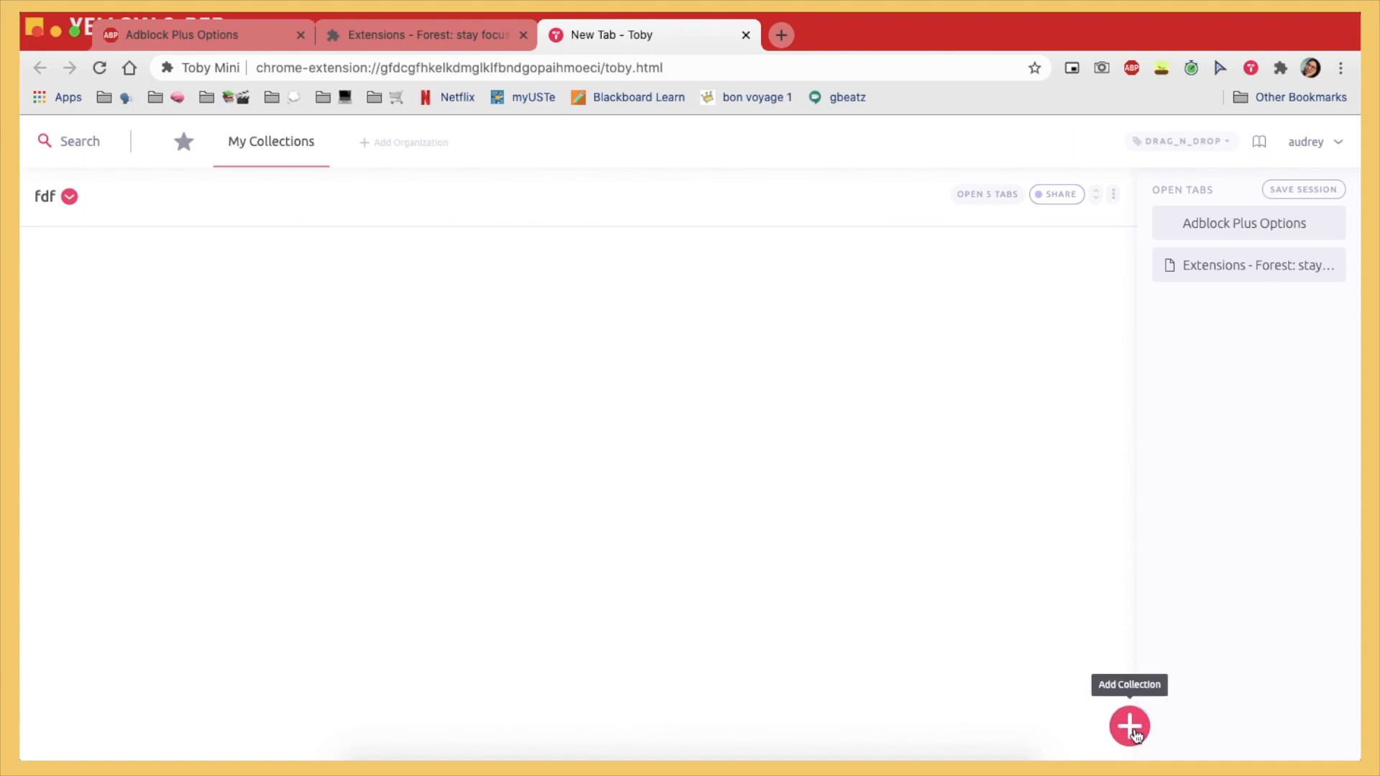
mouse_move(1303, 189)
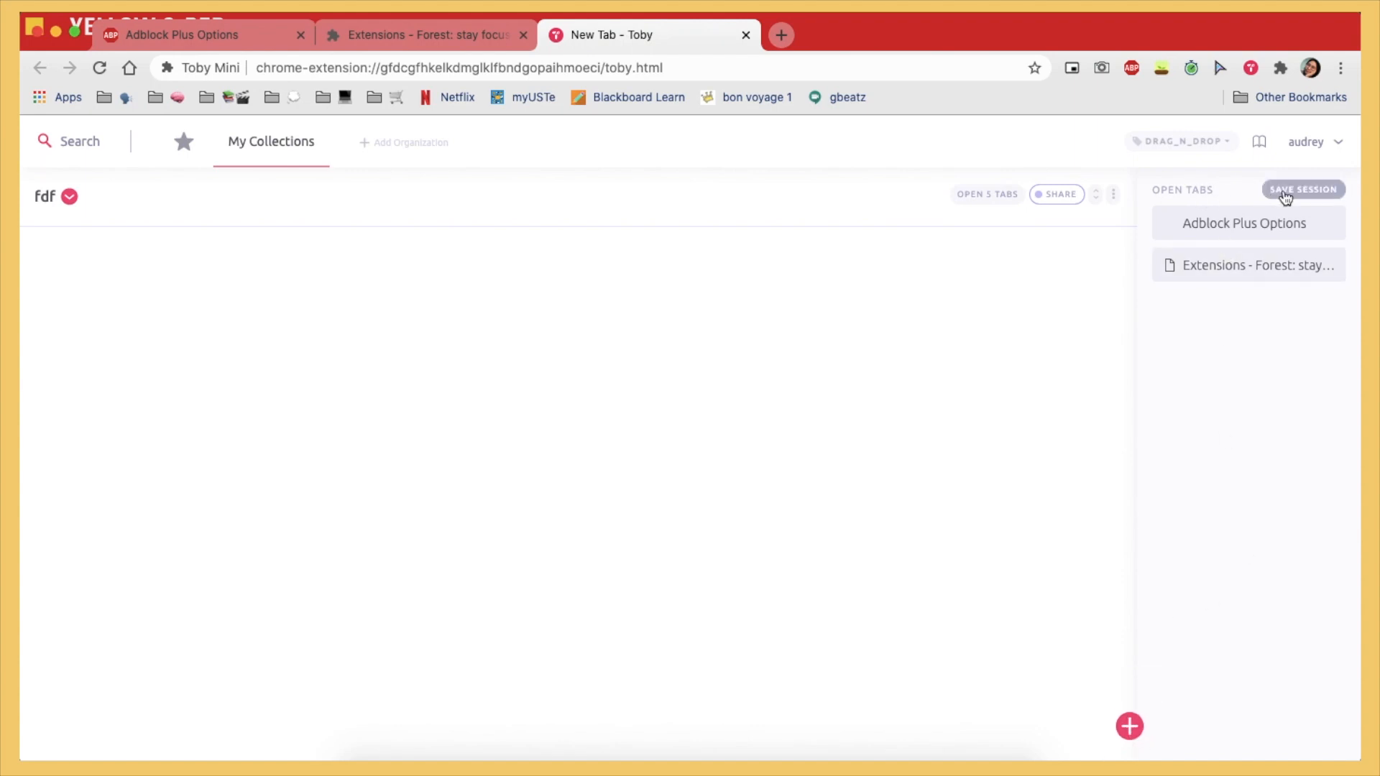
mouse_move(1320, 143)
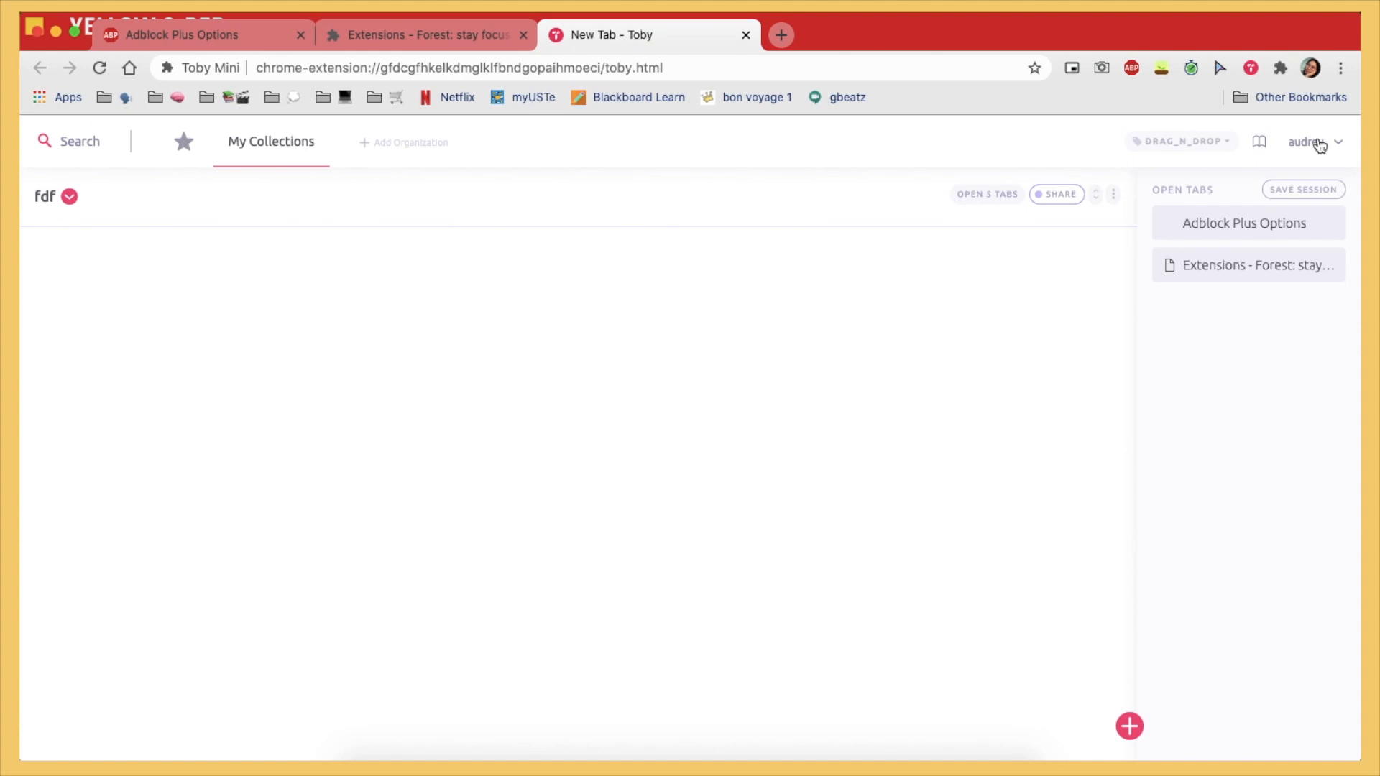
click(1181, 141)
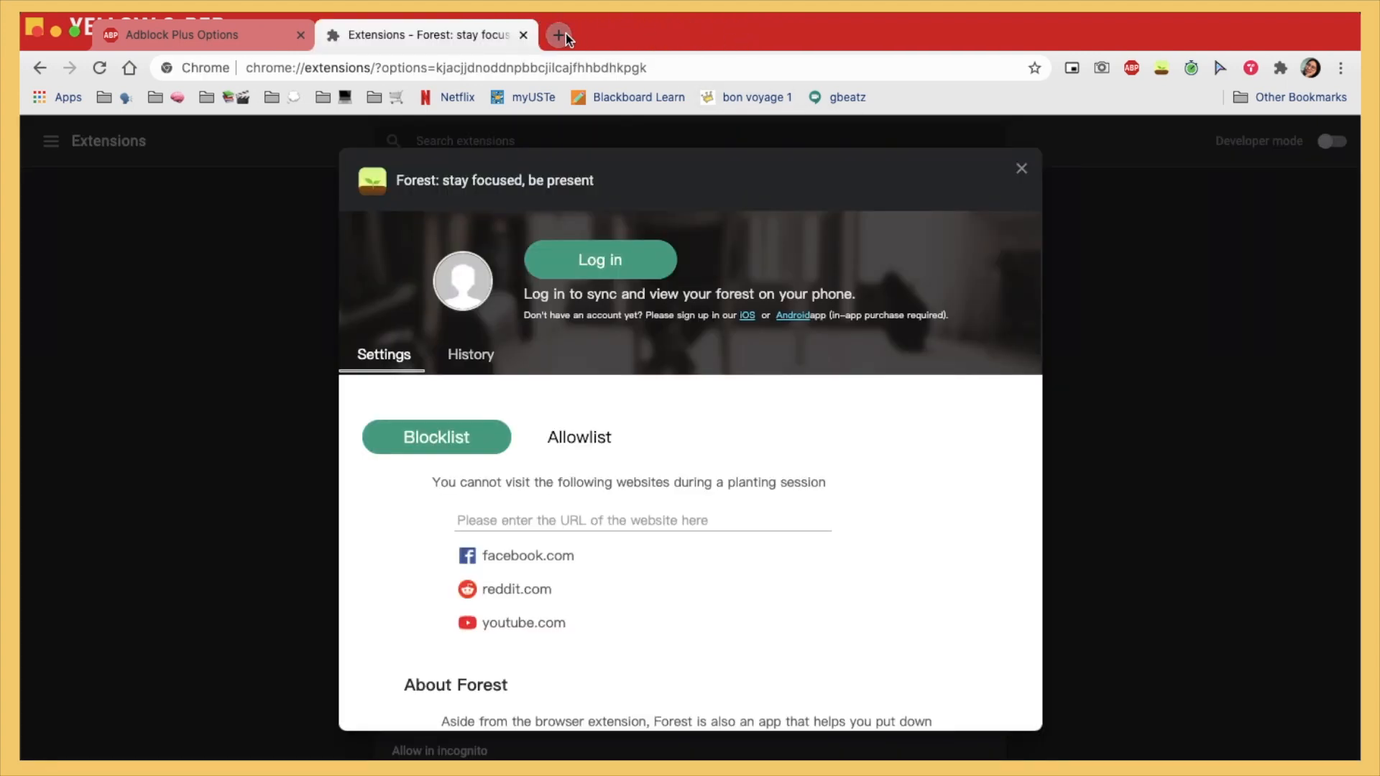
click(427, 34)
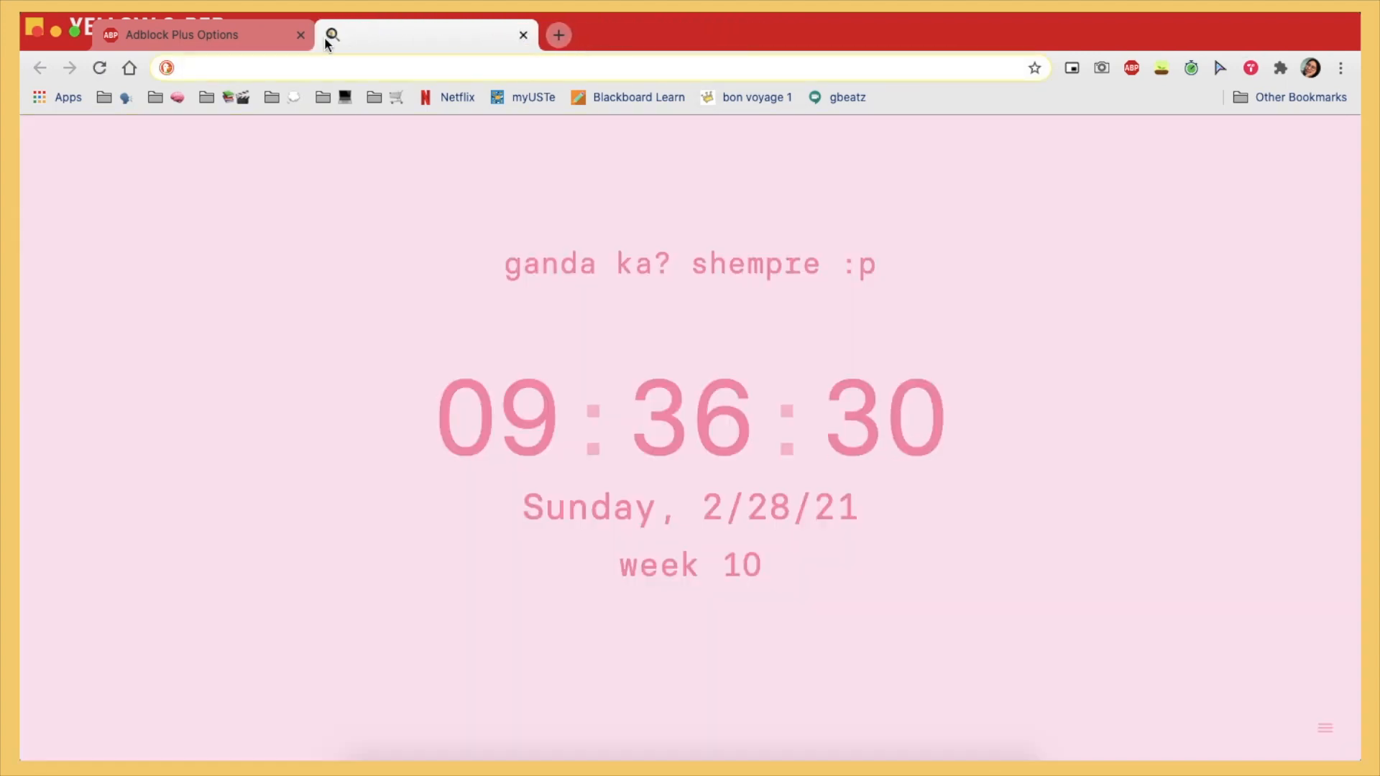